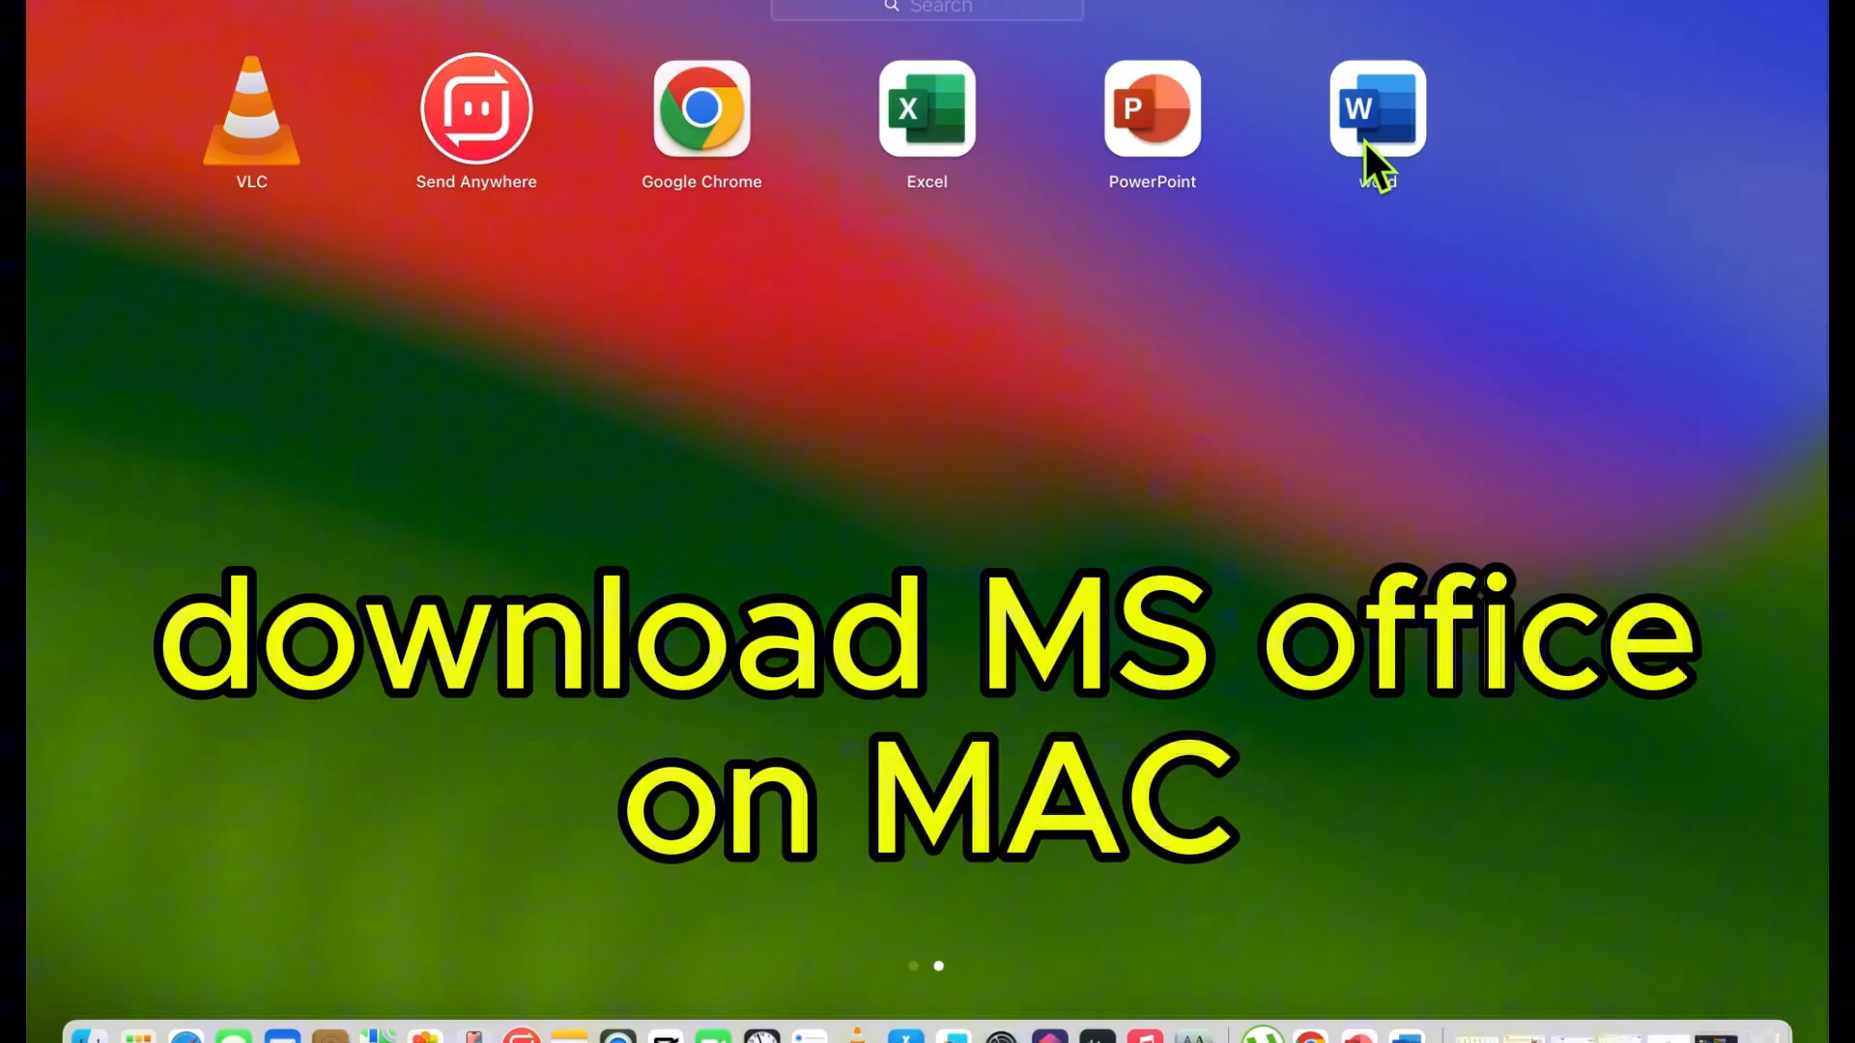
# - Launch the installed Word app from Launchpad, view its document, then close the window
pyautogui.click(1376, 108)
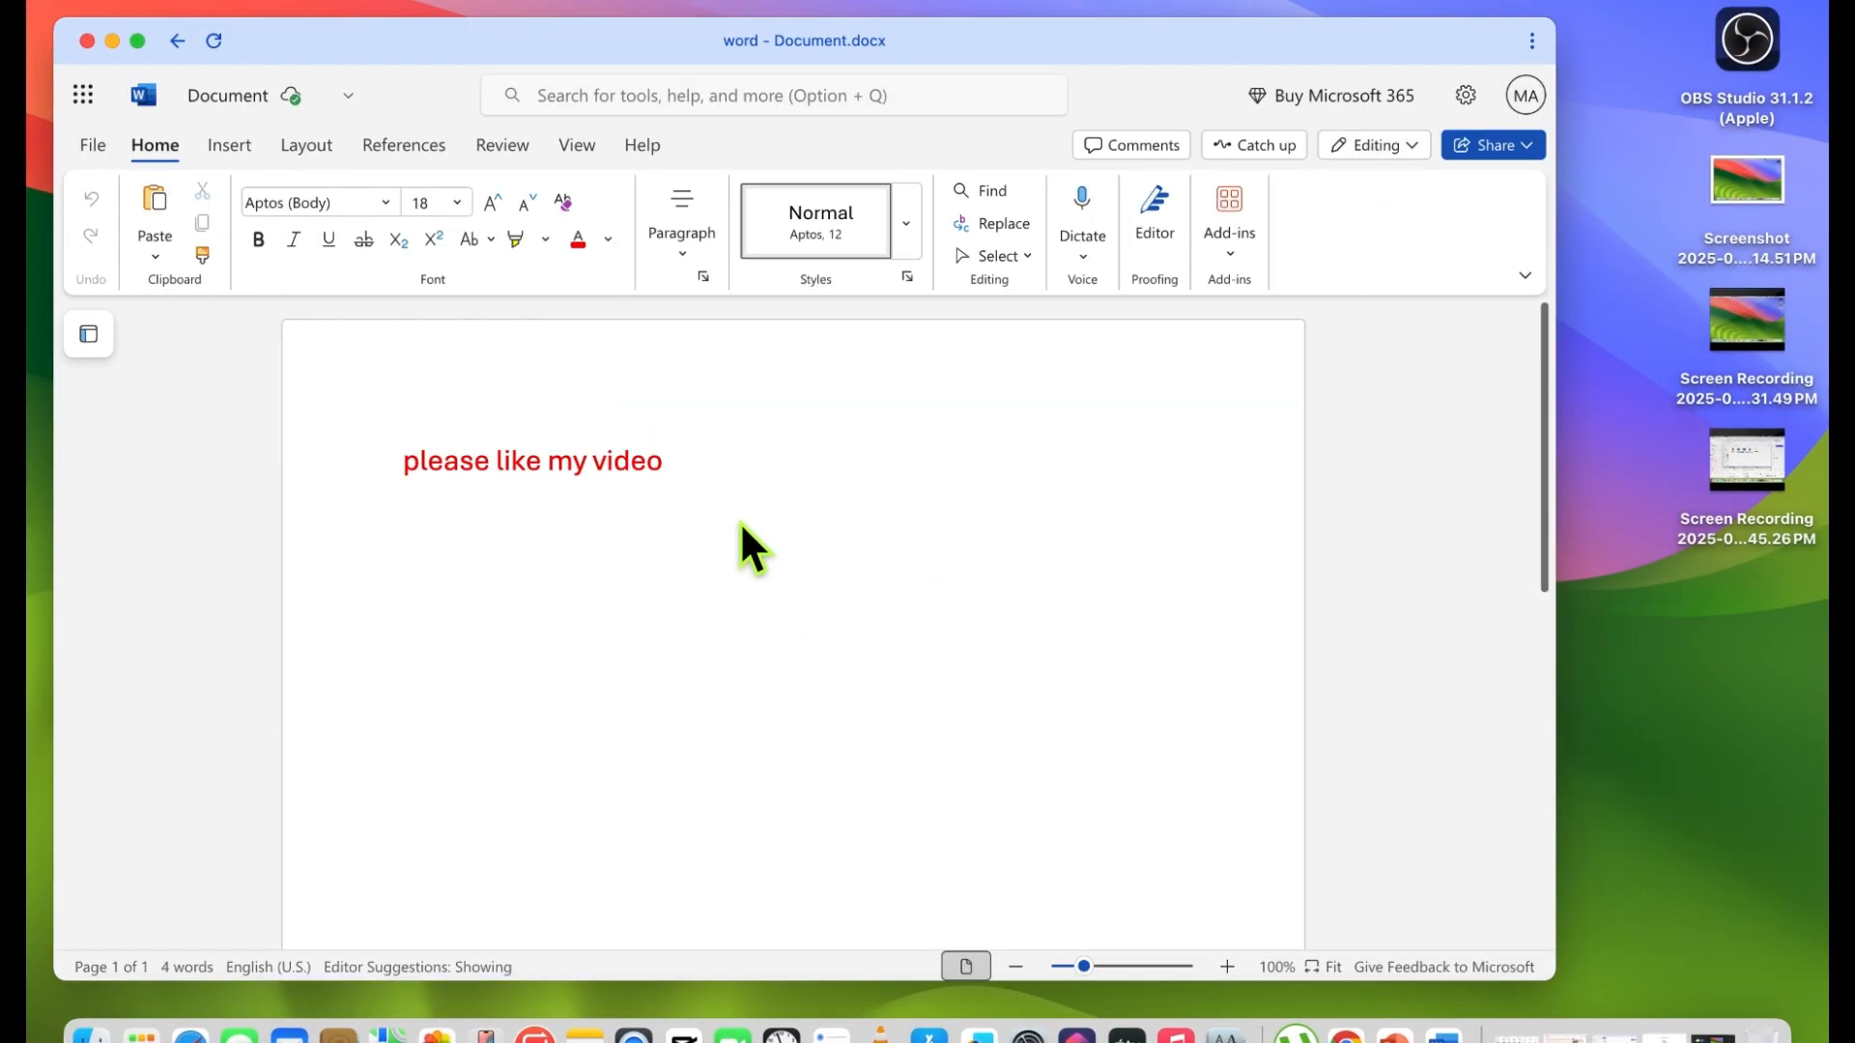
pyautogui.moveTo(645, 526)
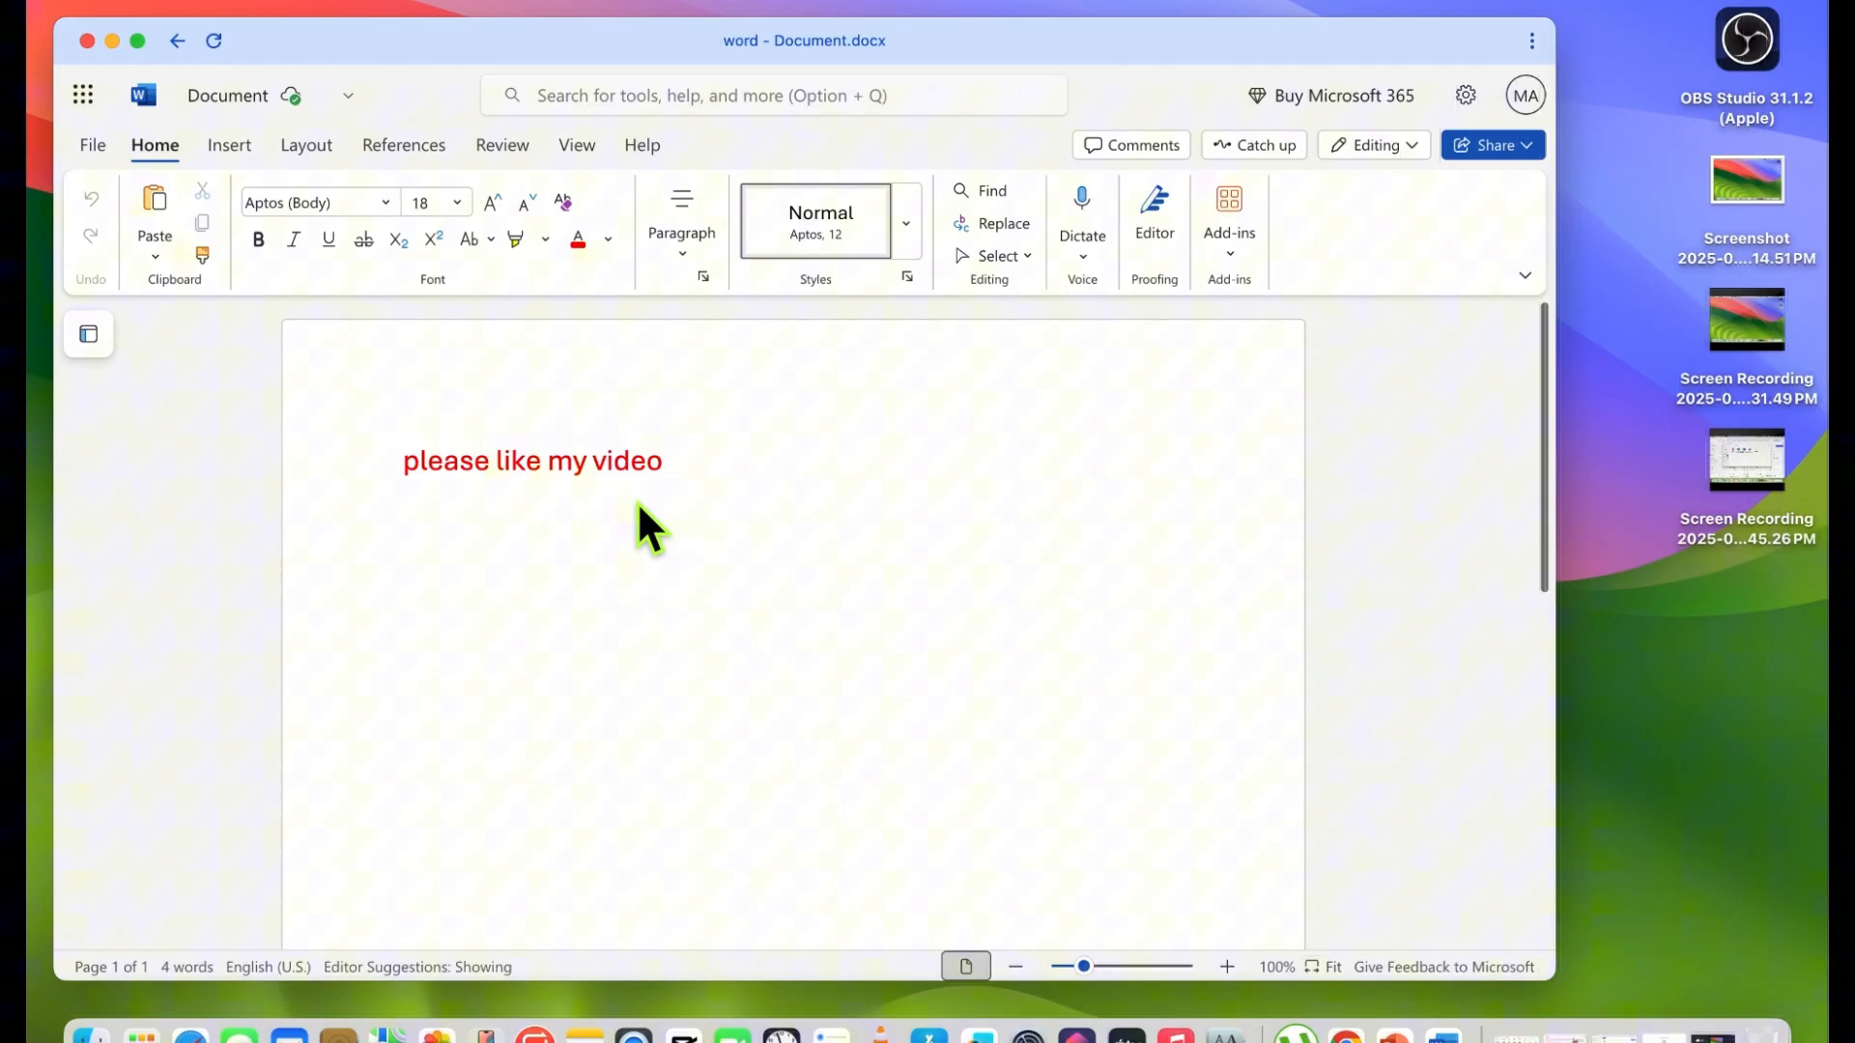
pyautogui.moveTo(101, 56)
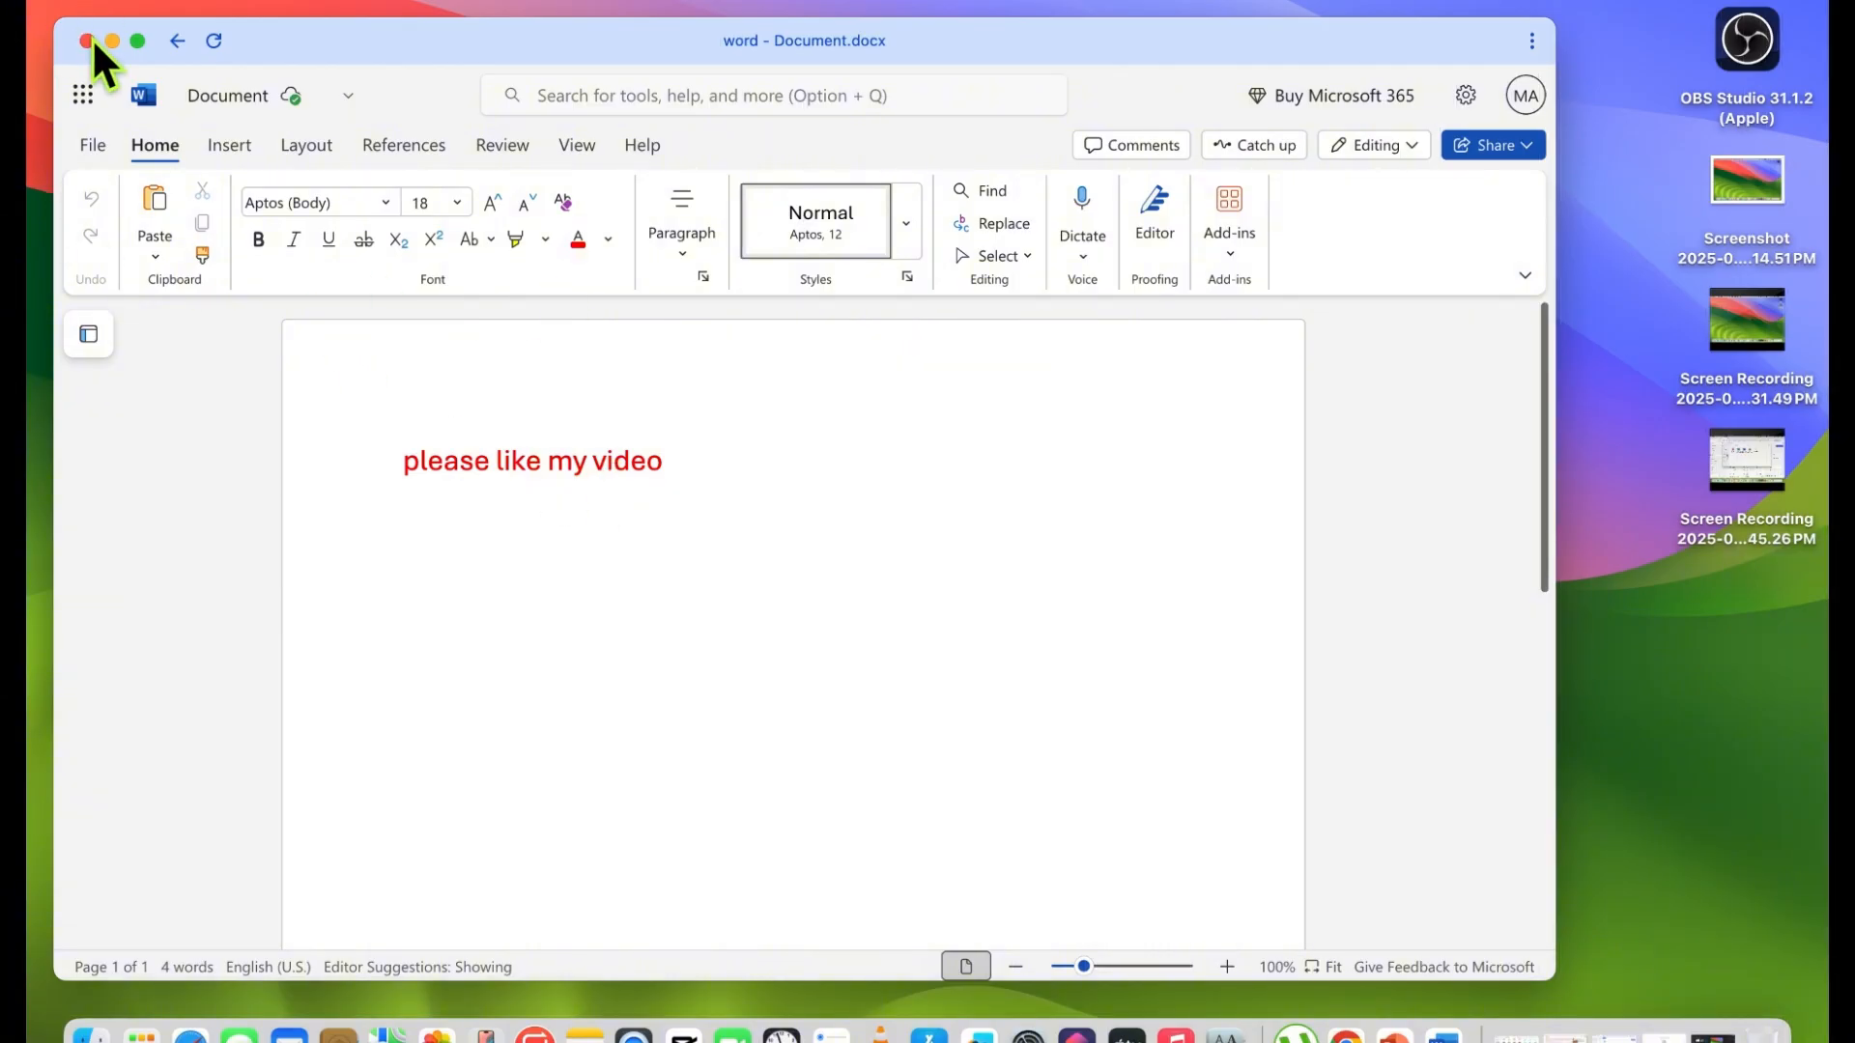
pyautogui.click(85, 41)
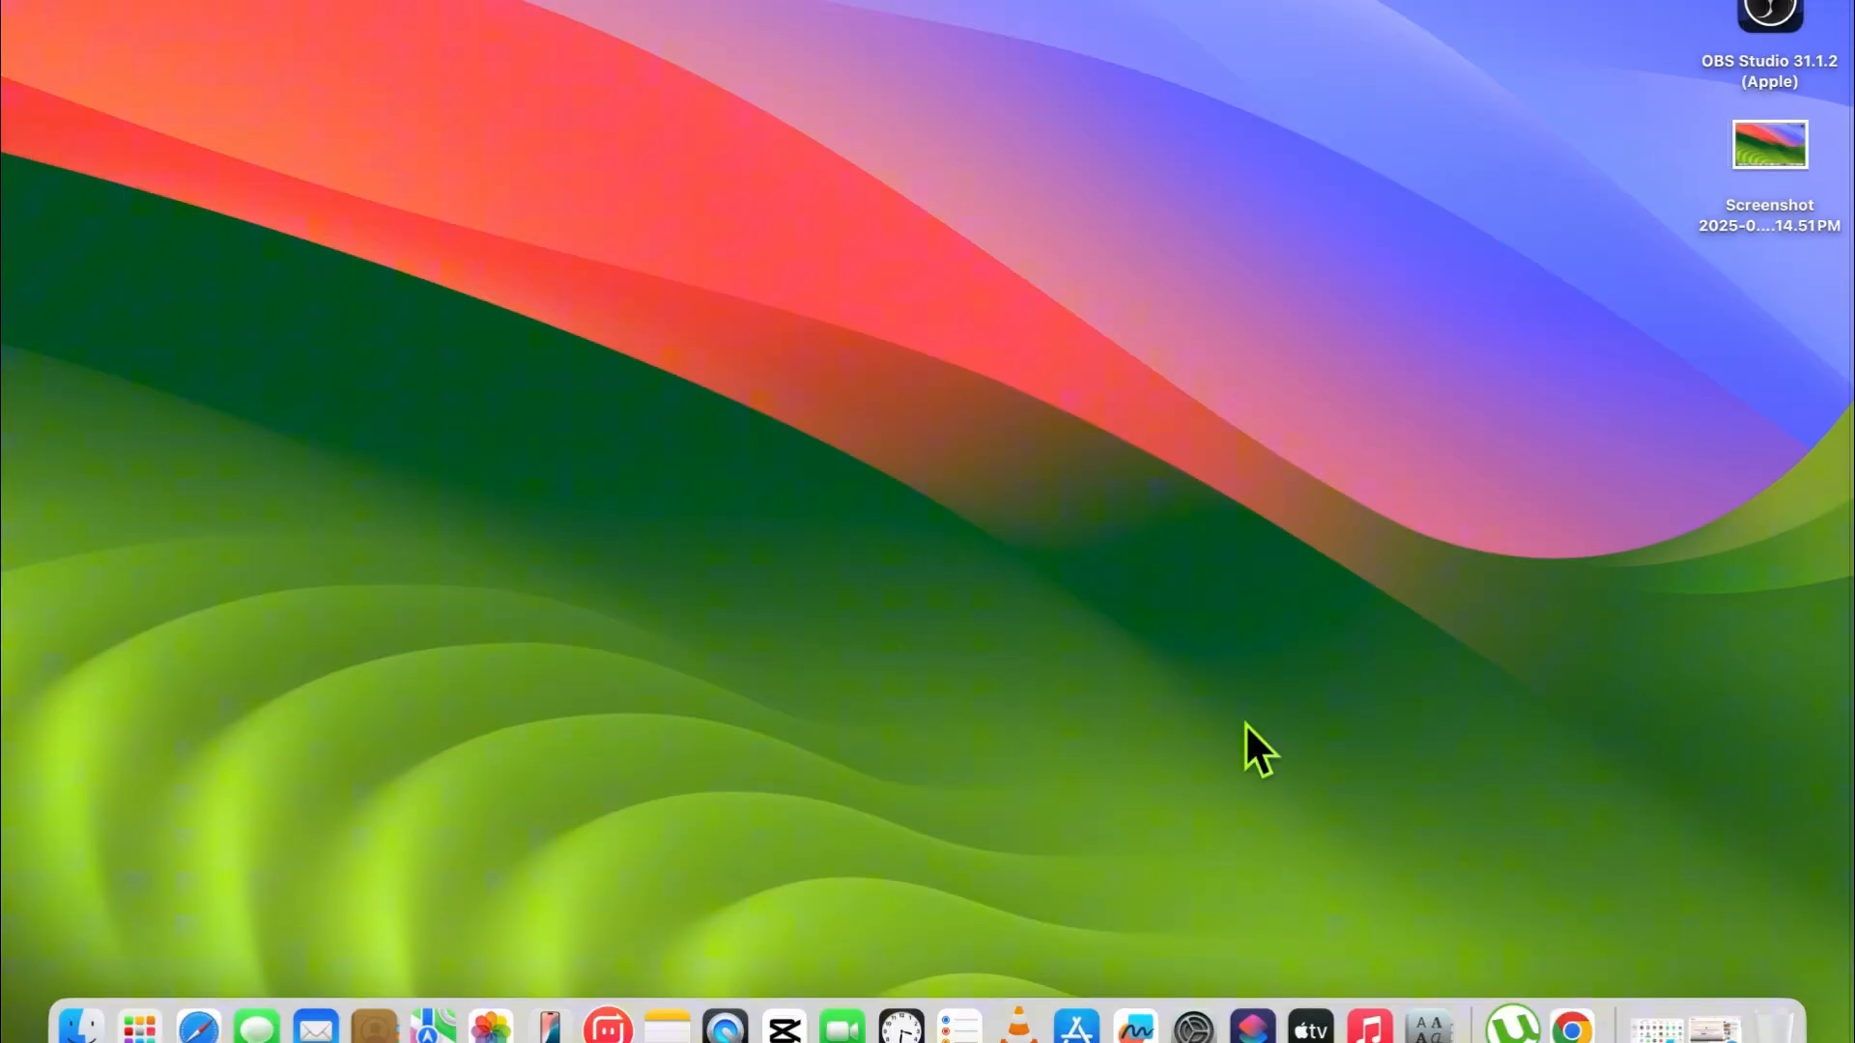
pyautogui.moveTo(916, 497)
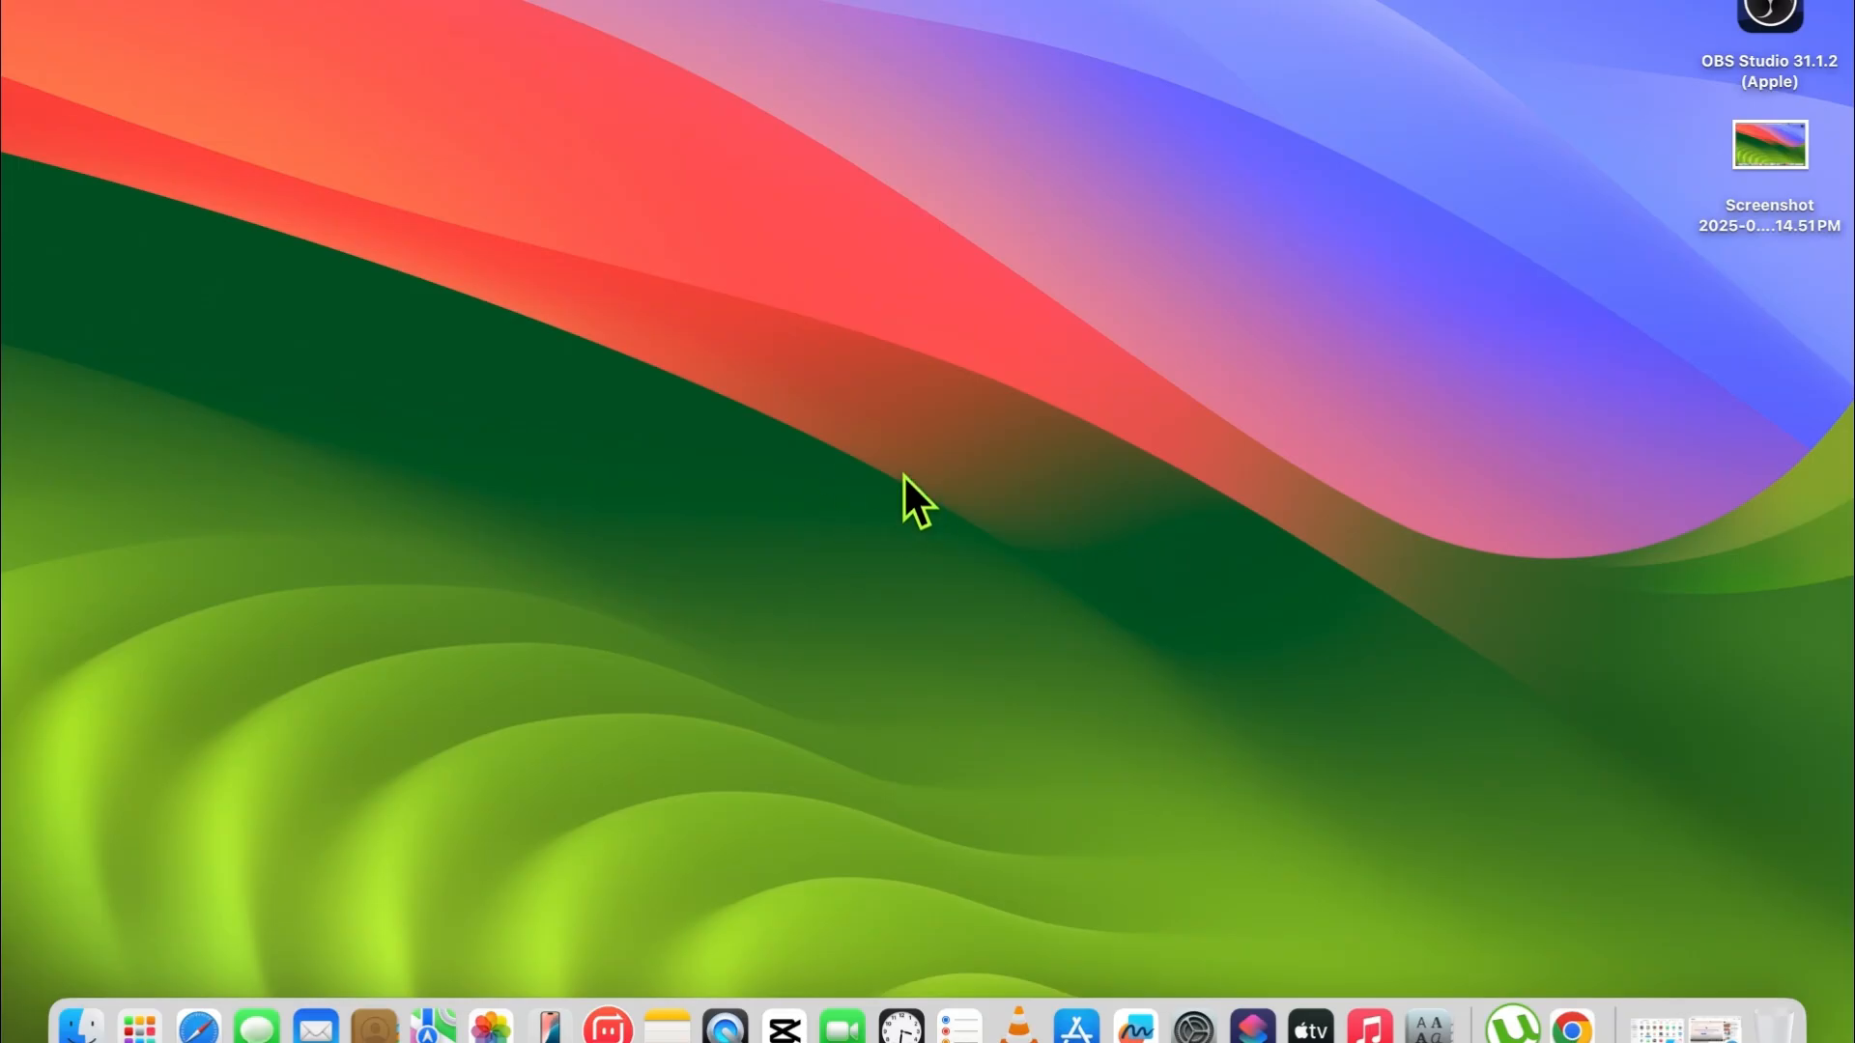
pyautogui.moveTo(893, 529)
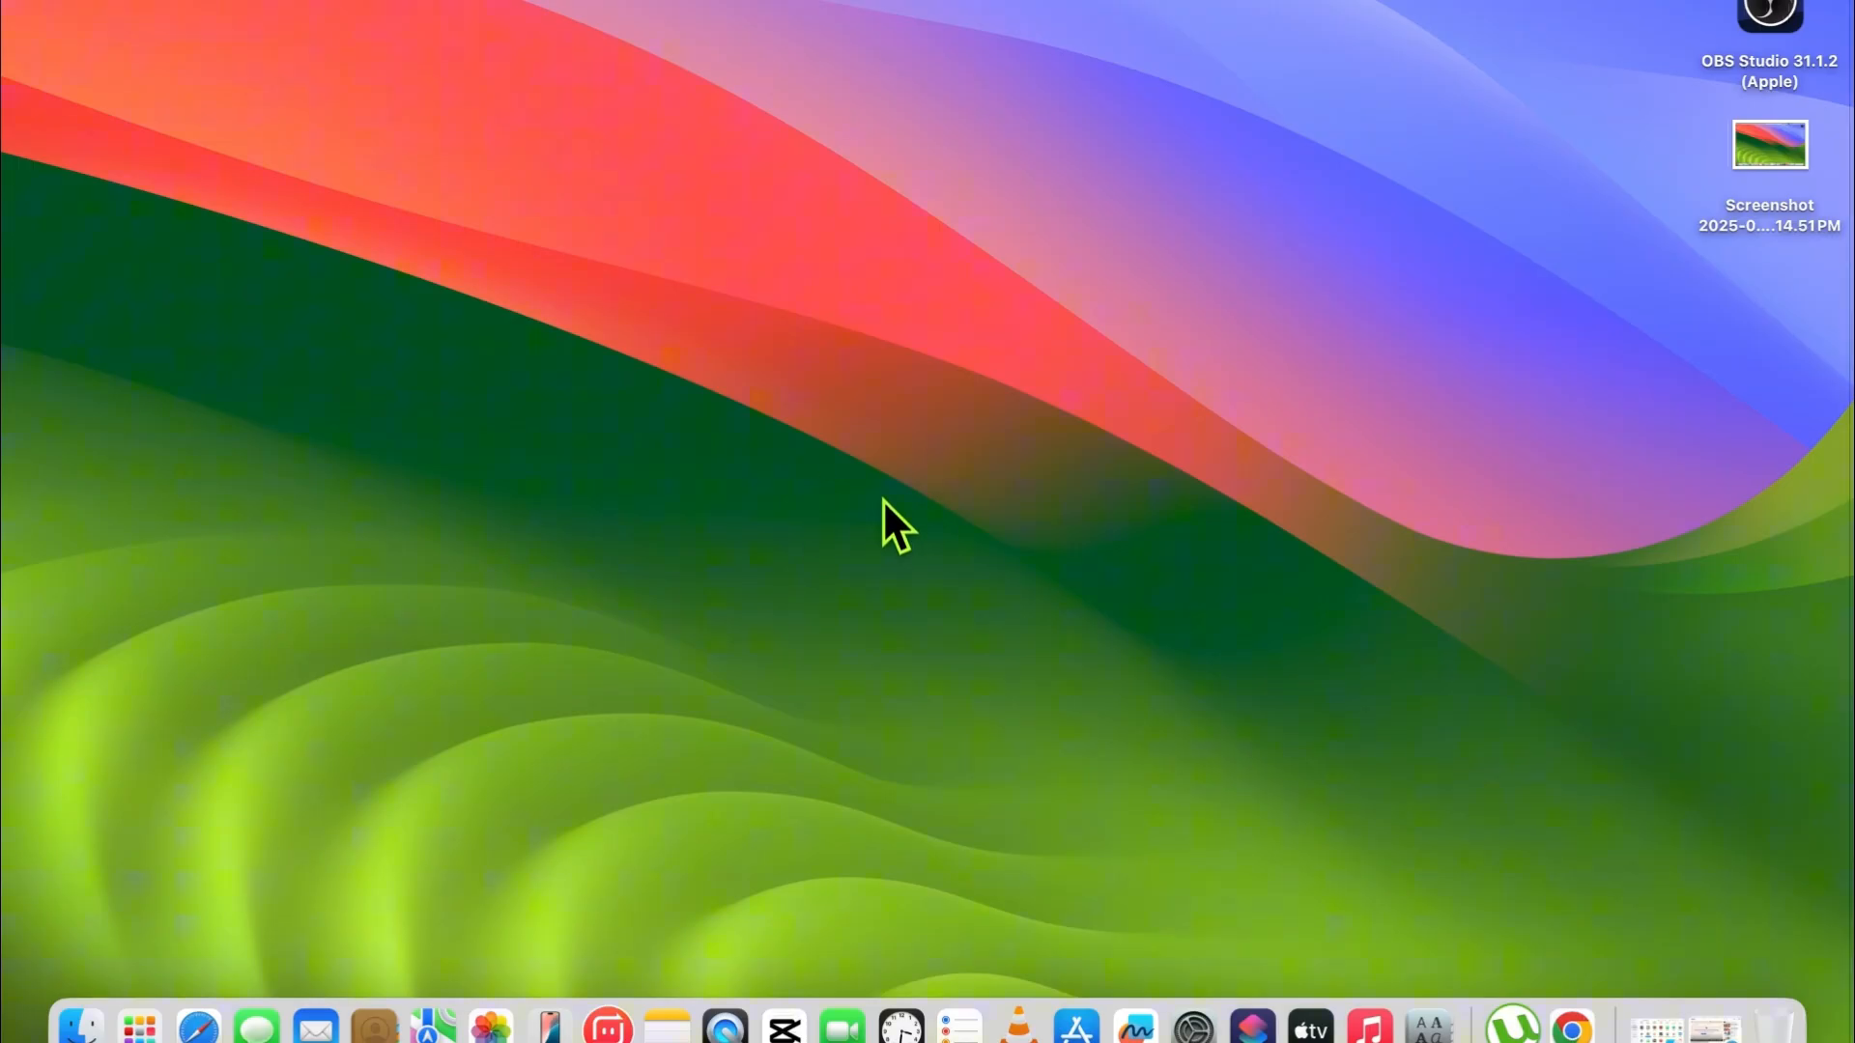
pyautogui.moveTo(1082, 533)
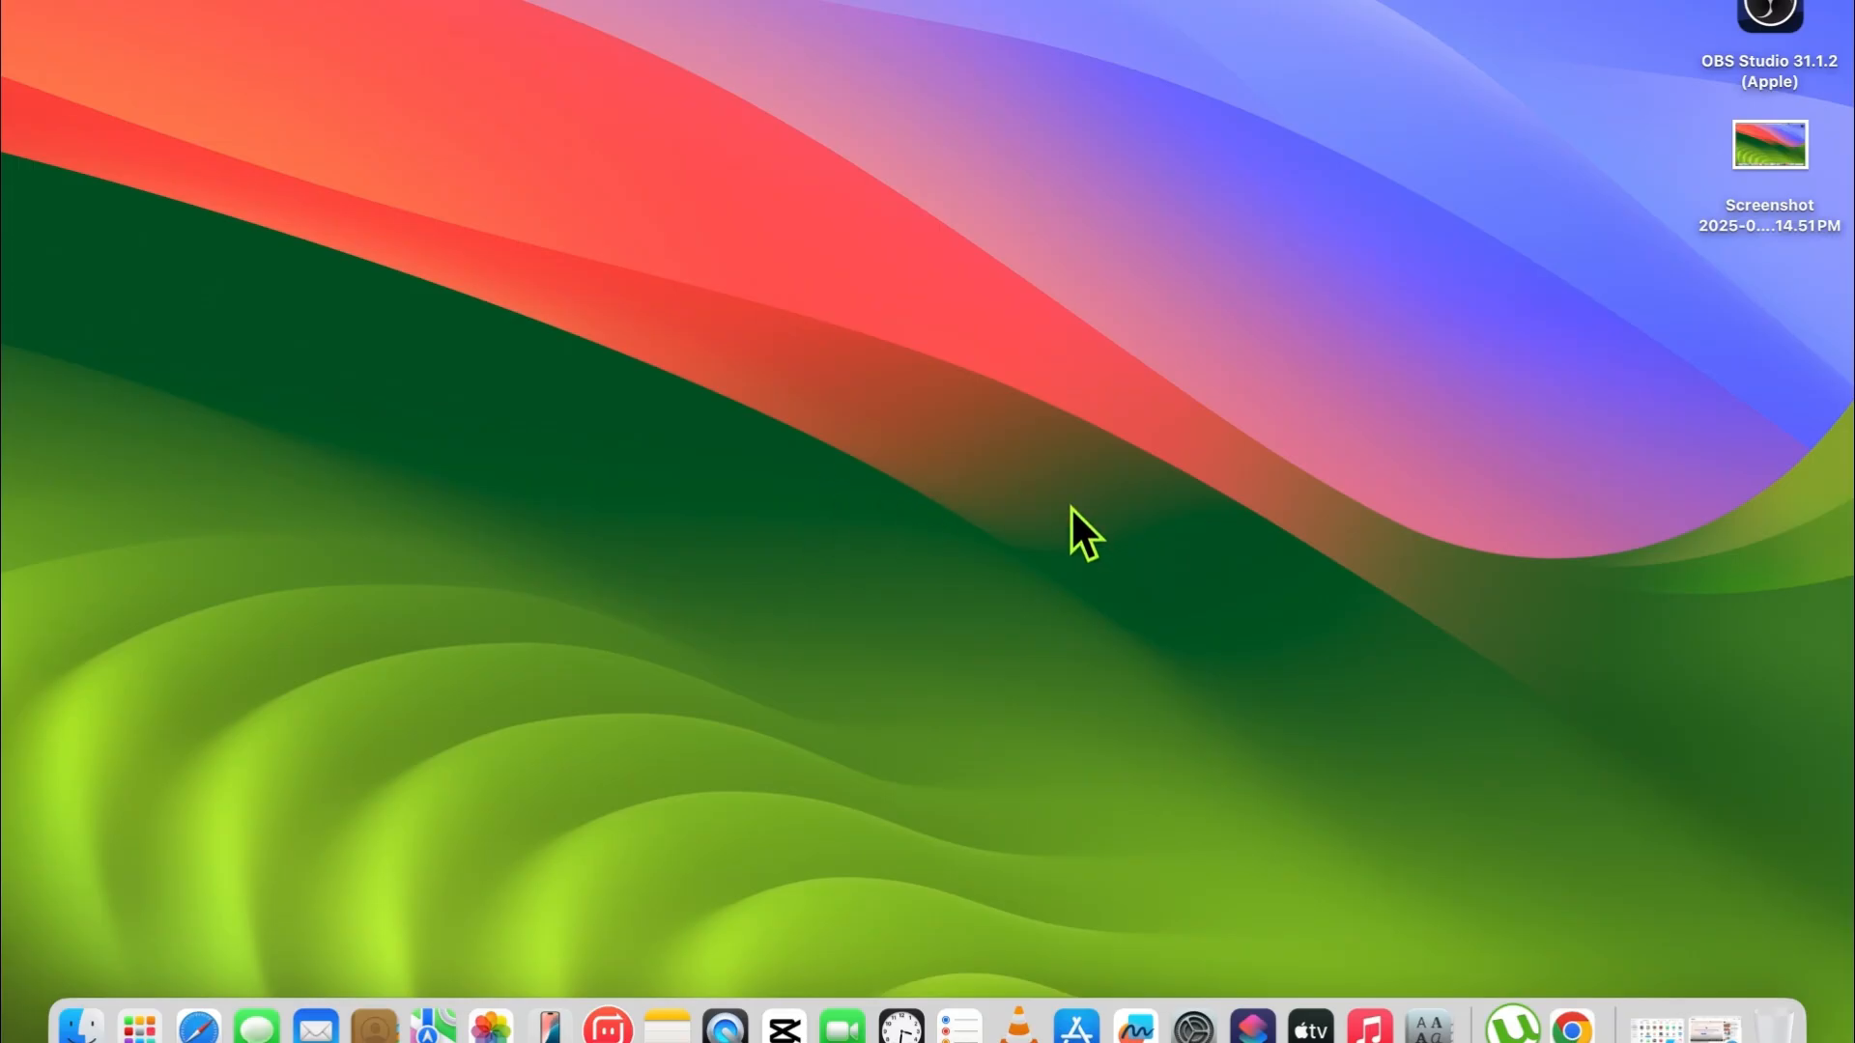
pyautogui.moveTo(1064, 520)
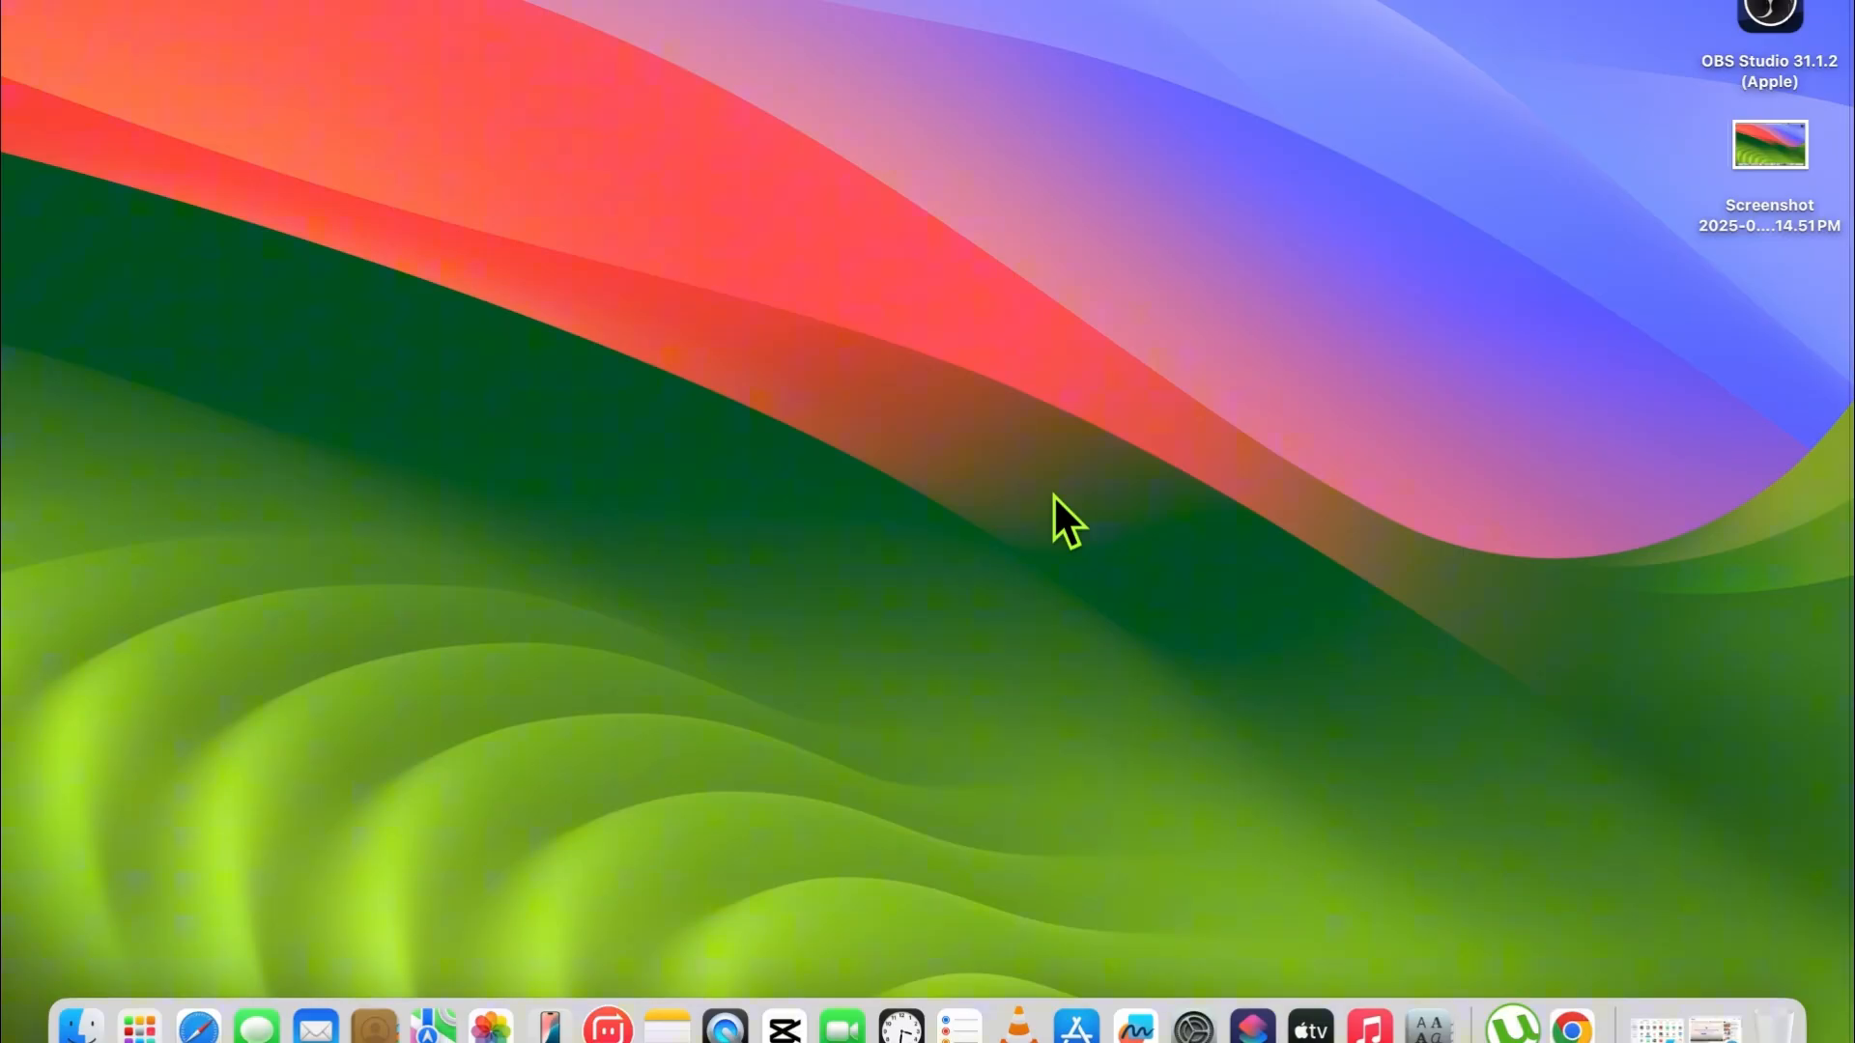
pyautogui.moveTo(1584, 1010)
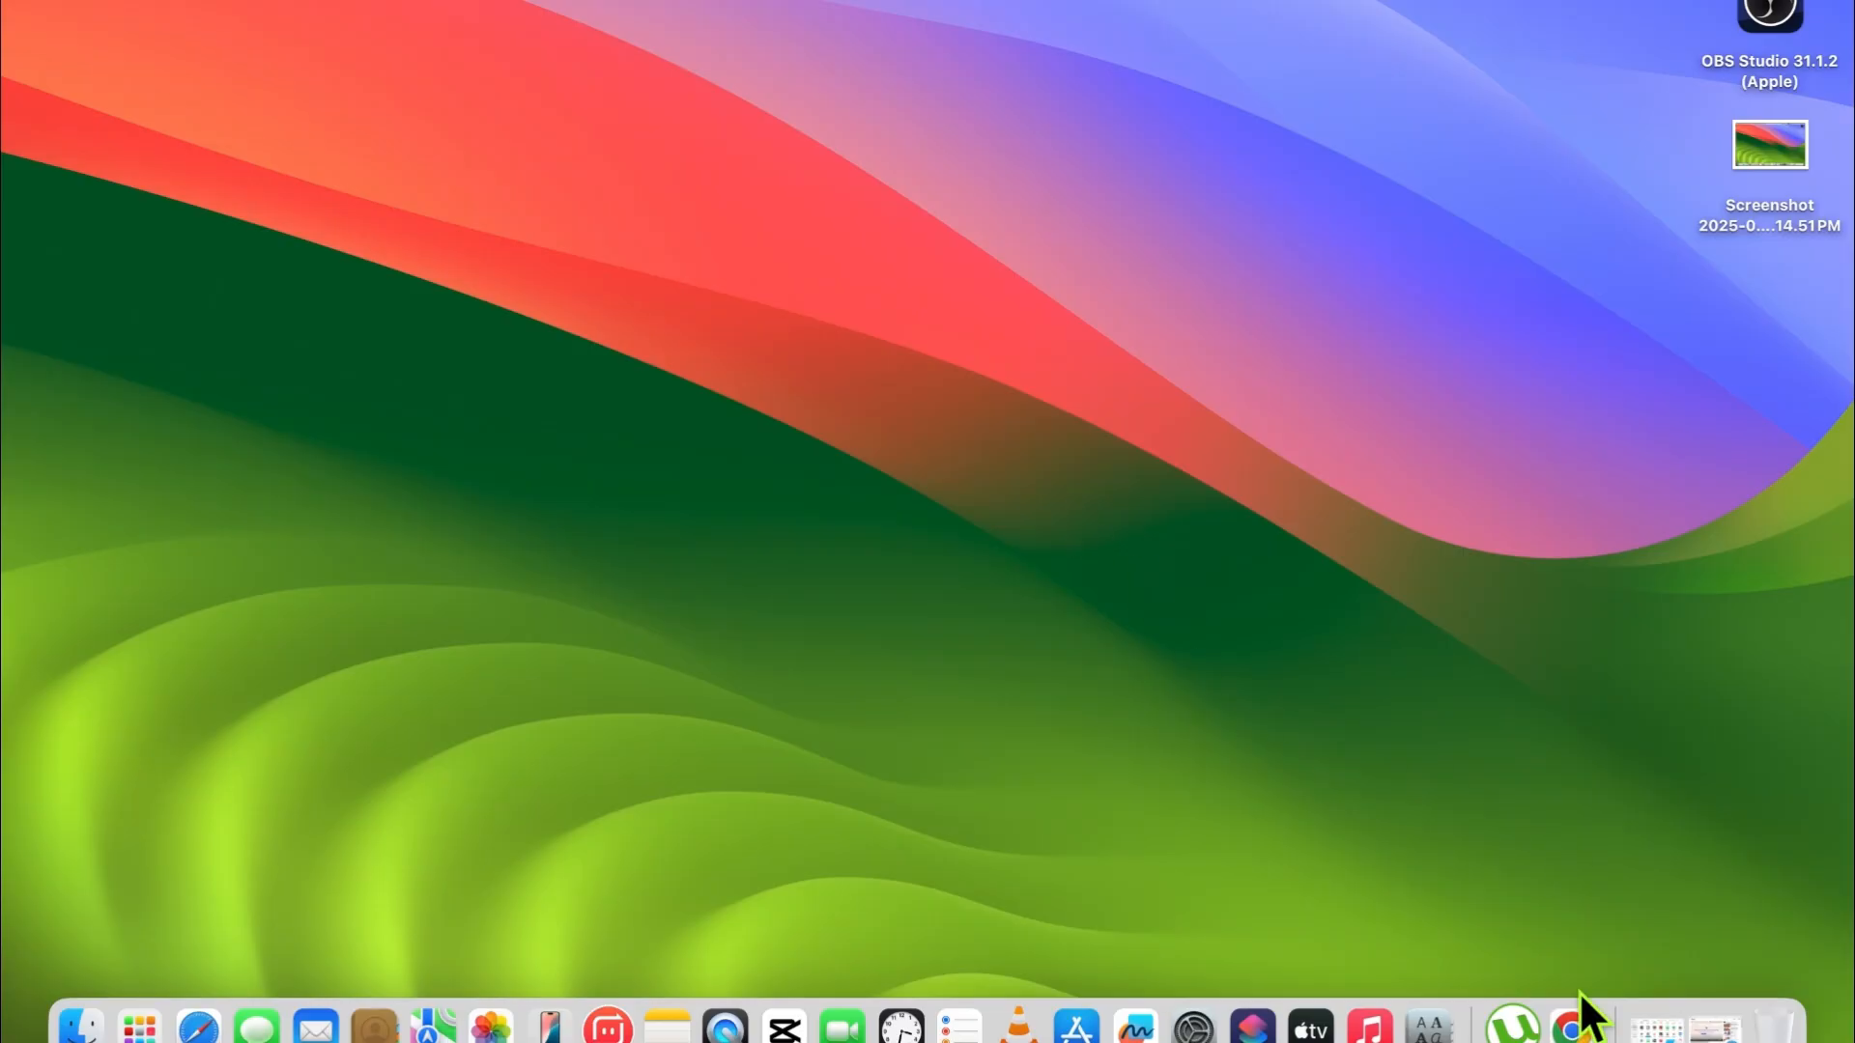
# - Launch Chrome from the Dock and search 'office' to reach office.com
pyautogui.click(1572, 1026)
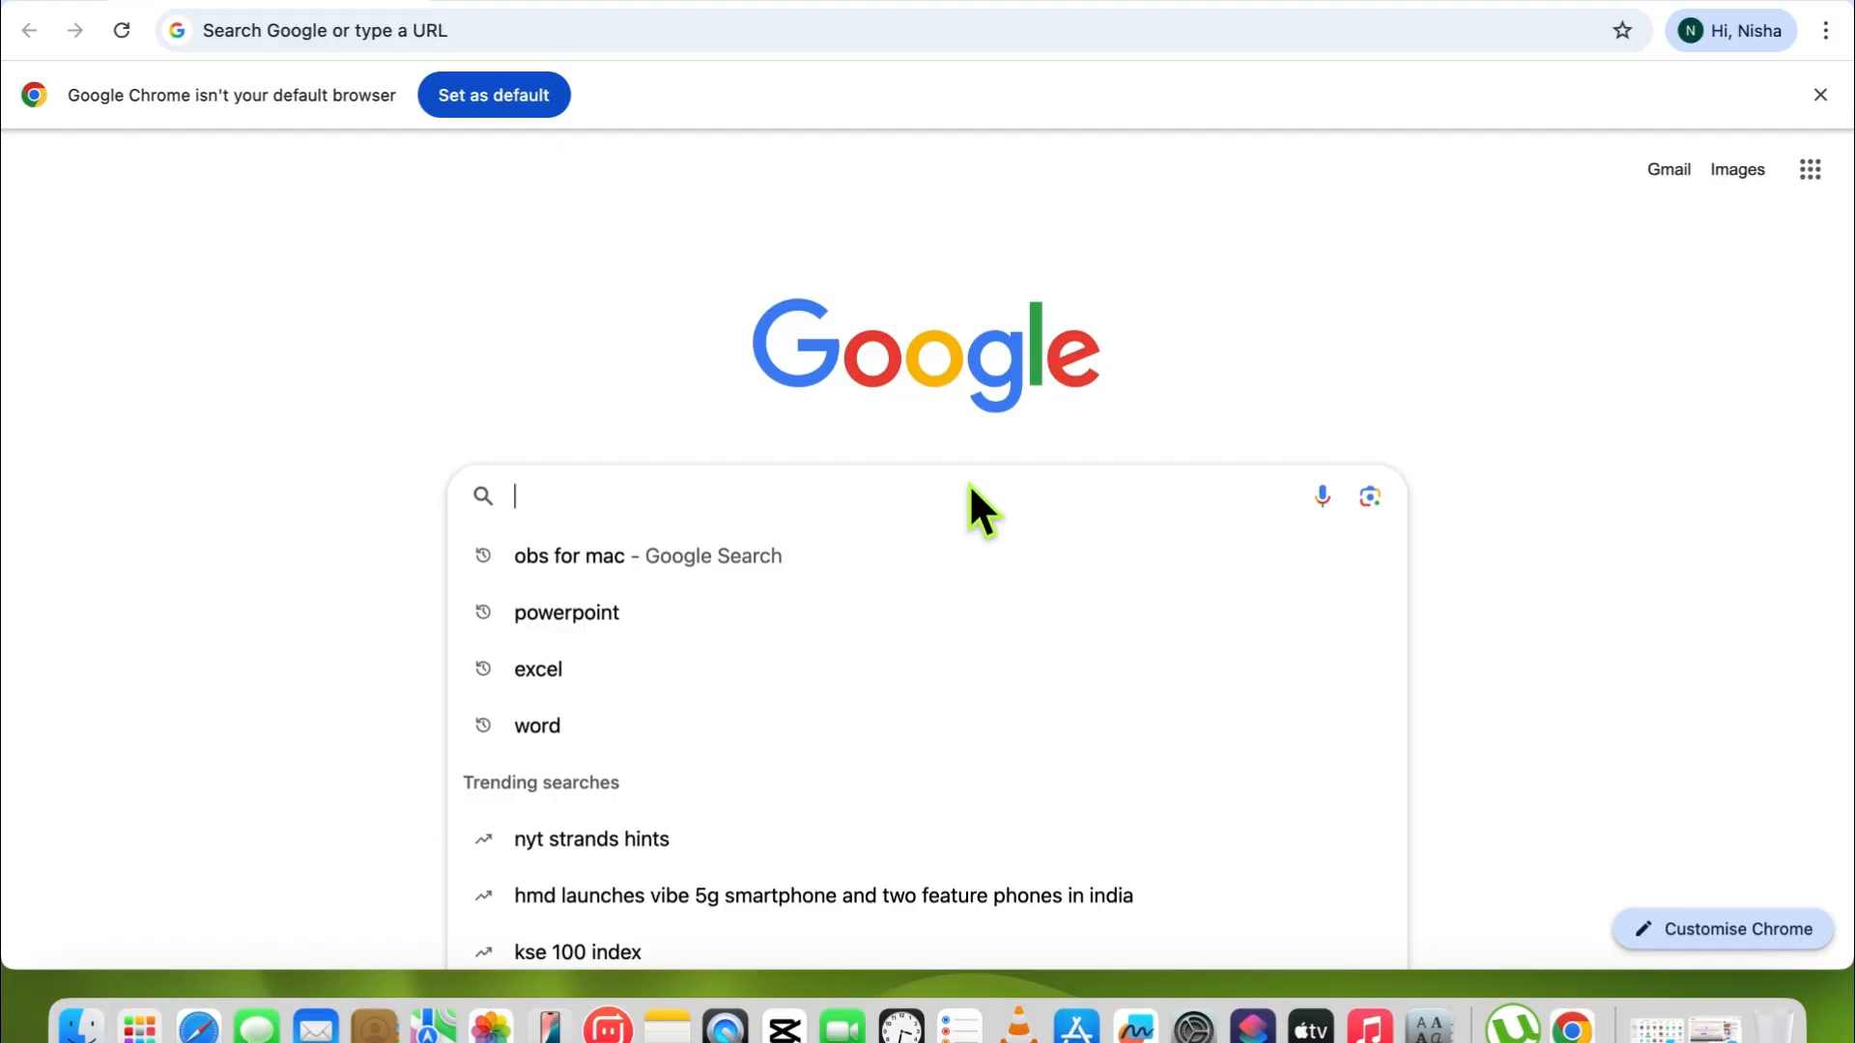
pyautogui.write('office.com')
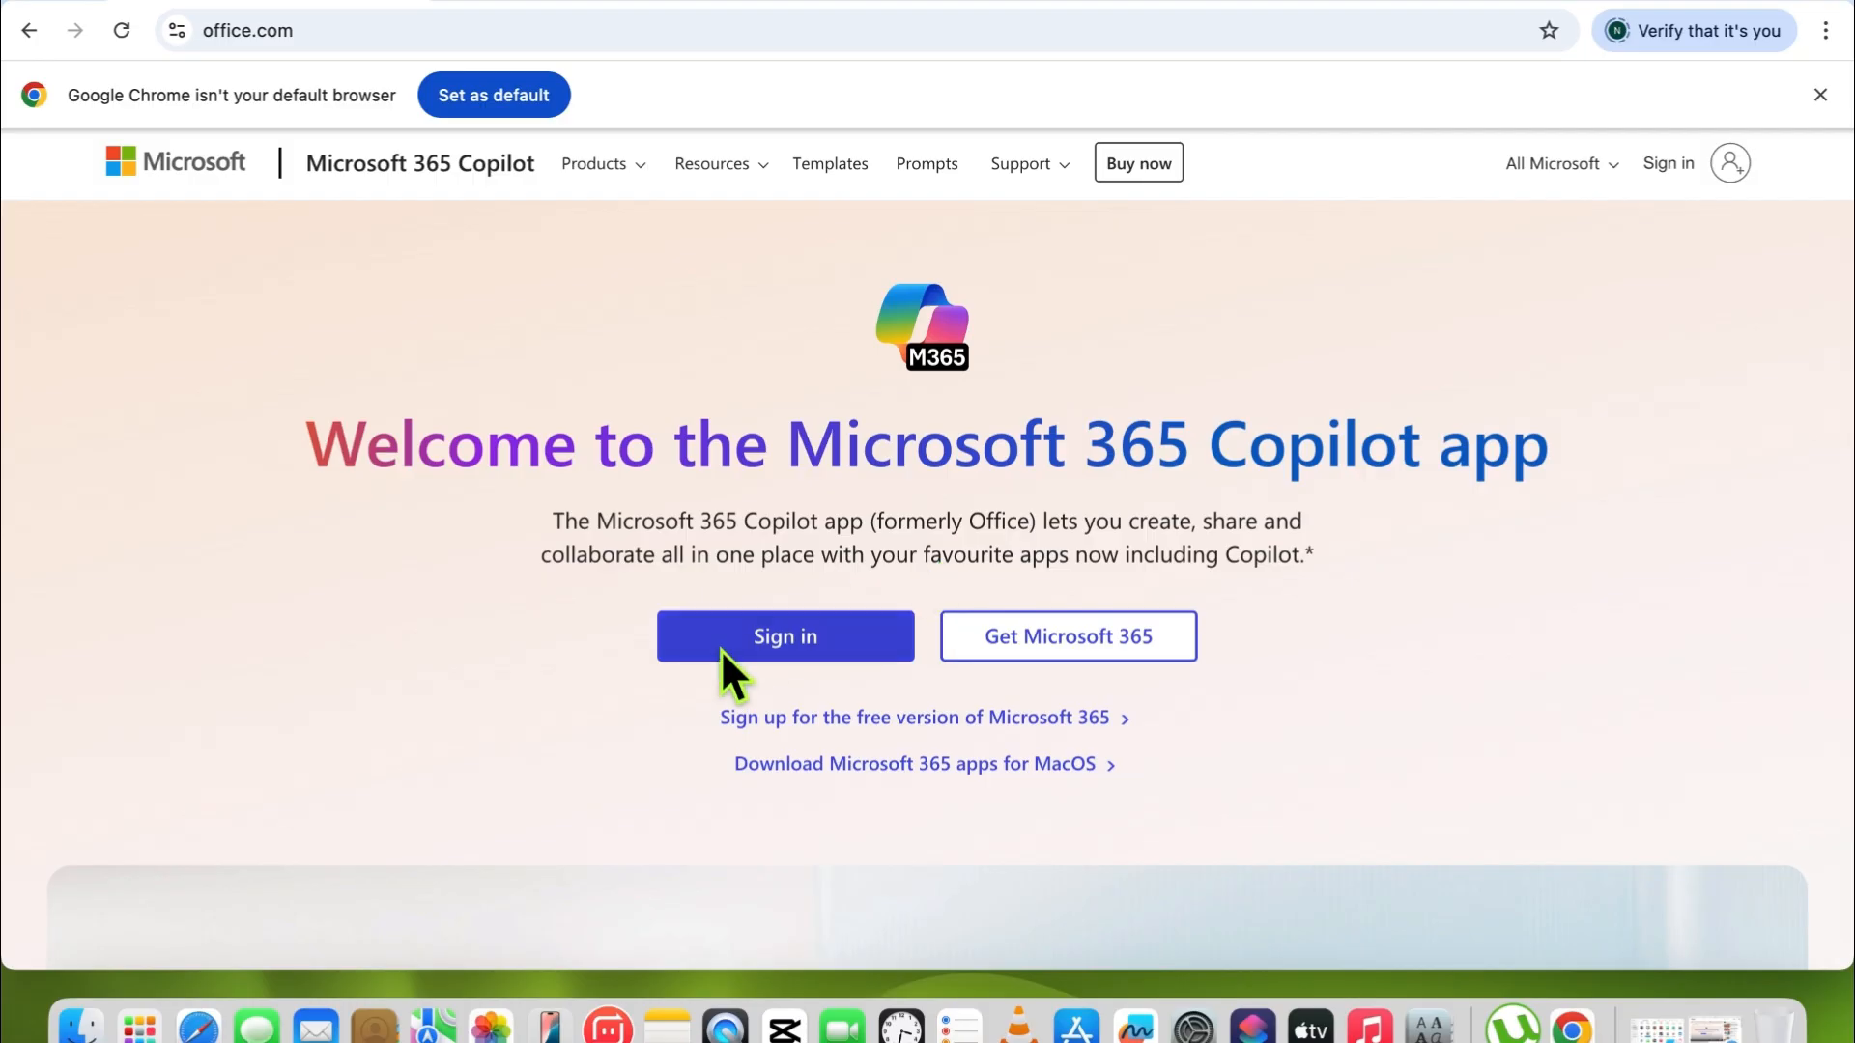
# - Start Microsoft 365 sign-in and focus the Email field
pyautogui.click(785, 635)
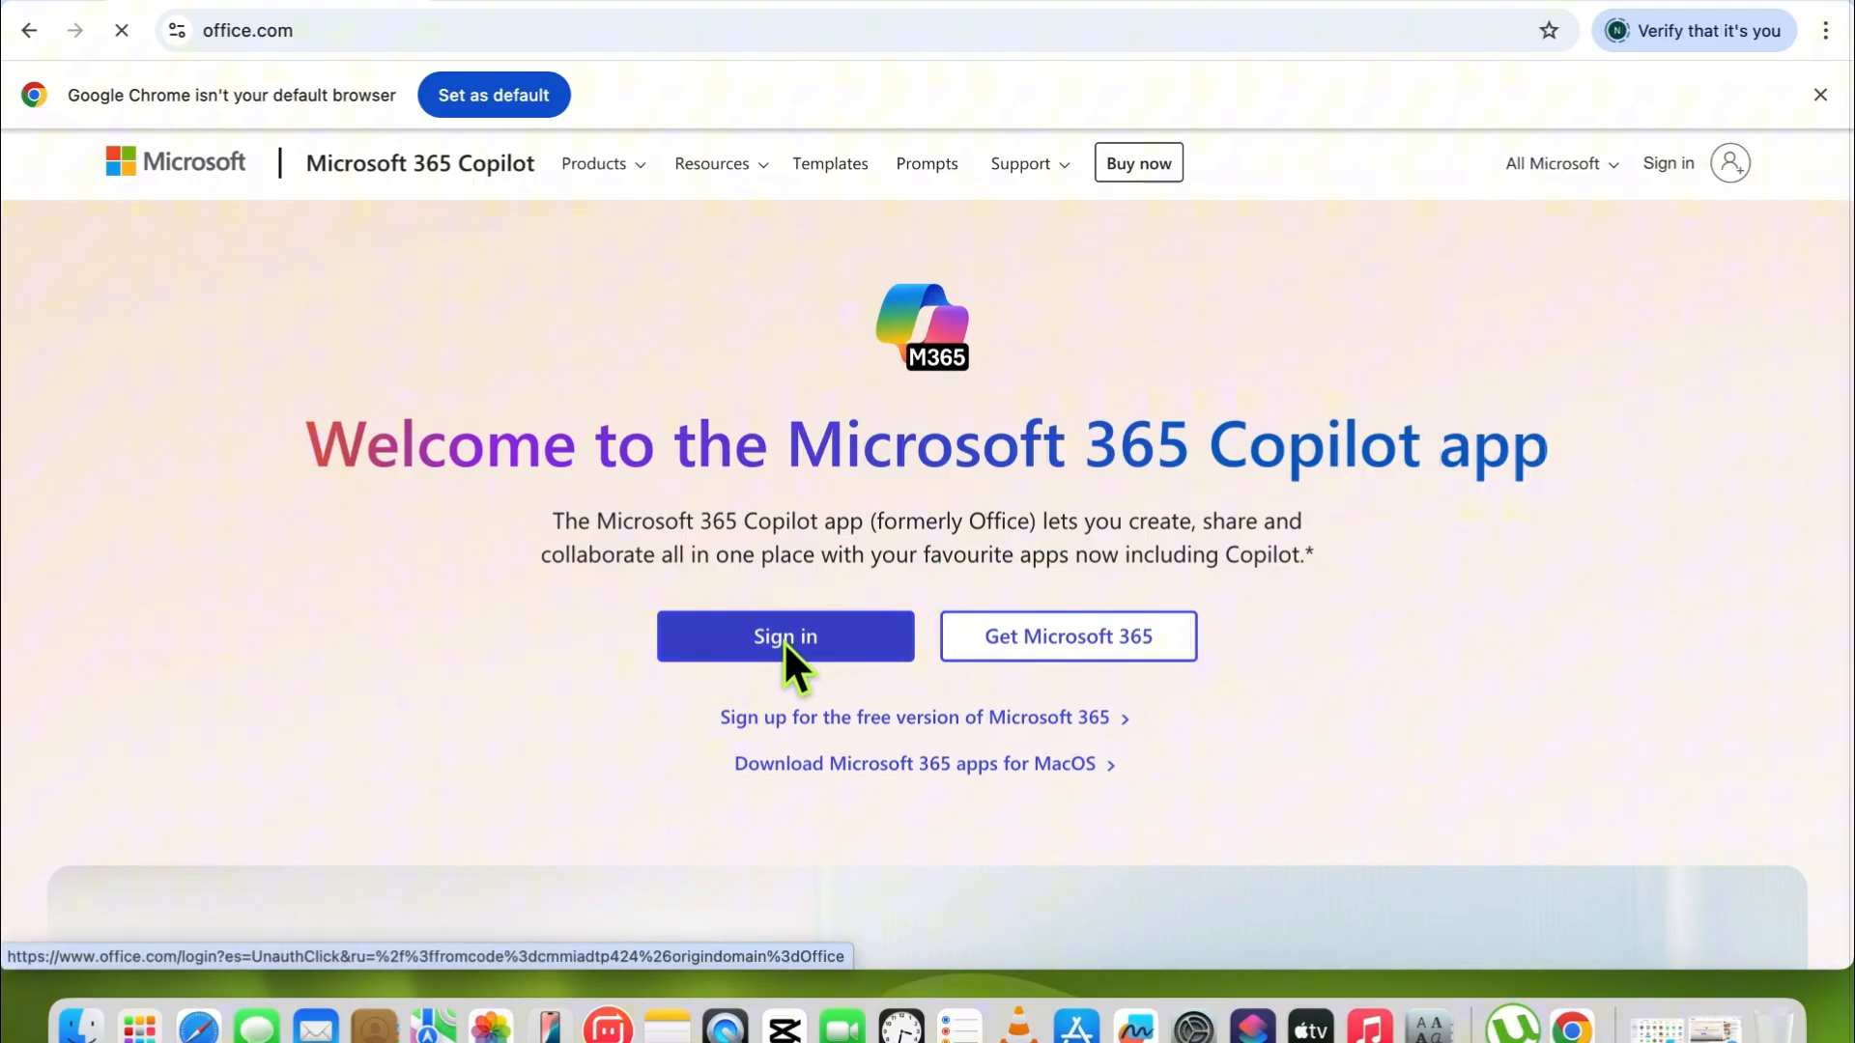
pyautogui.click(785, 635)
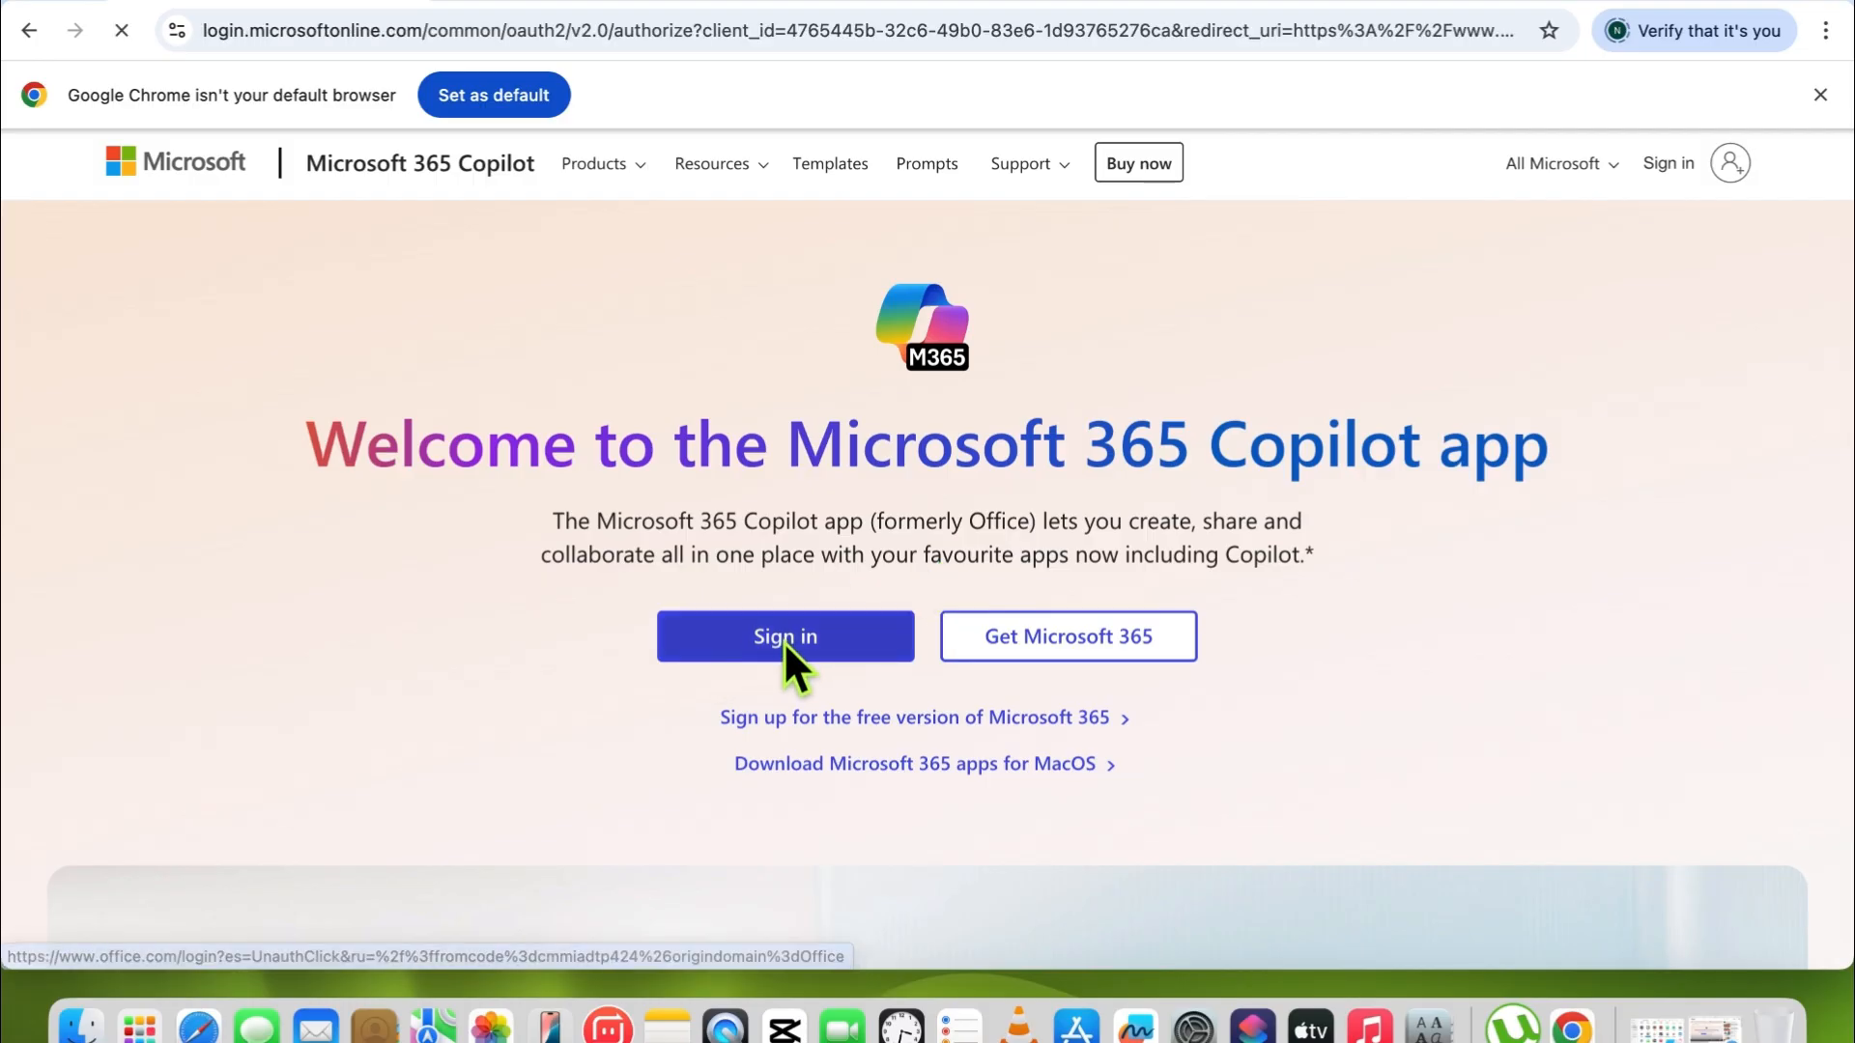
pyautogui.click(782, 636)
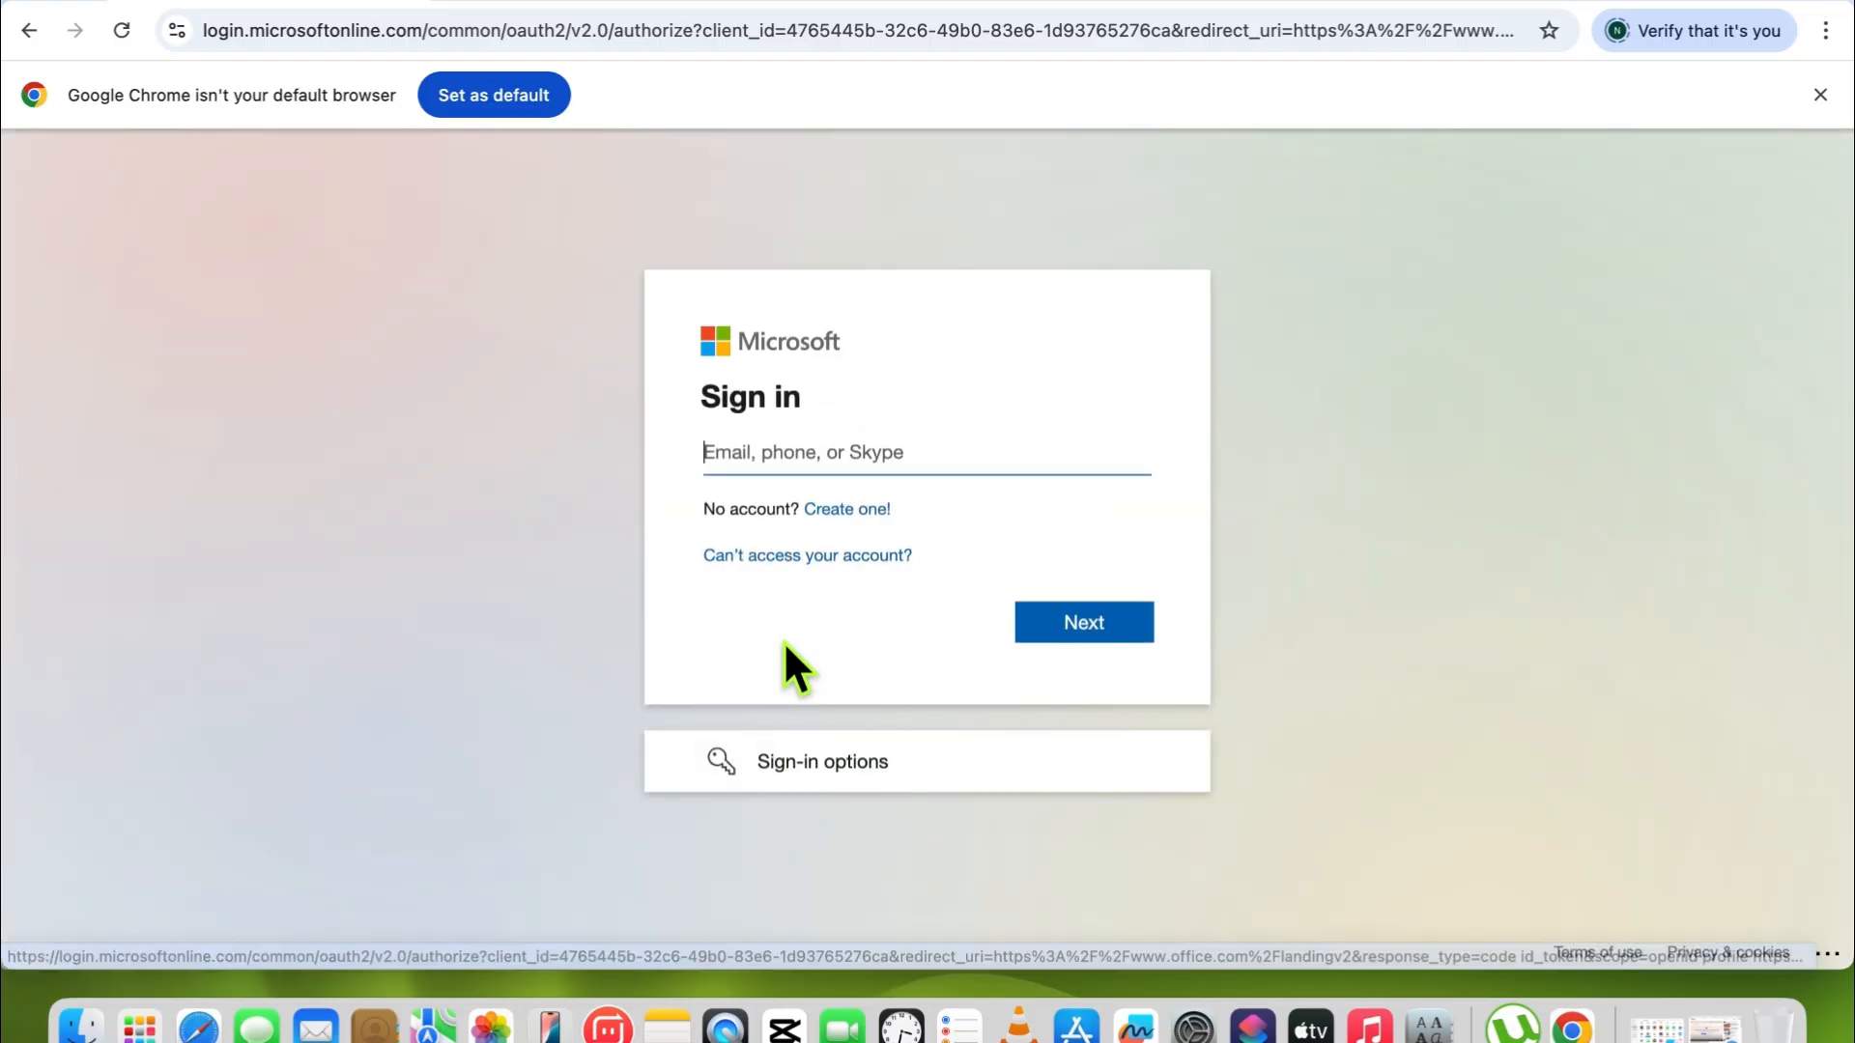
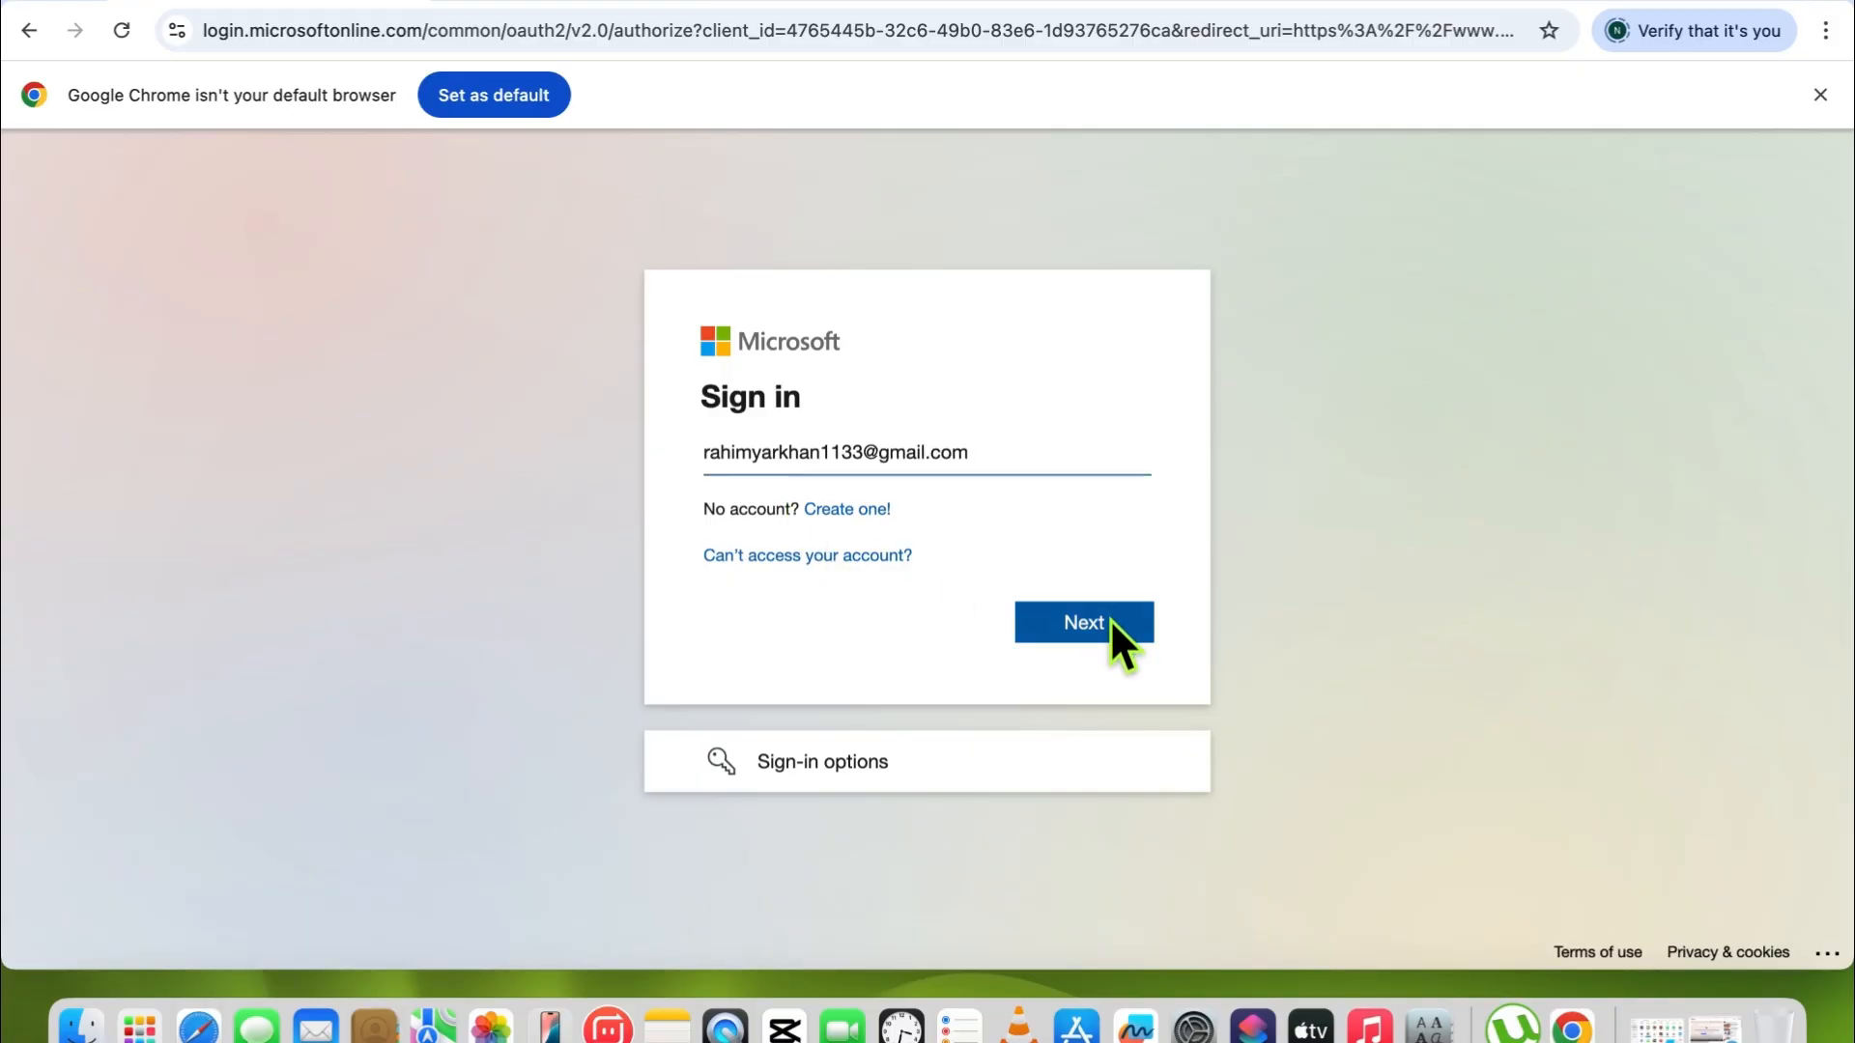
pyautogui.click(1080, 622)
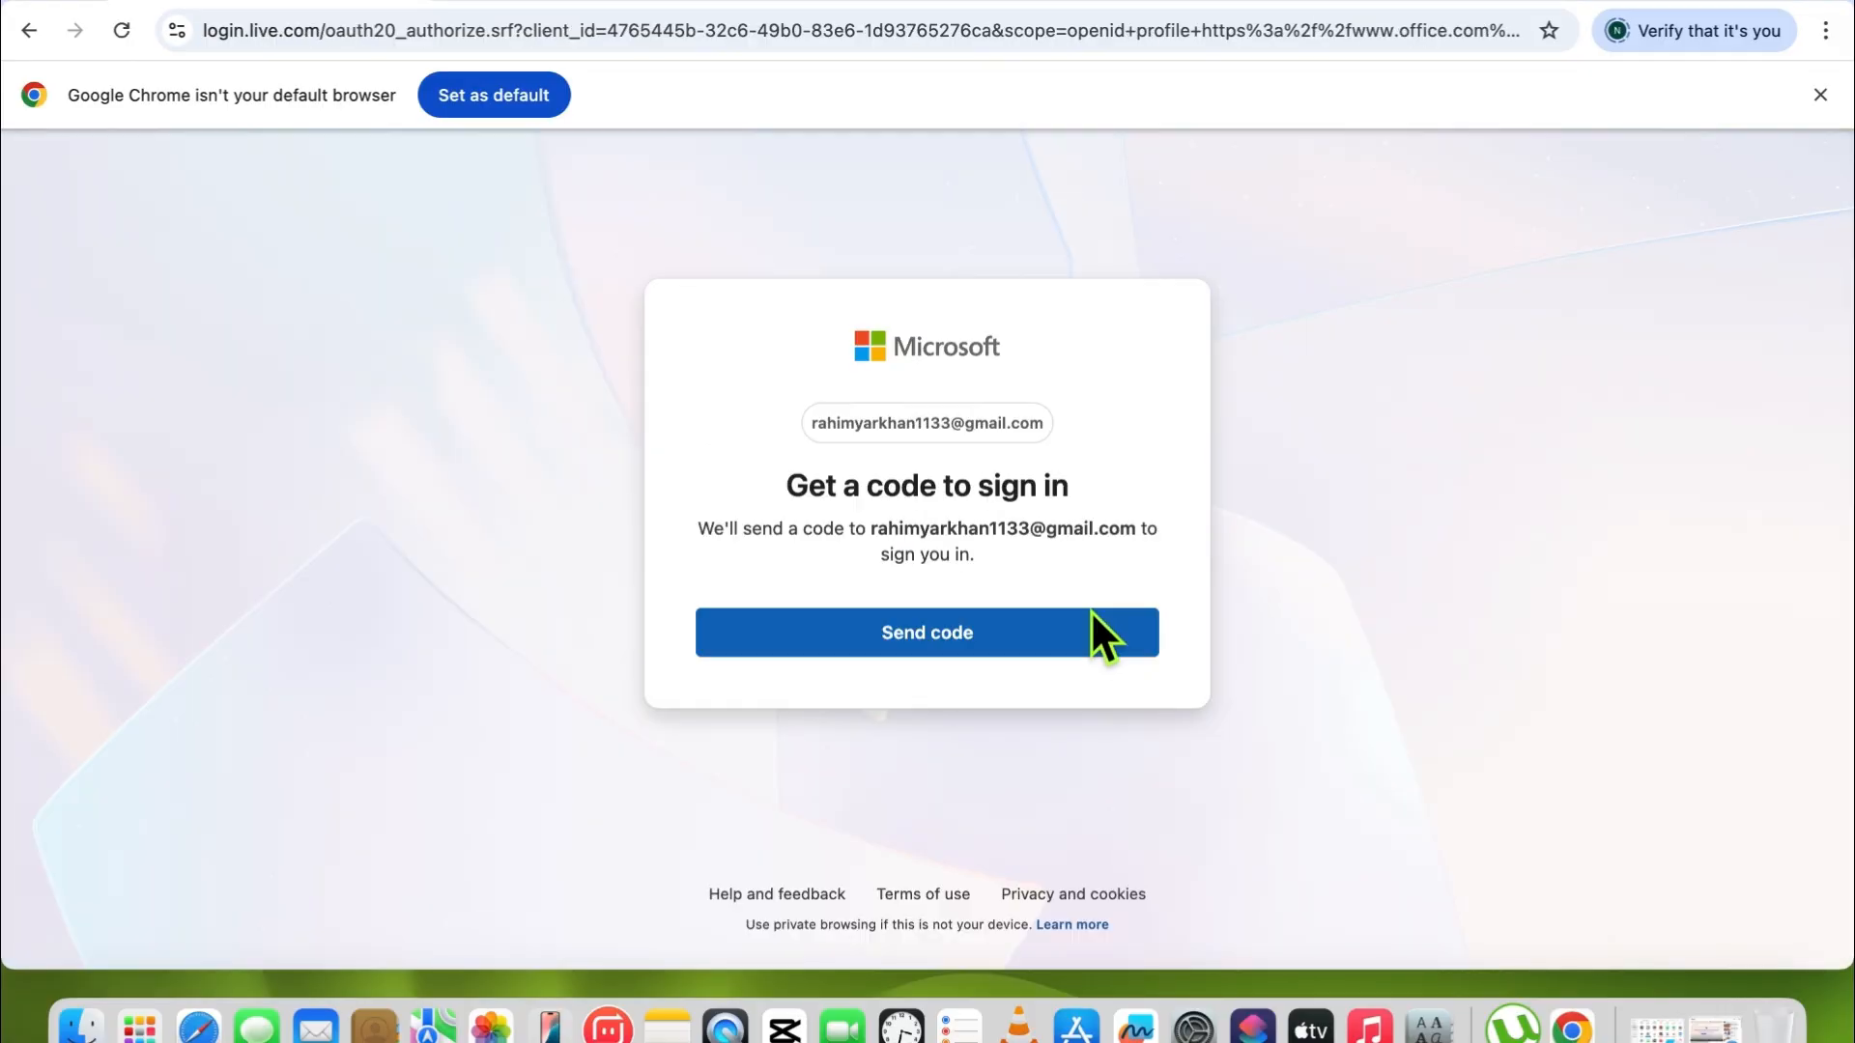
# - Request the emailed sign-in code, then accept the account privacy notice to reach Copilot home
pyautogui.click(926, 632)
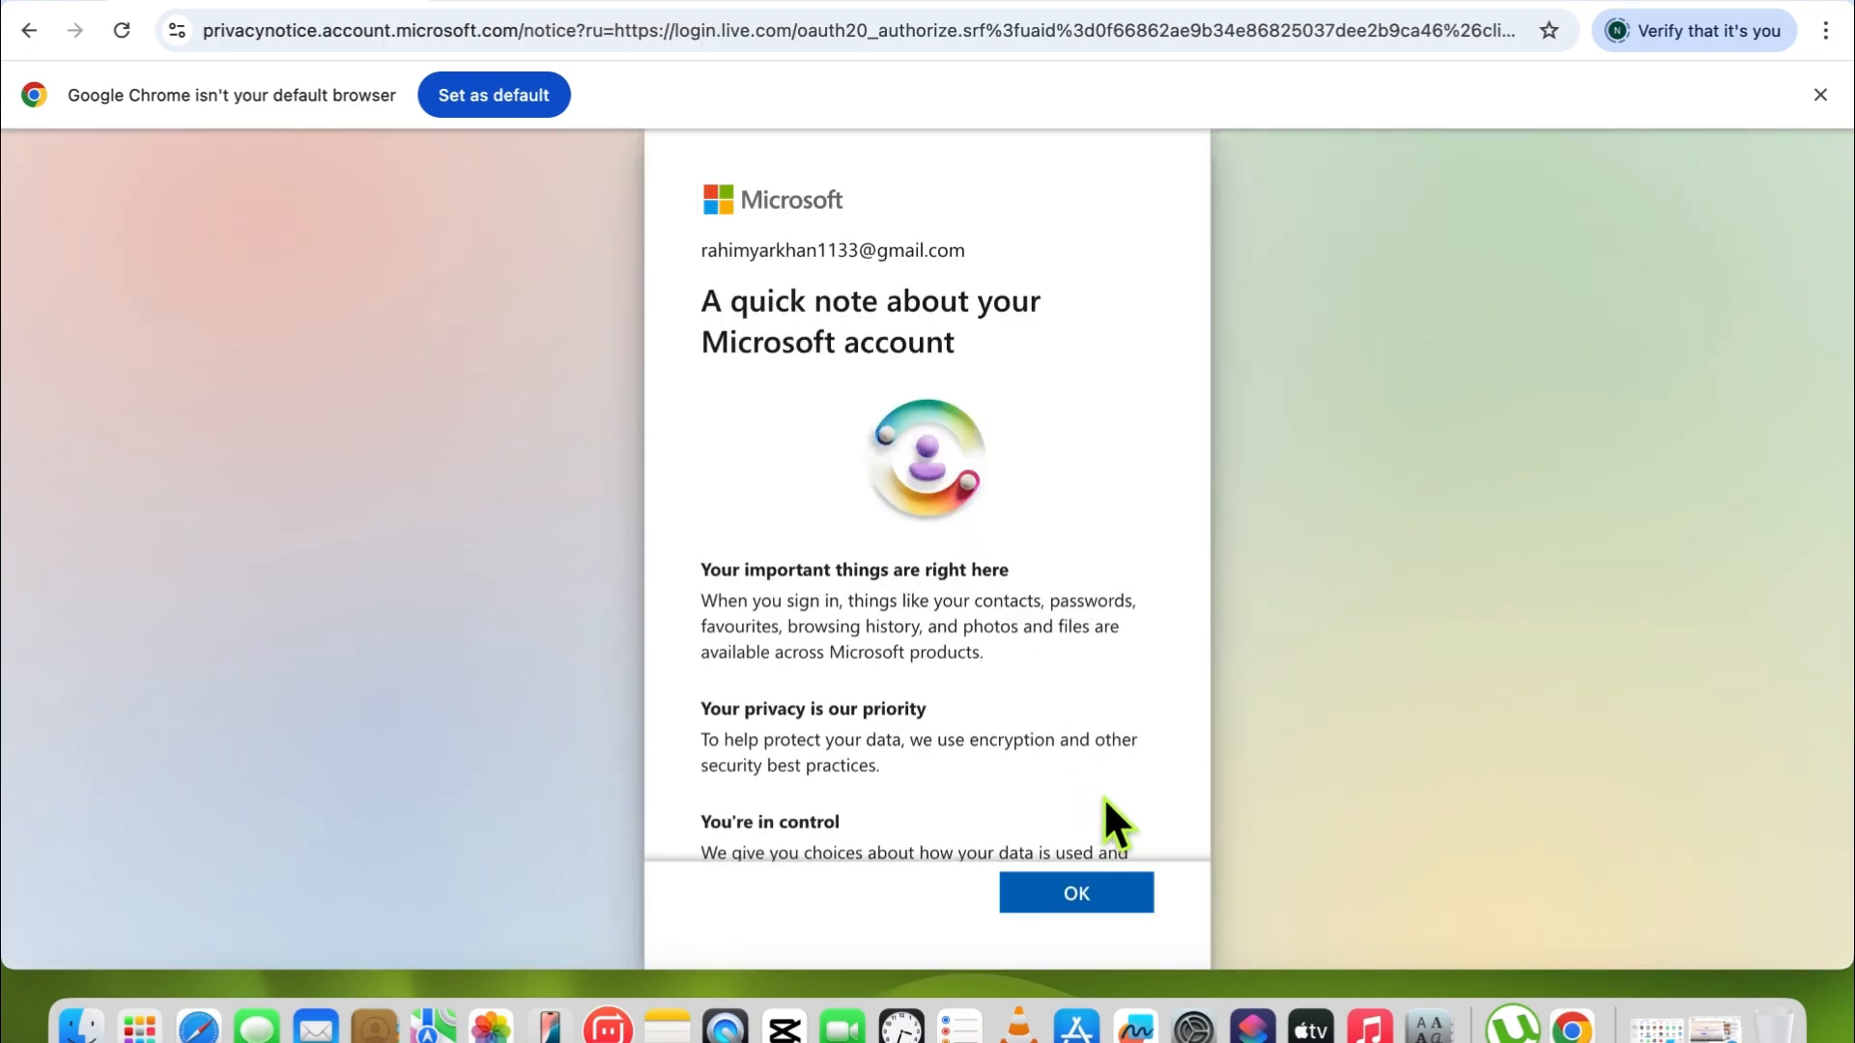
pyautogui.scroll(-3)
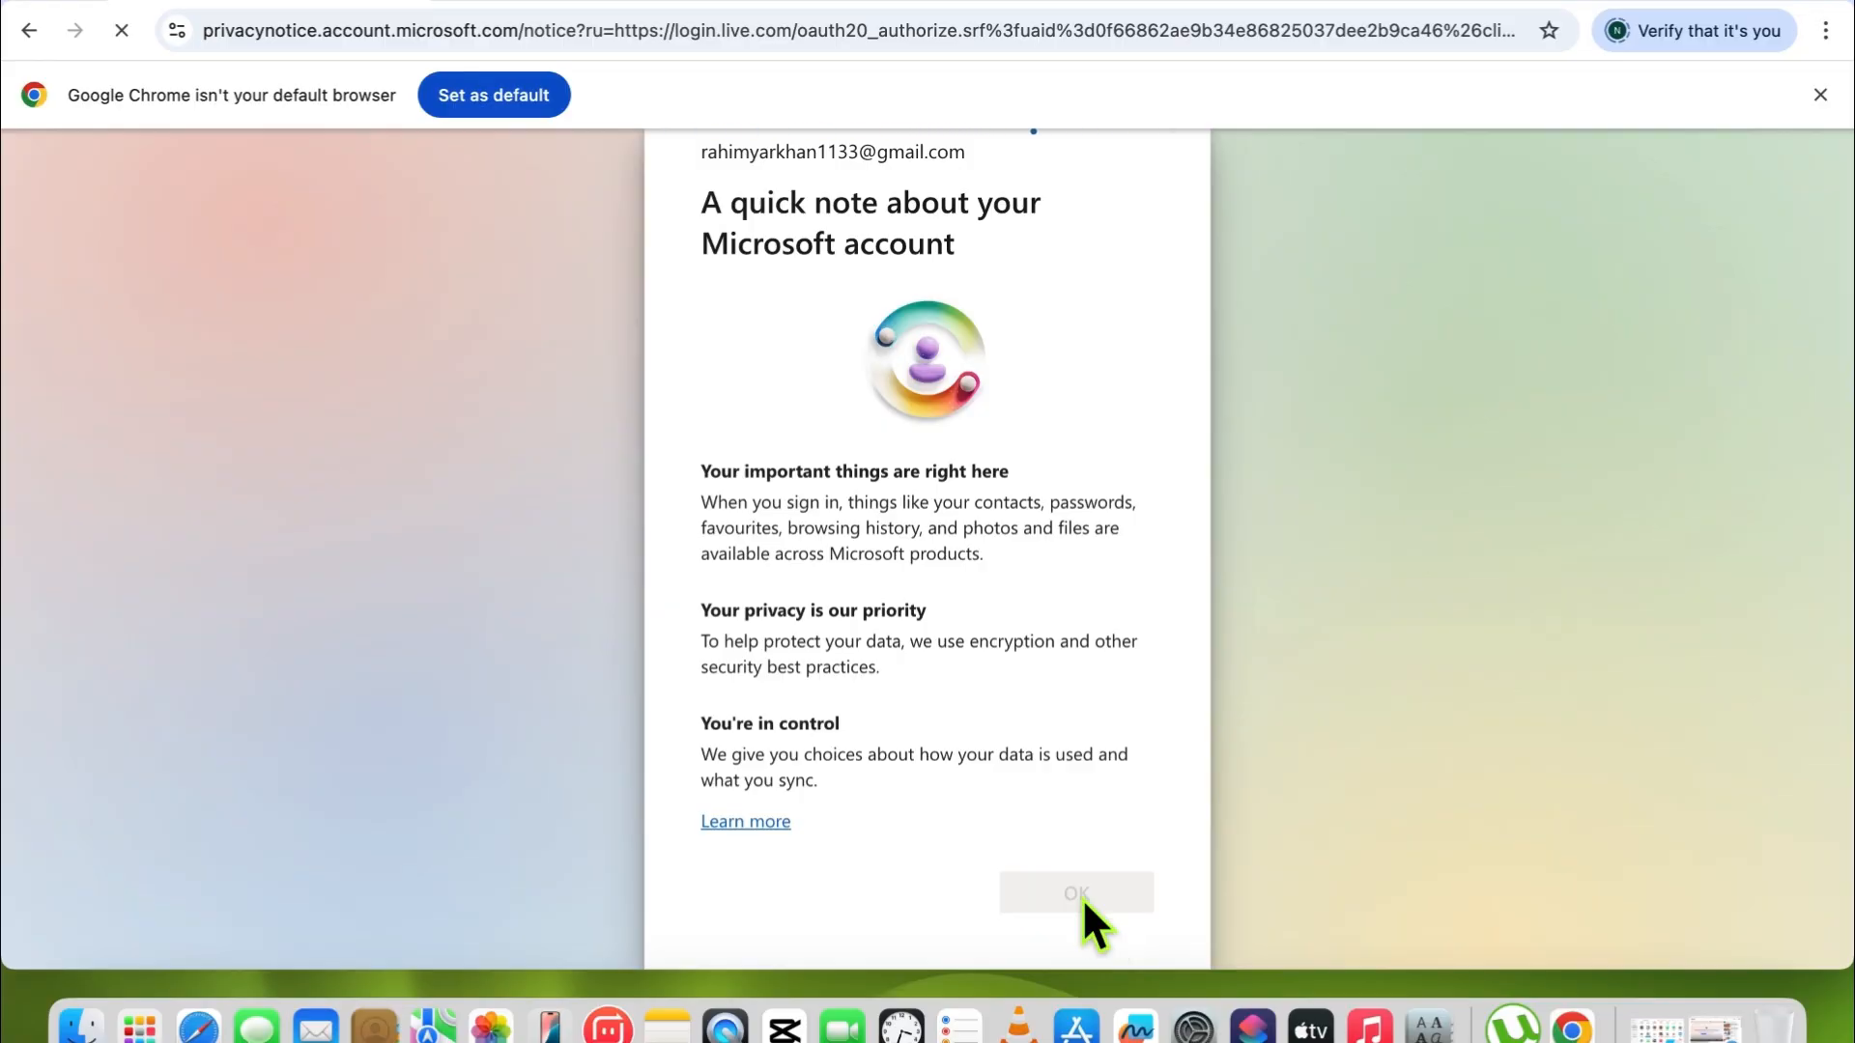
pyautogui.click(1076, 892)
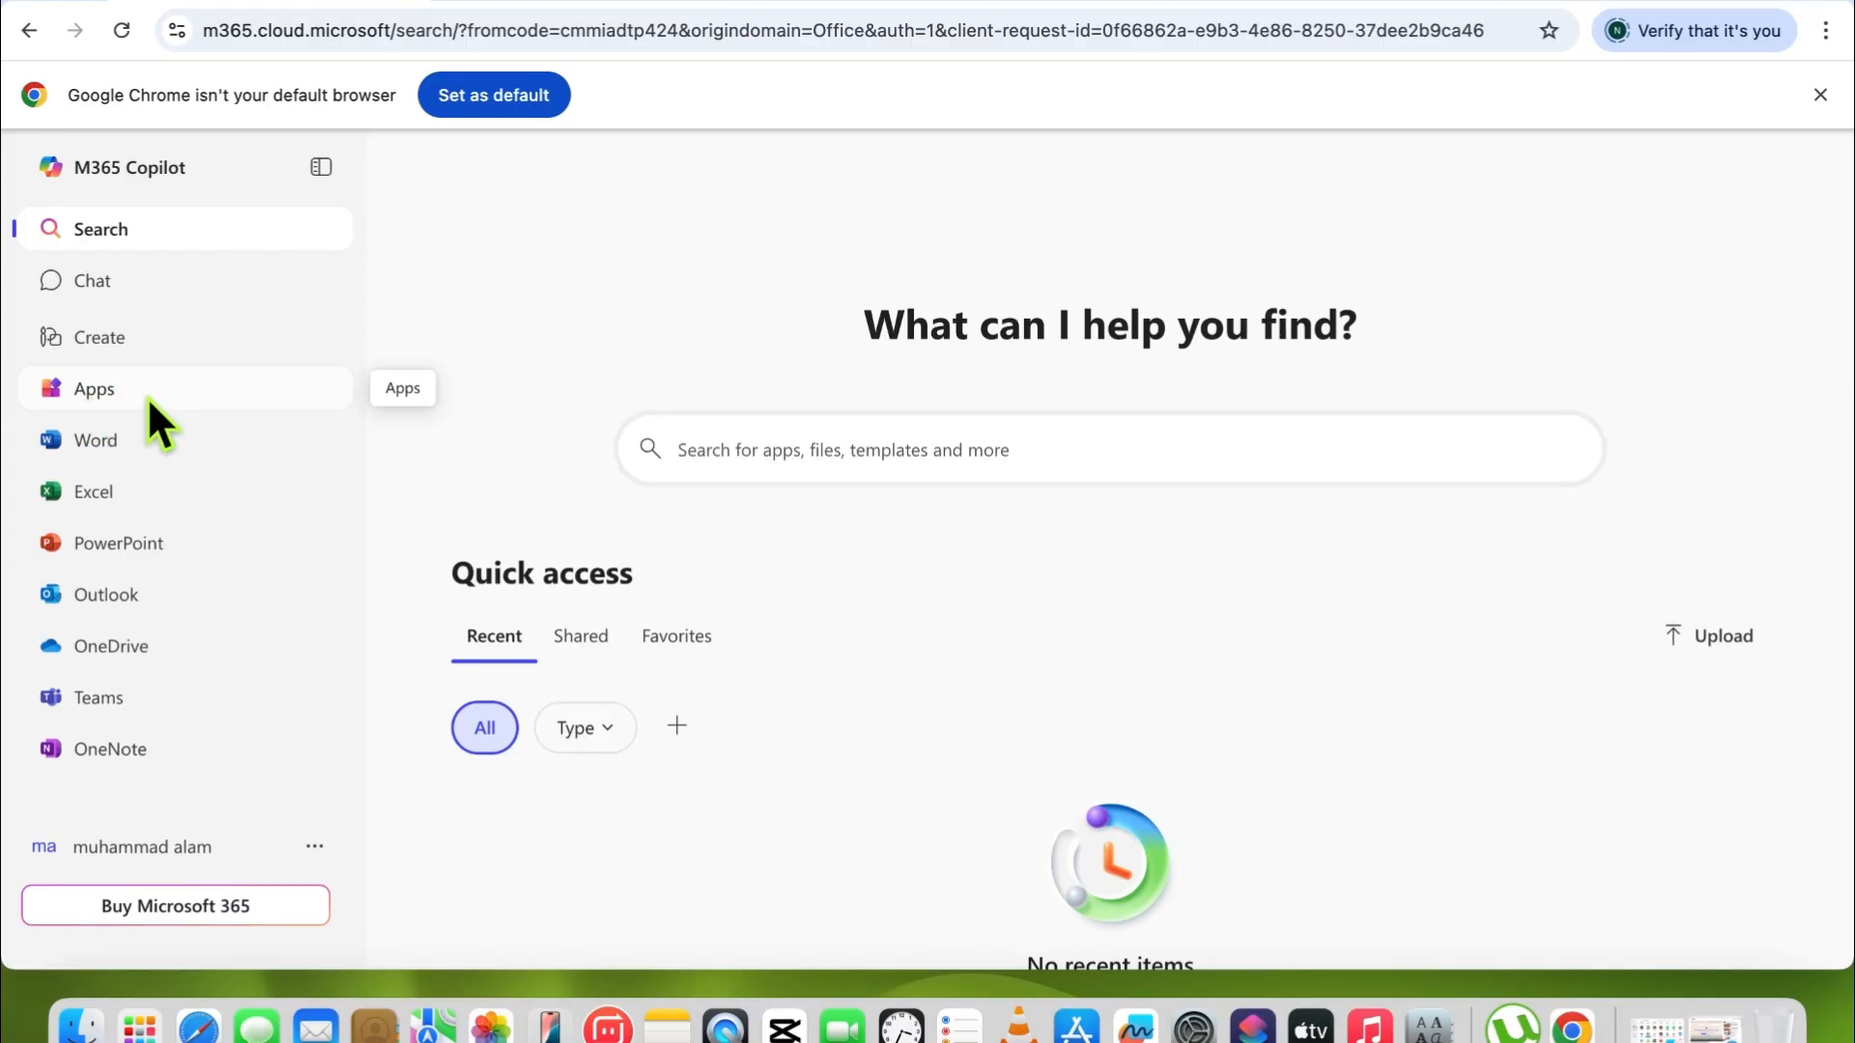
# - Show all Microsoft 365 apps and launch Word for the web
pyautogui.click(93, 389)
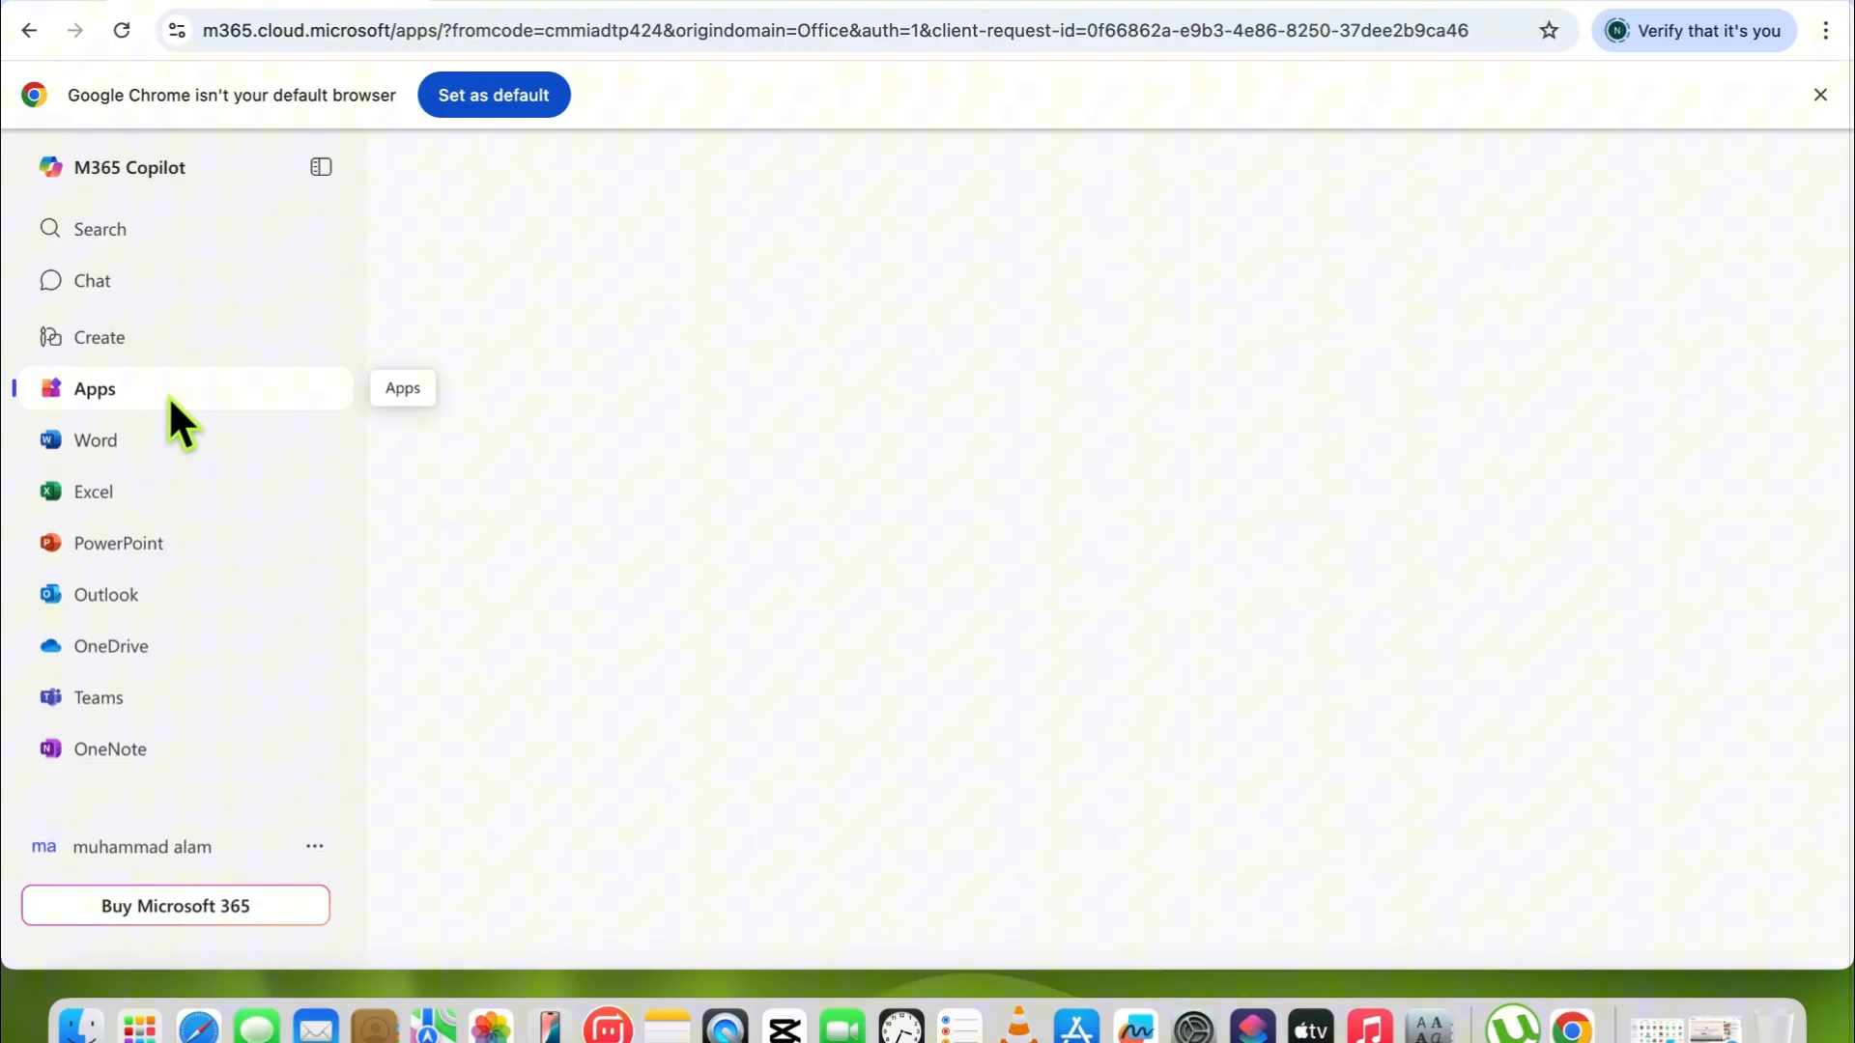
pyautogui.click(93, 389)
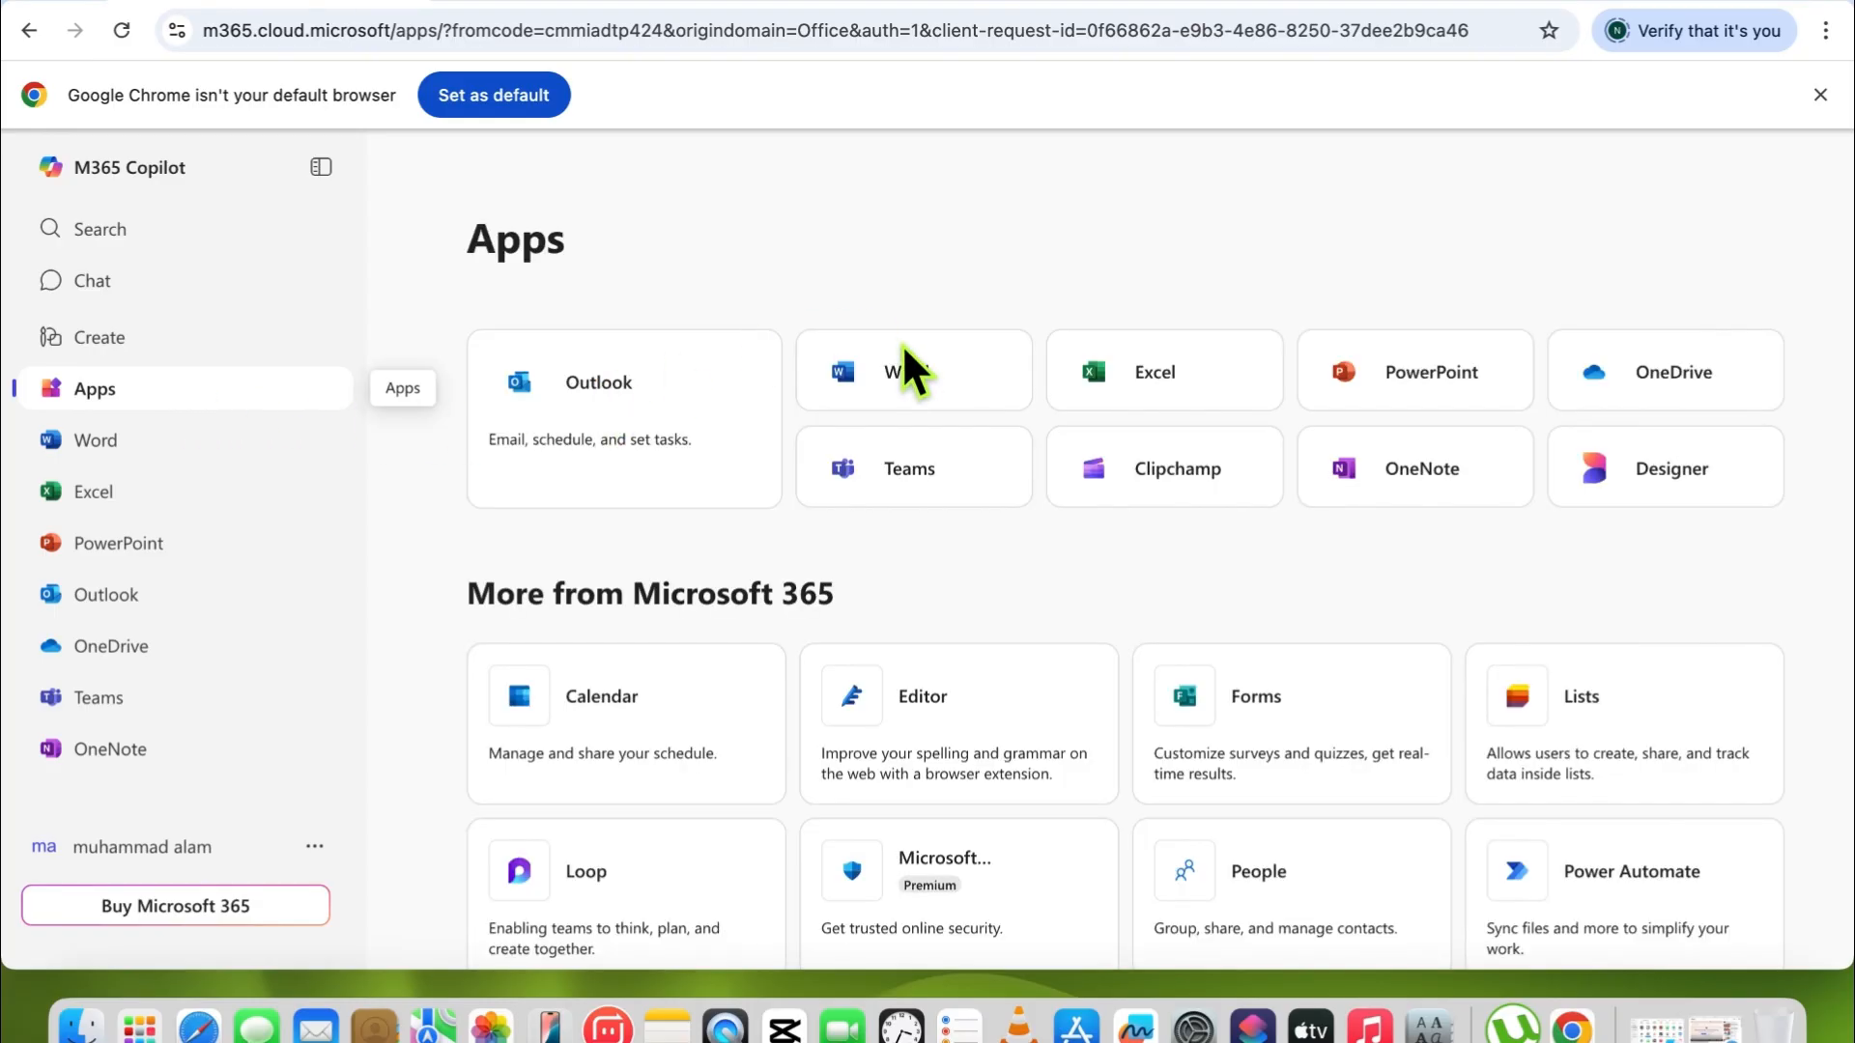
pyautogui.moveTo(1130, 373)
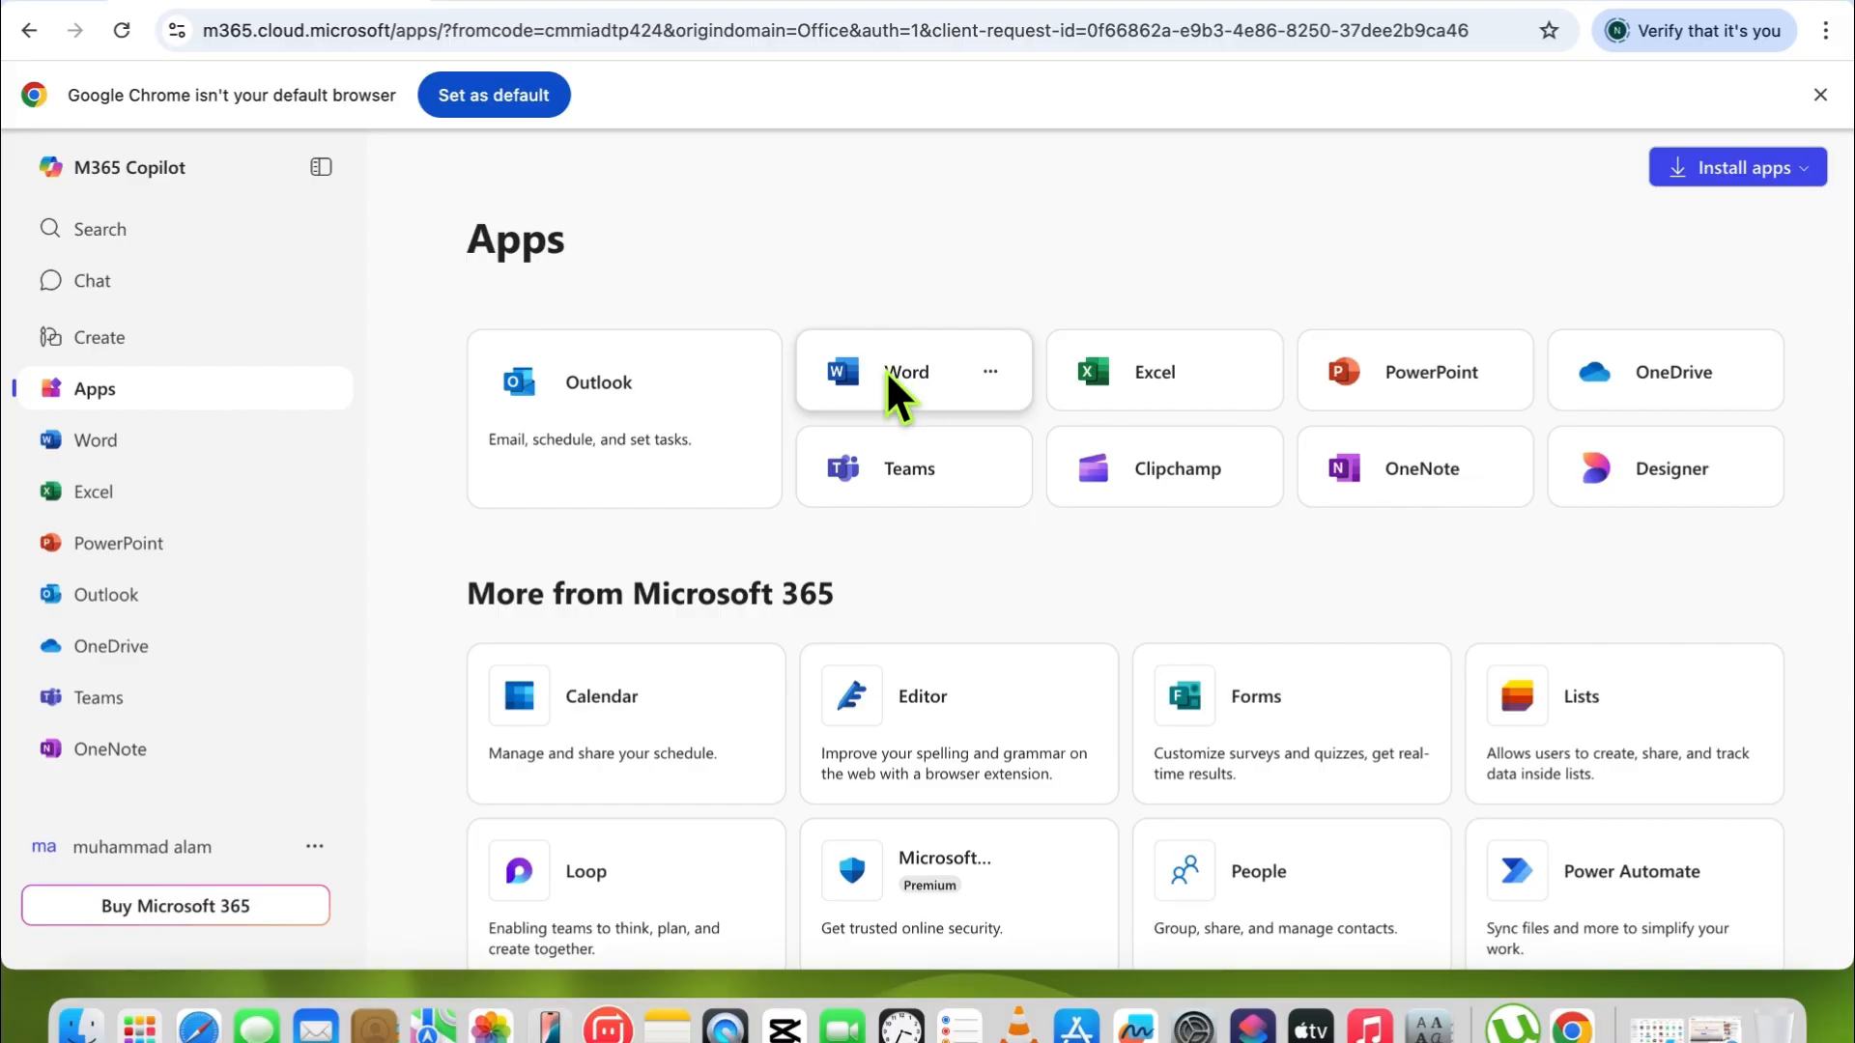
pyautogui.click(906, 371)
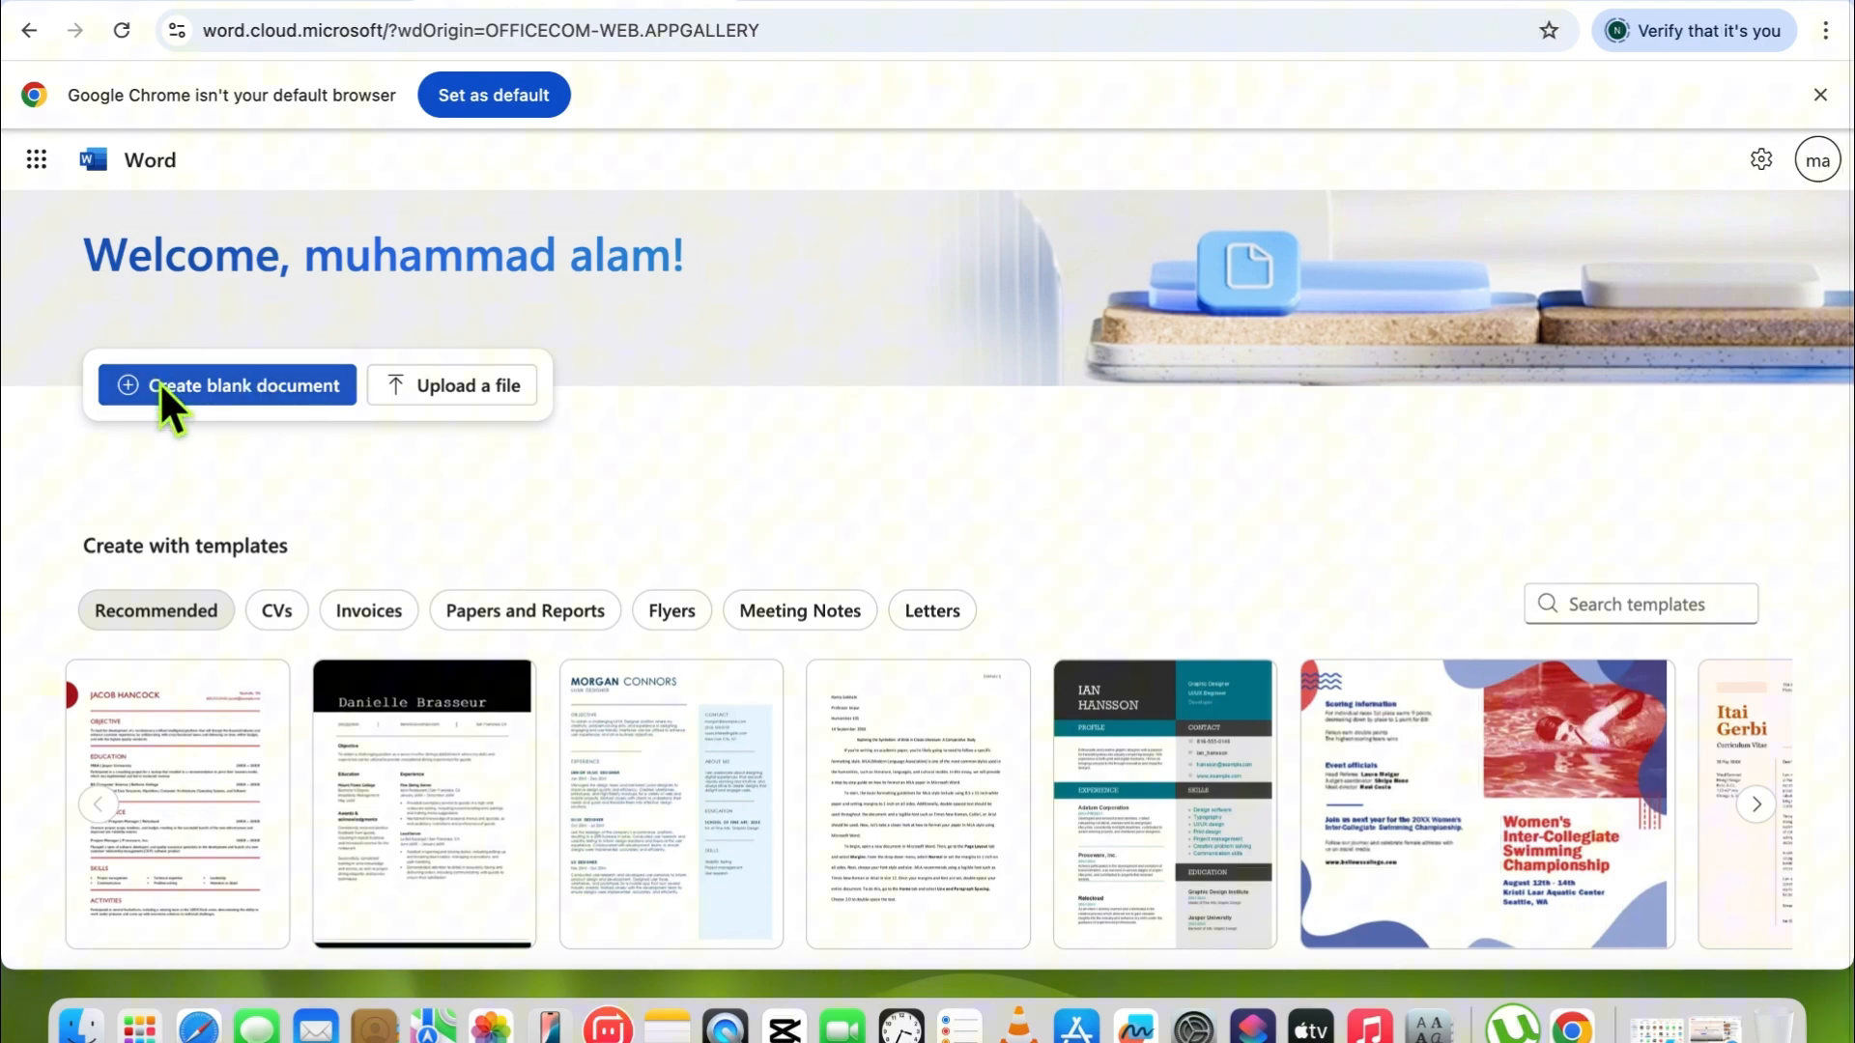
# - Create a blank document and write the line 'please like my video'
pyautogui.click(241, 386)
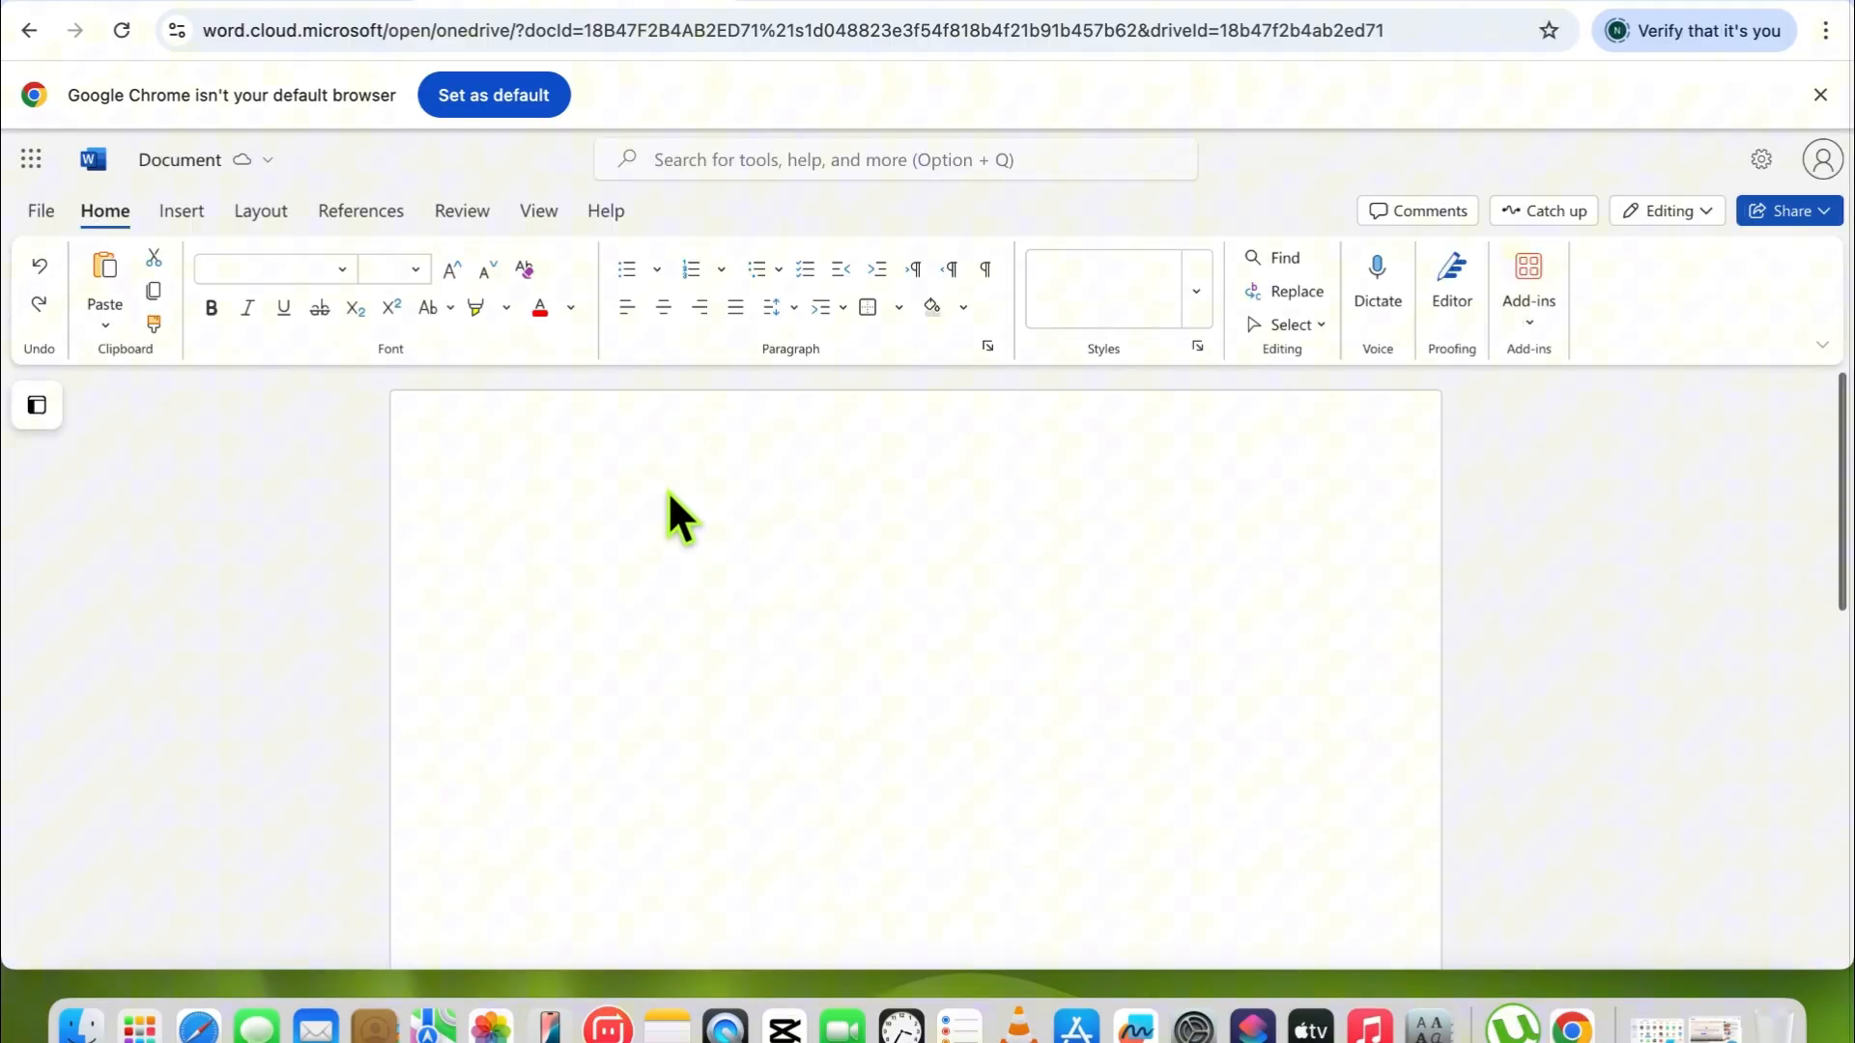
pyautogui.write('please')
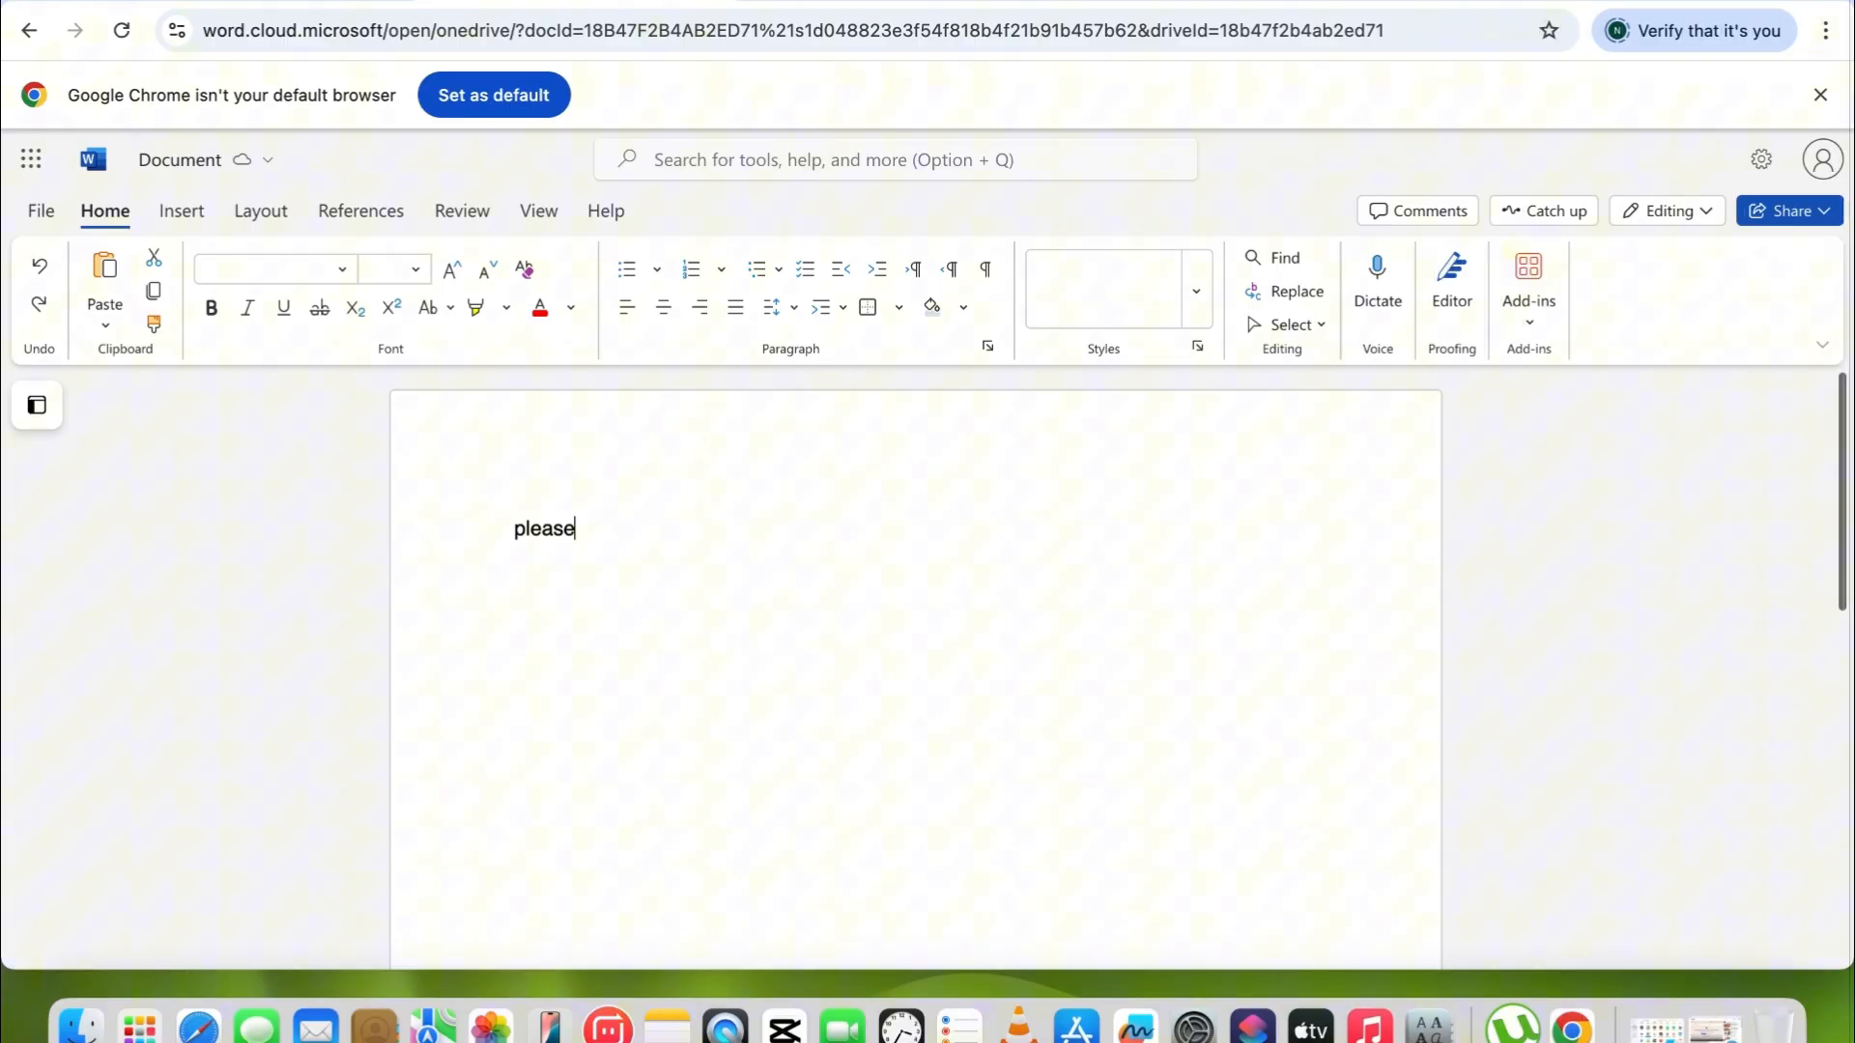
pyautogui.write('like my video')
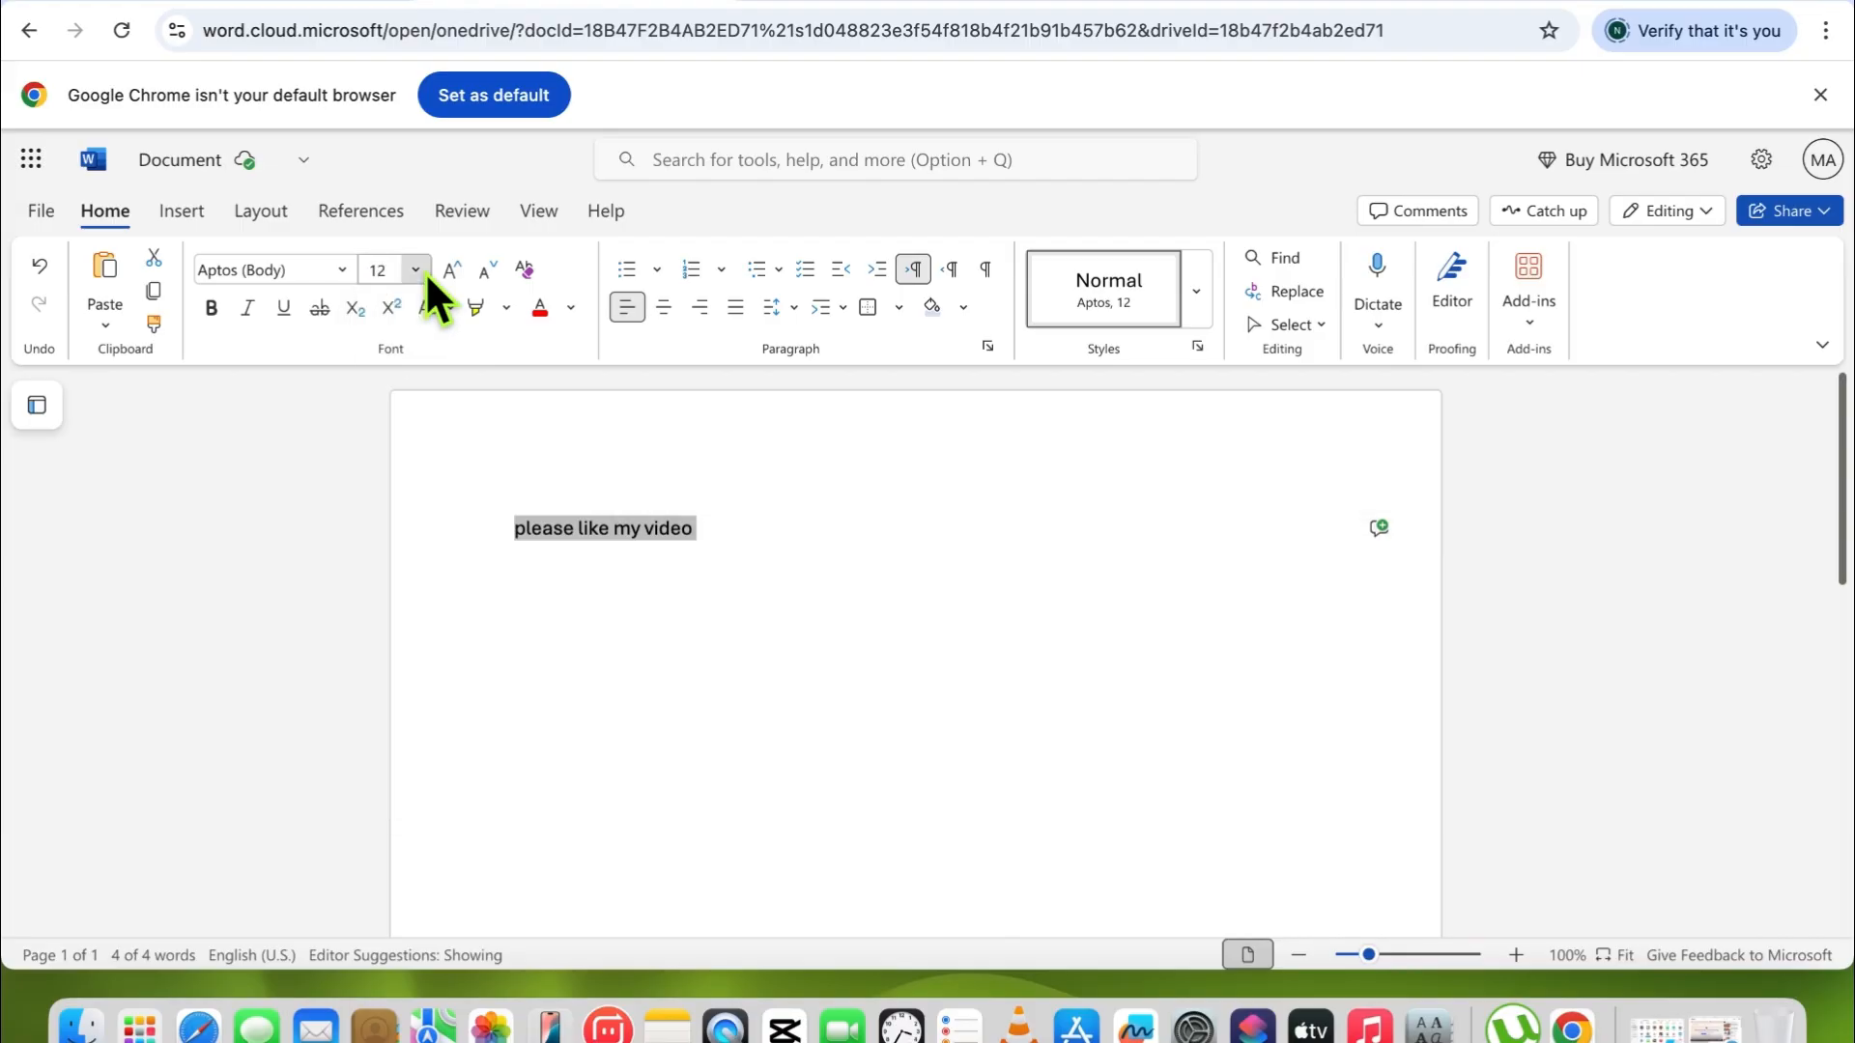
# - Set the selected text to font size 18
pyautogui.click(414, 271)
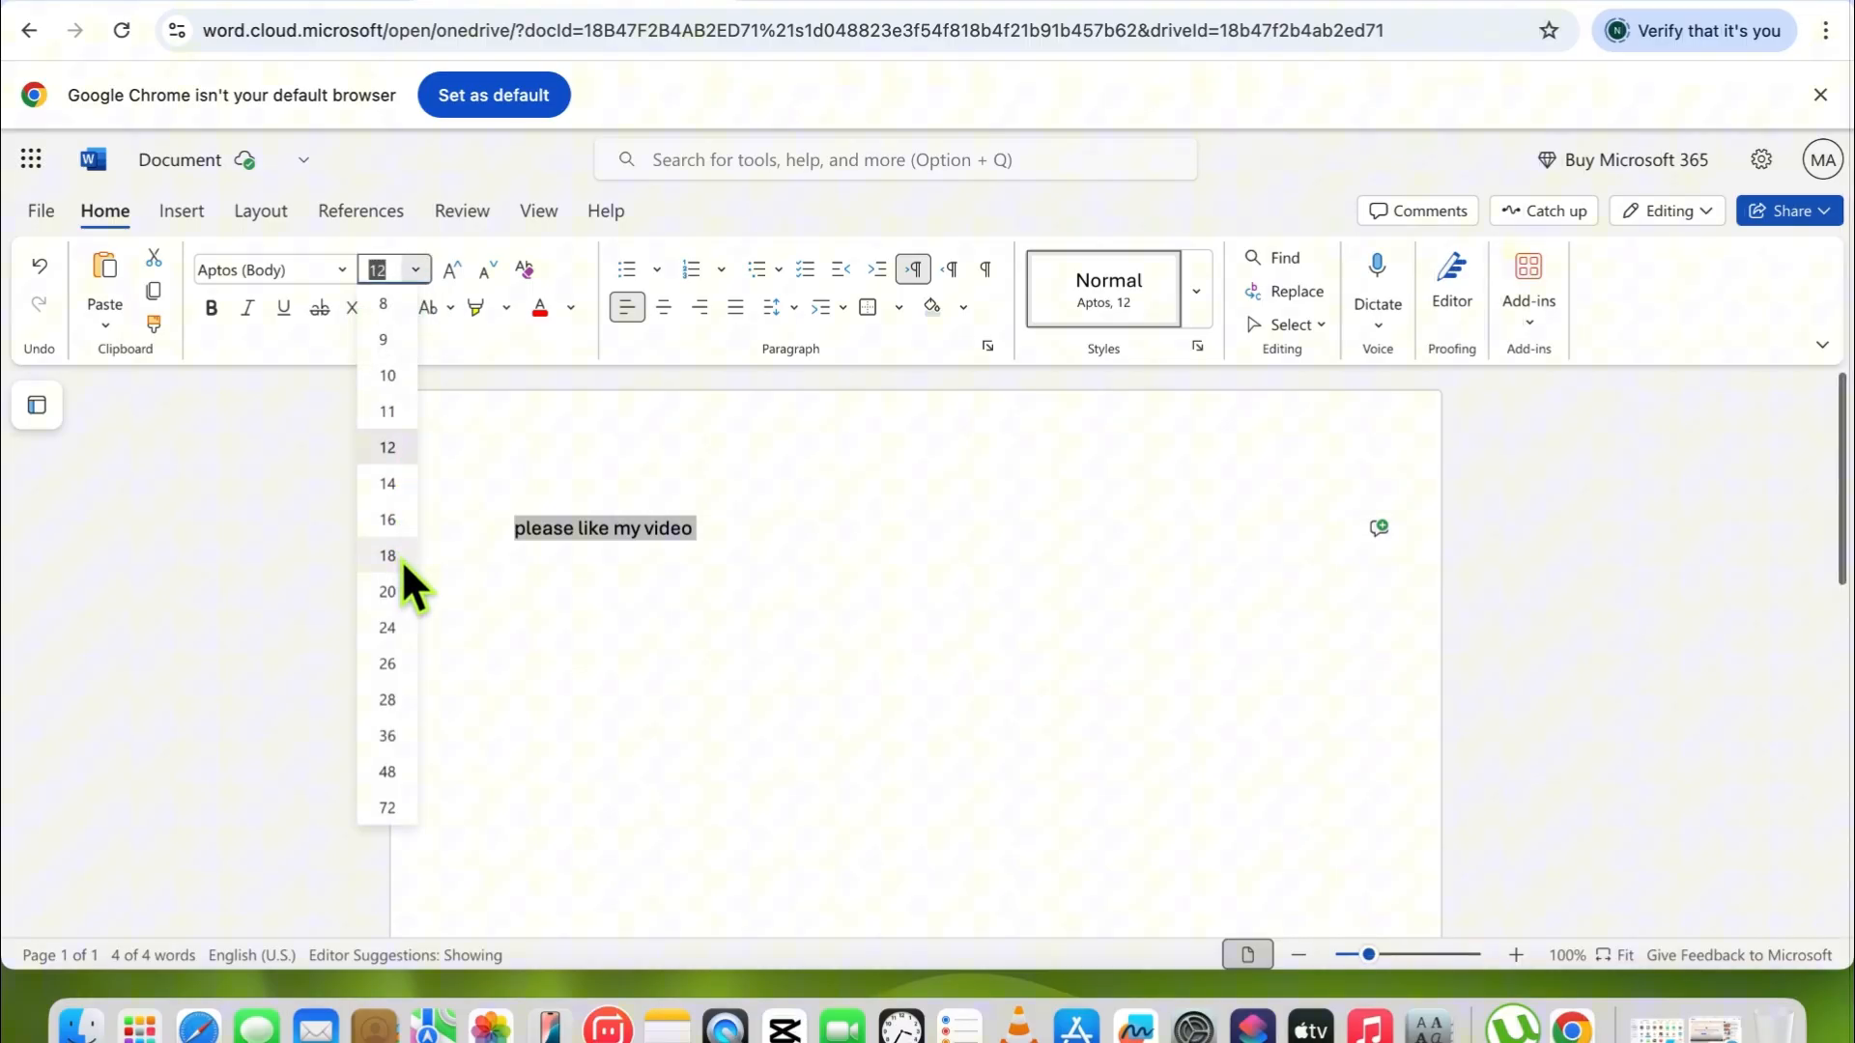
pyautogui.click(386, 557)
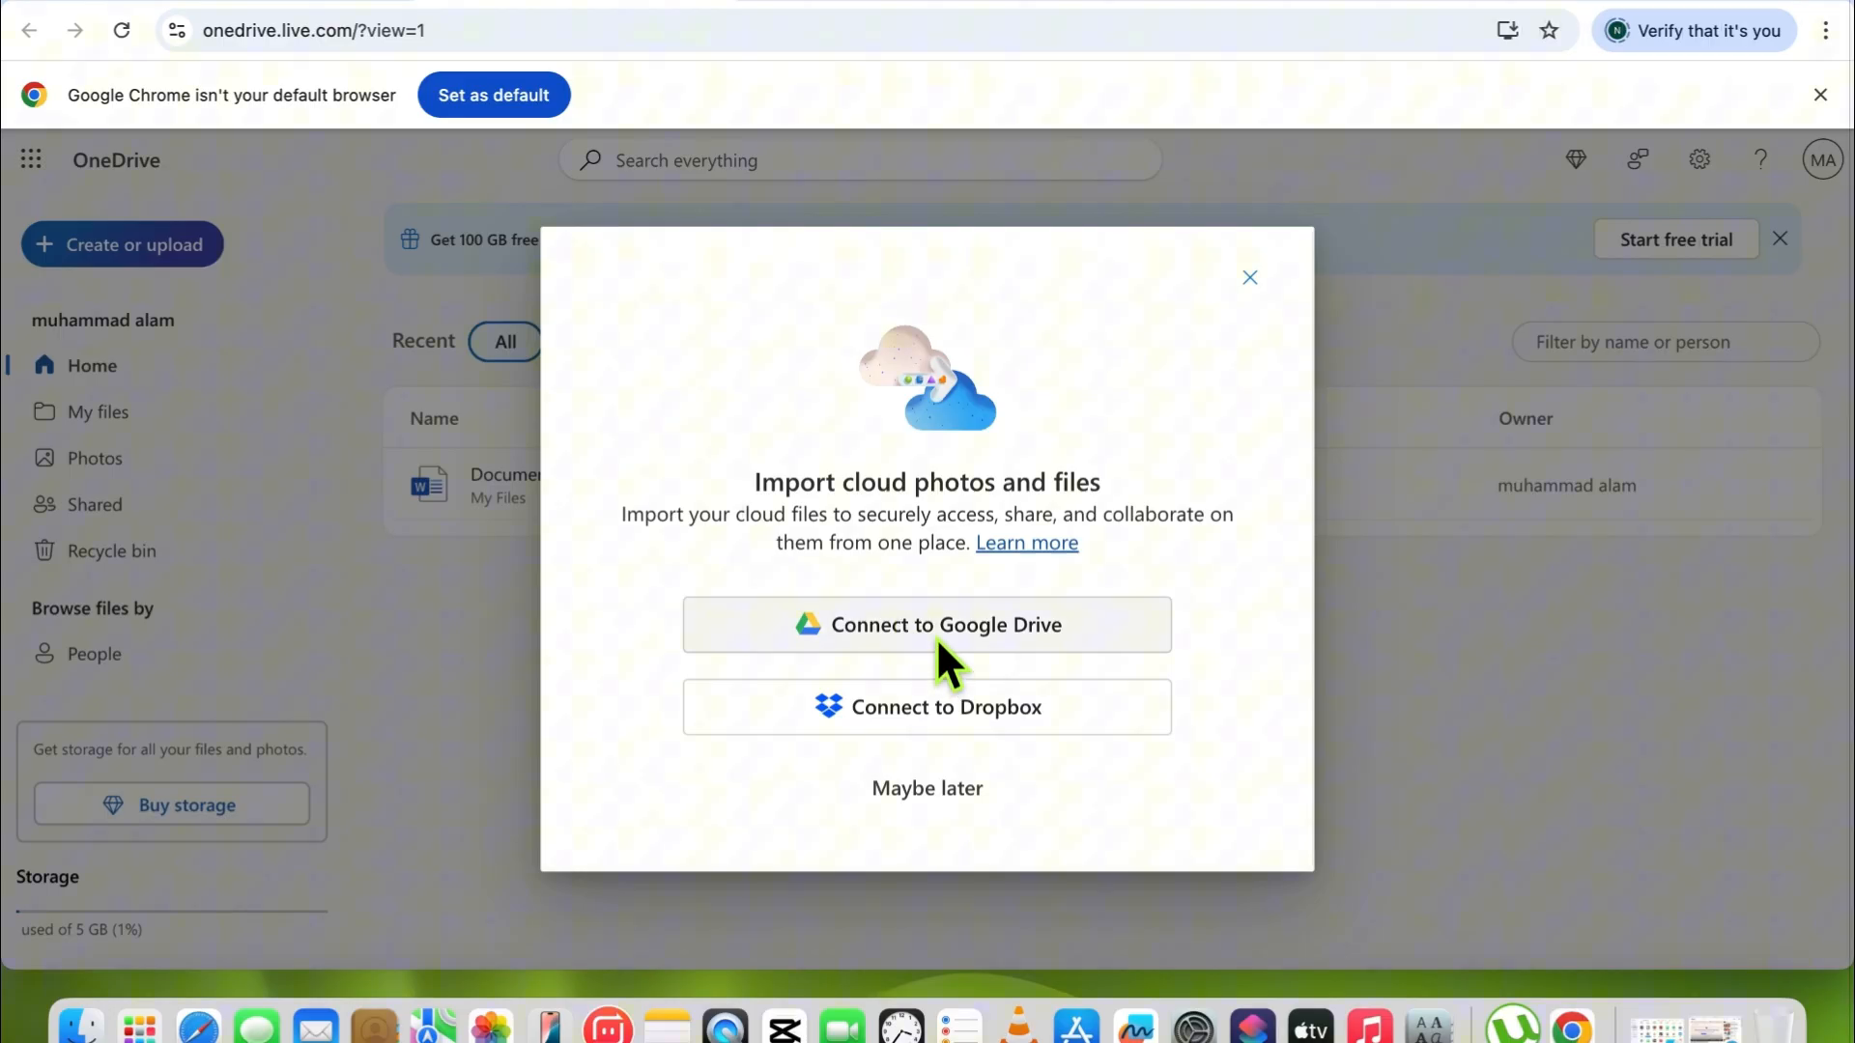
# - Start importing files from Google Drive and connect a Google Drive account
pyautogui.click(926, 624)
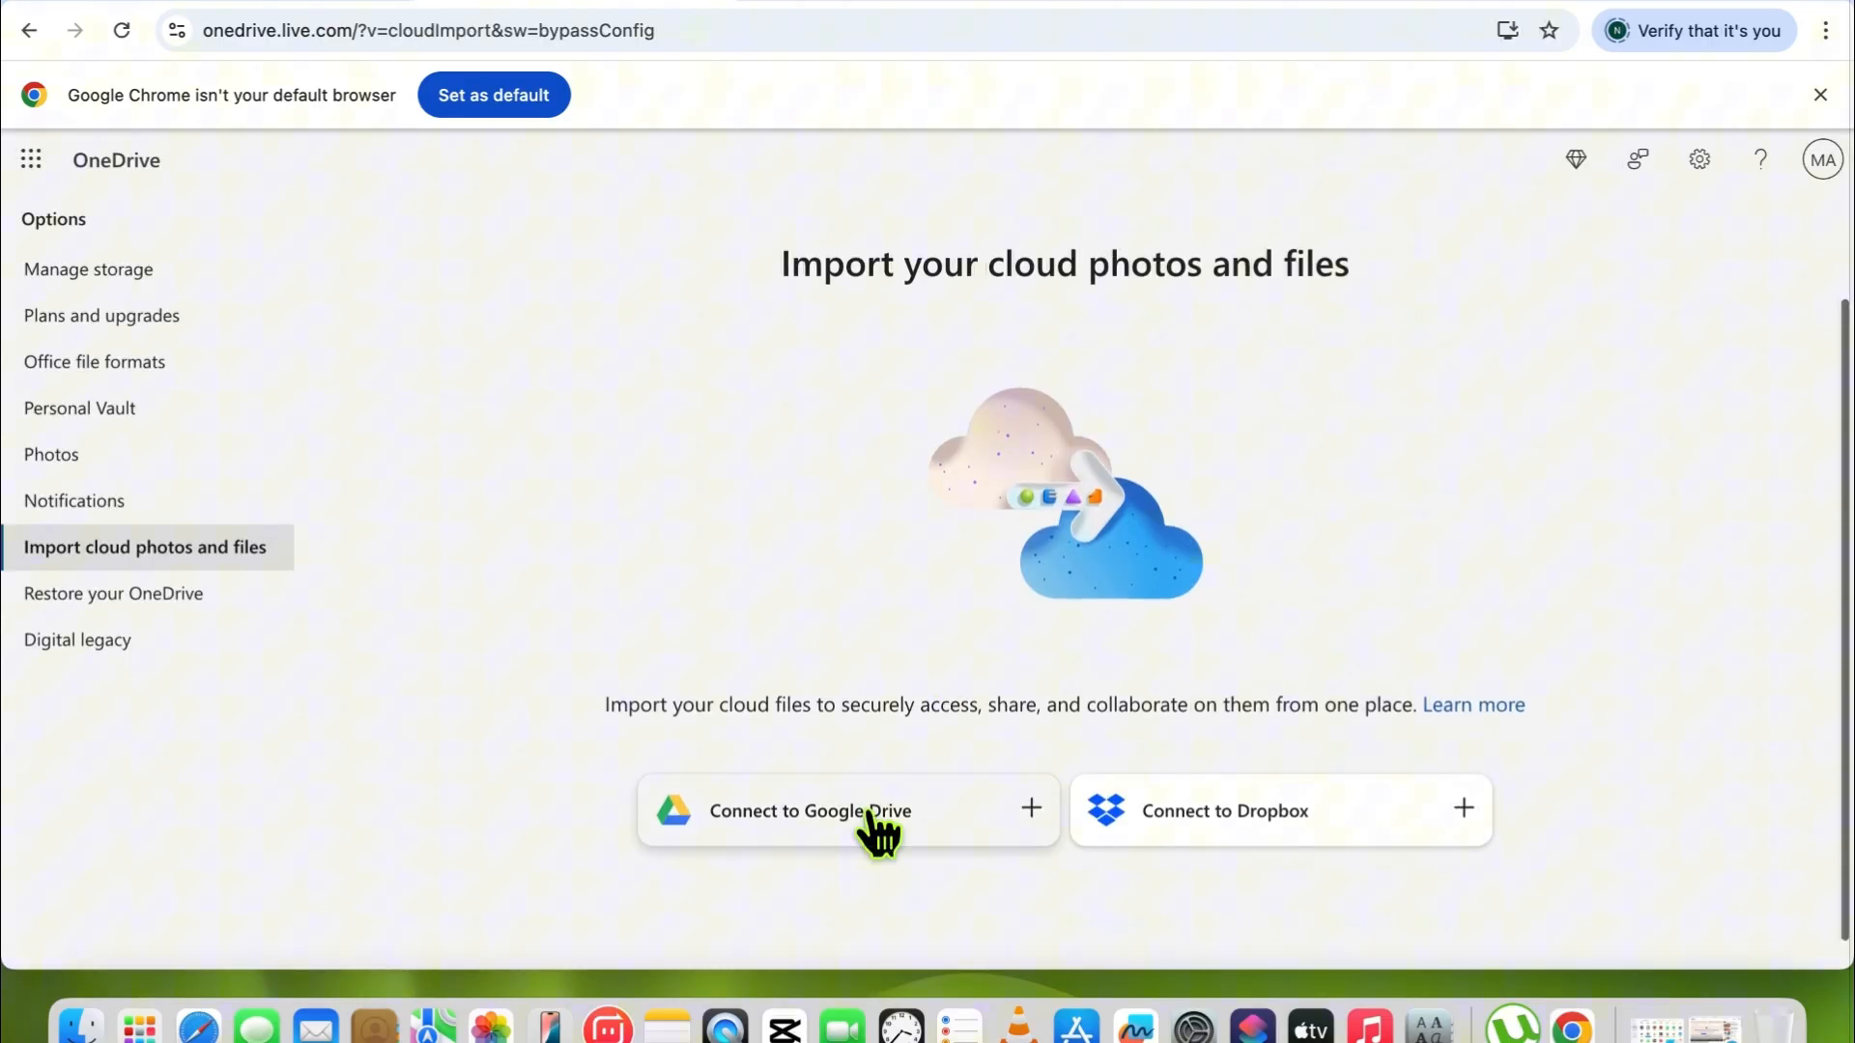
pyautogui.click(810, 809)
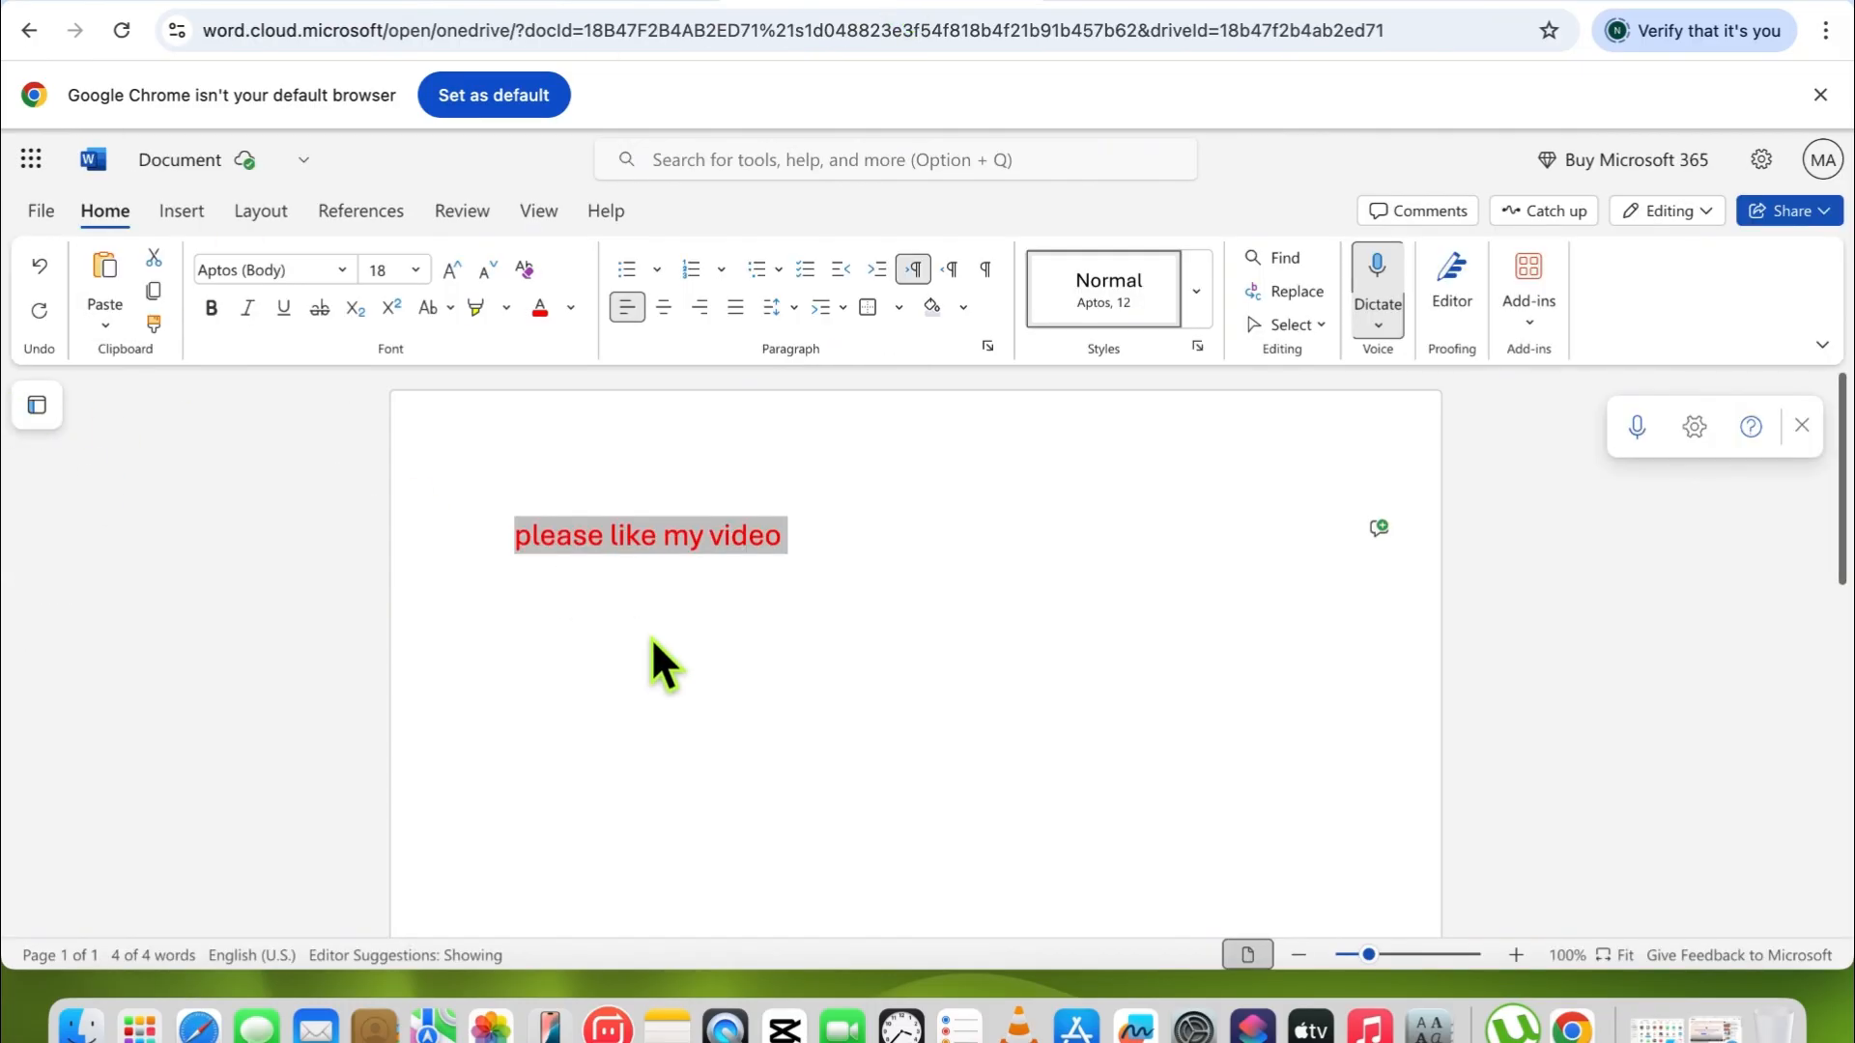
# - Export the document via File > Export and confirm downloading it as a PDF
pyautogui.click(38, 210)
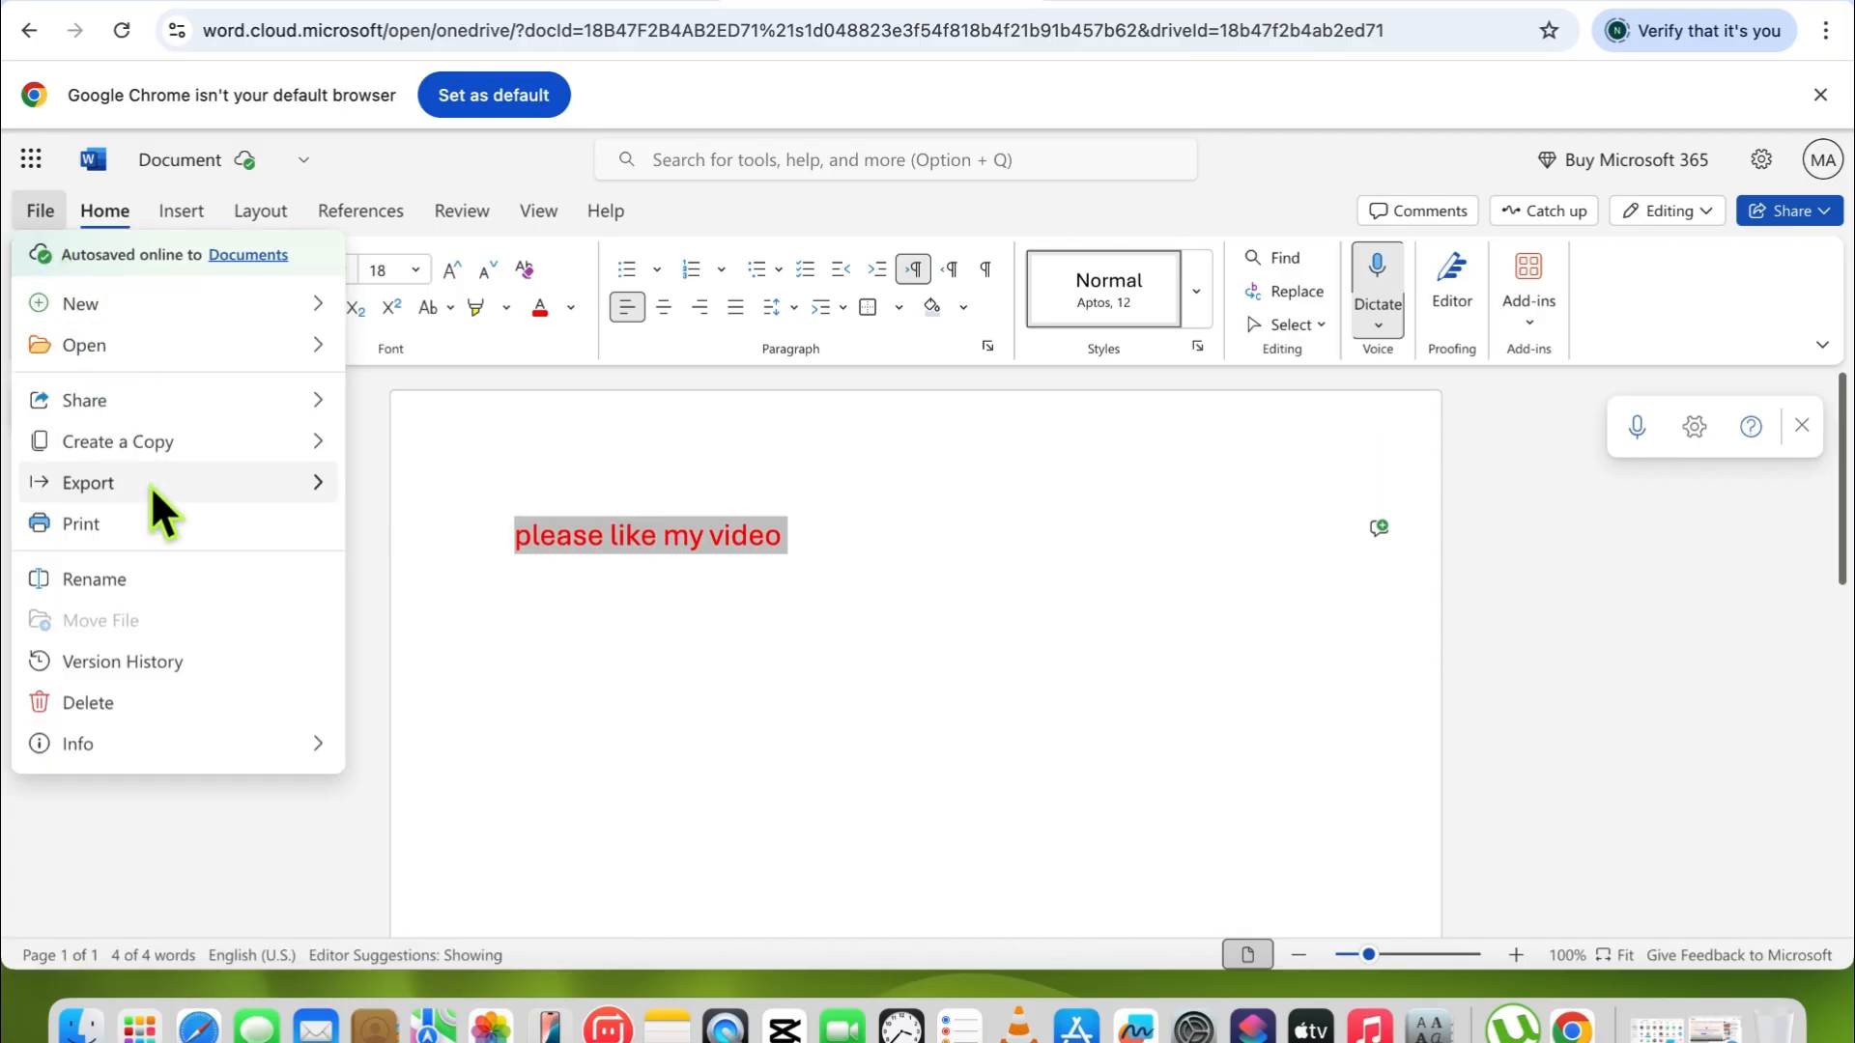
pyautogui.click(86, 483)
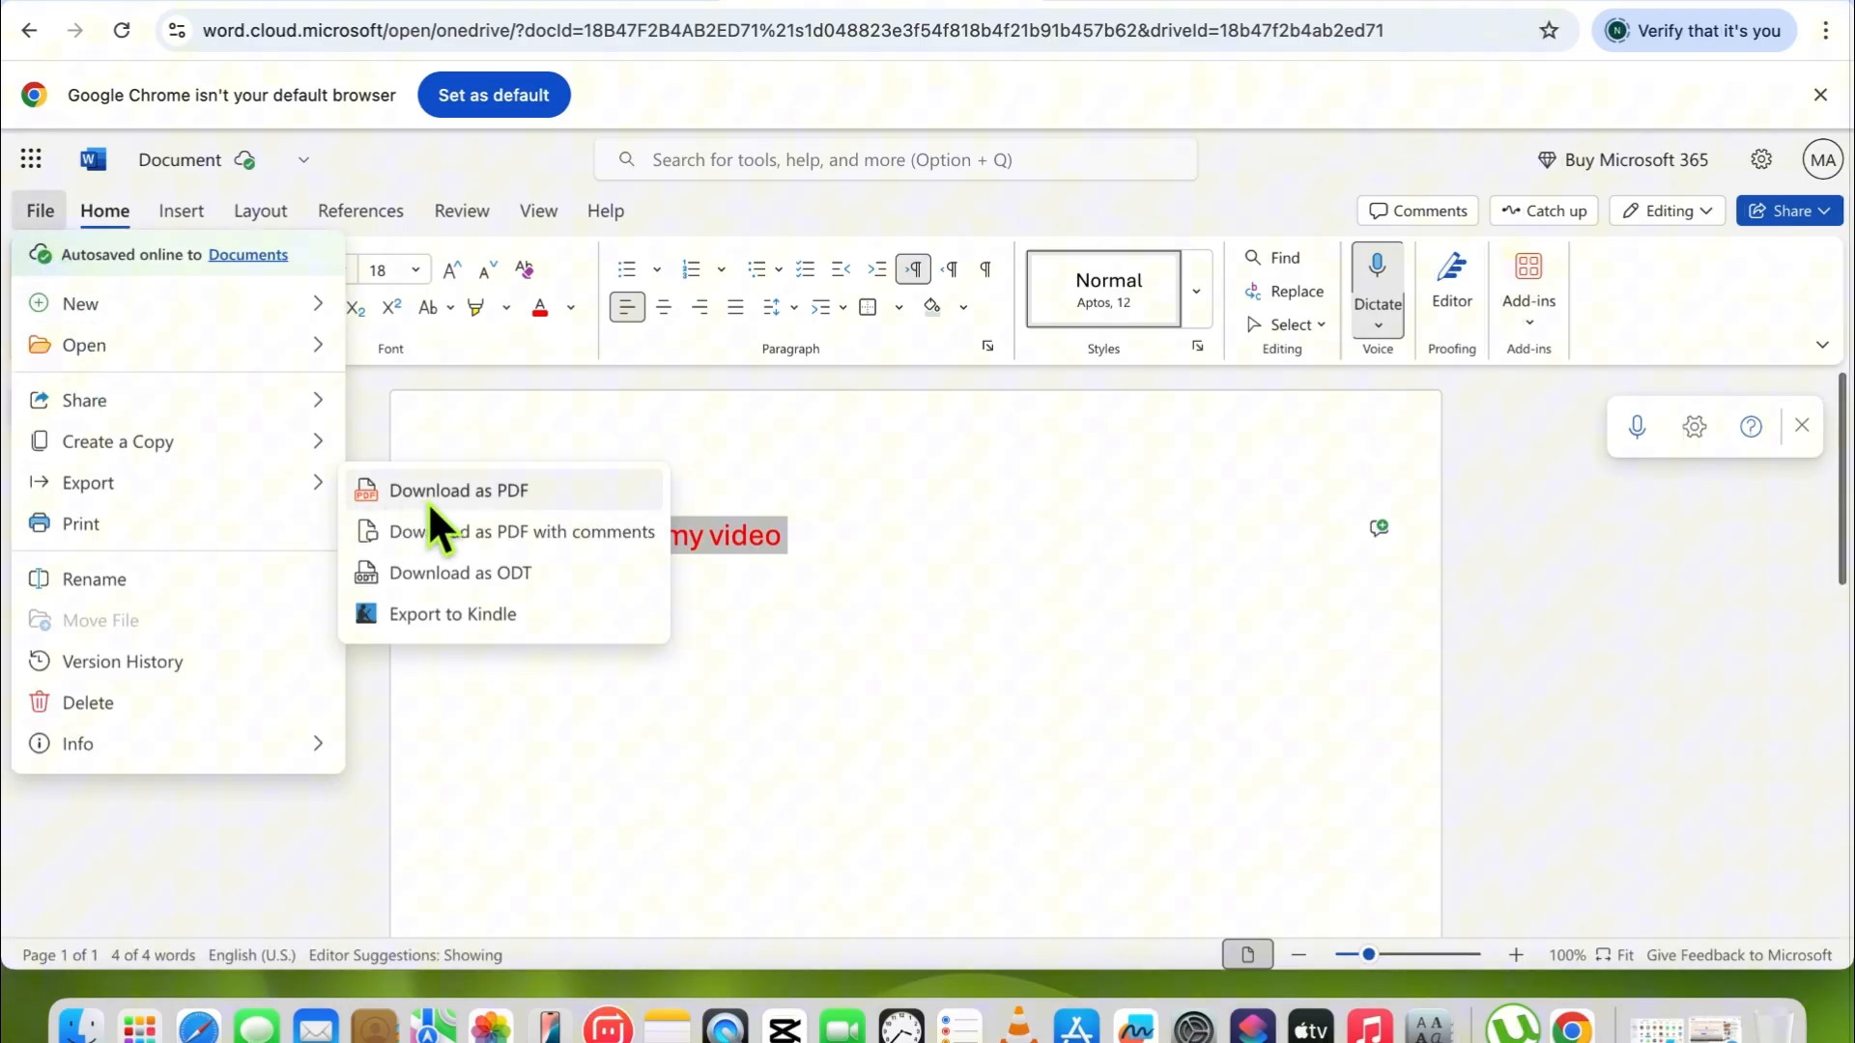
pyautogui.click(460, 489)
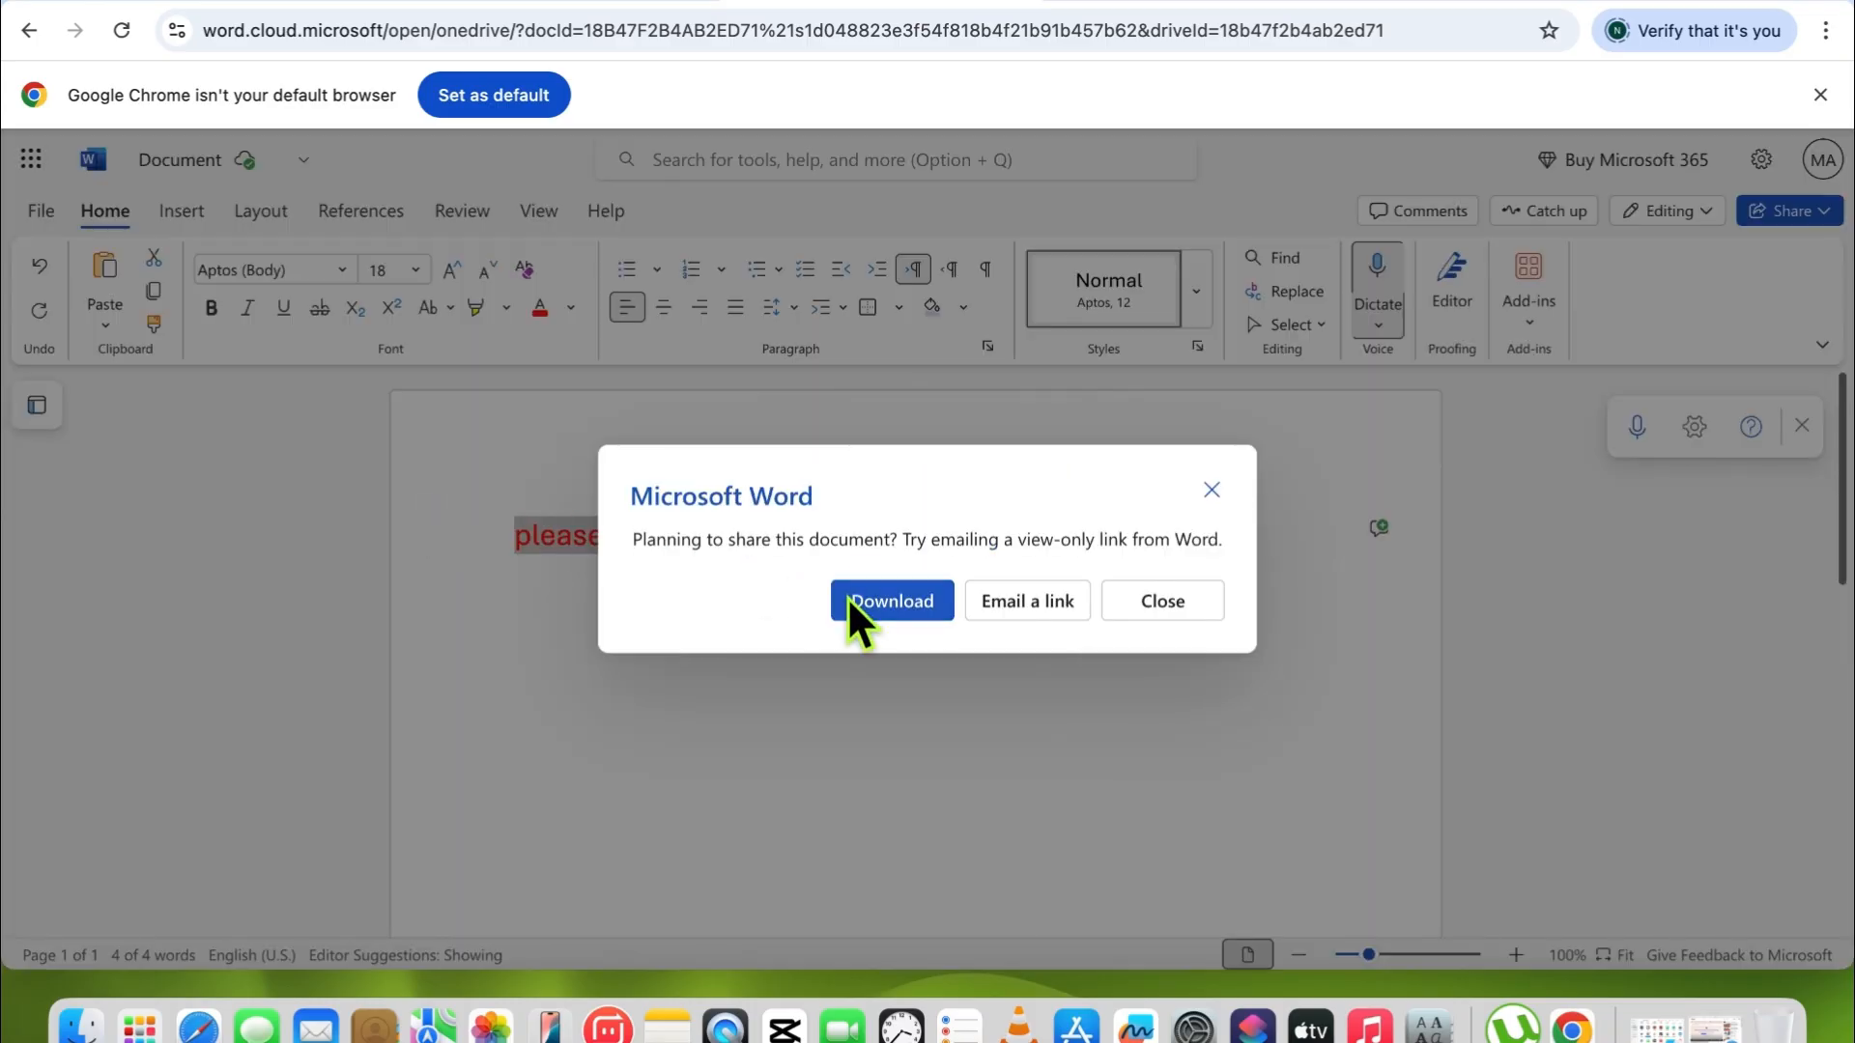
pyautogui.click(891, 601)
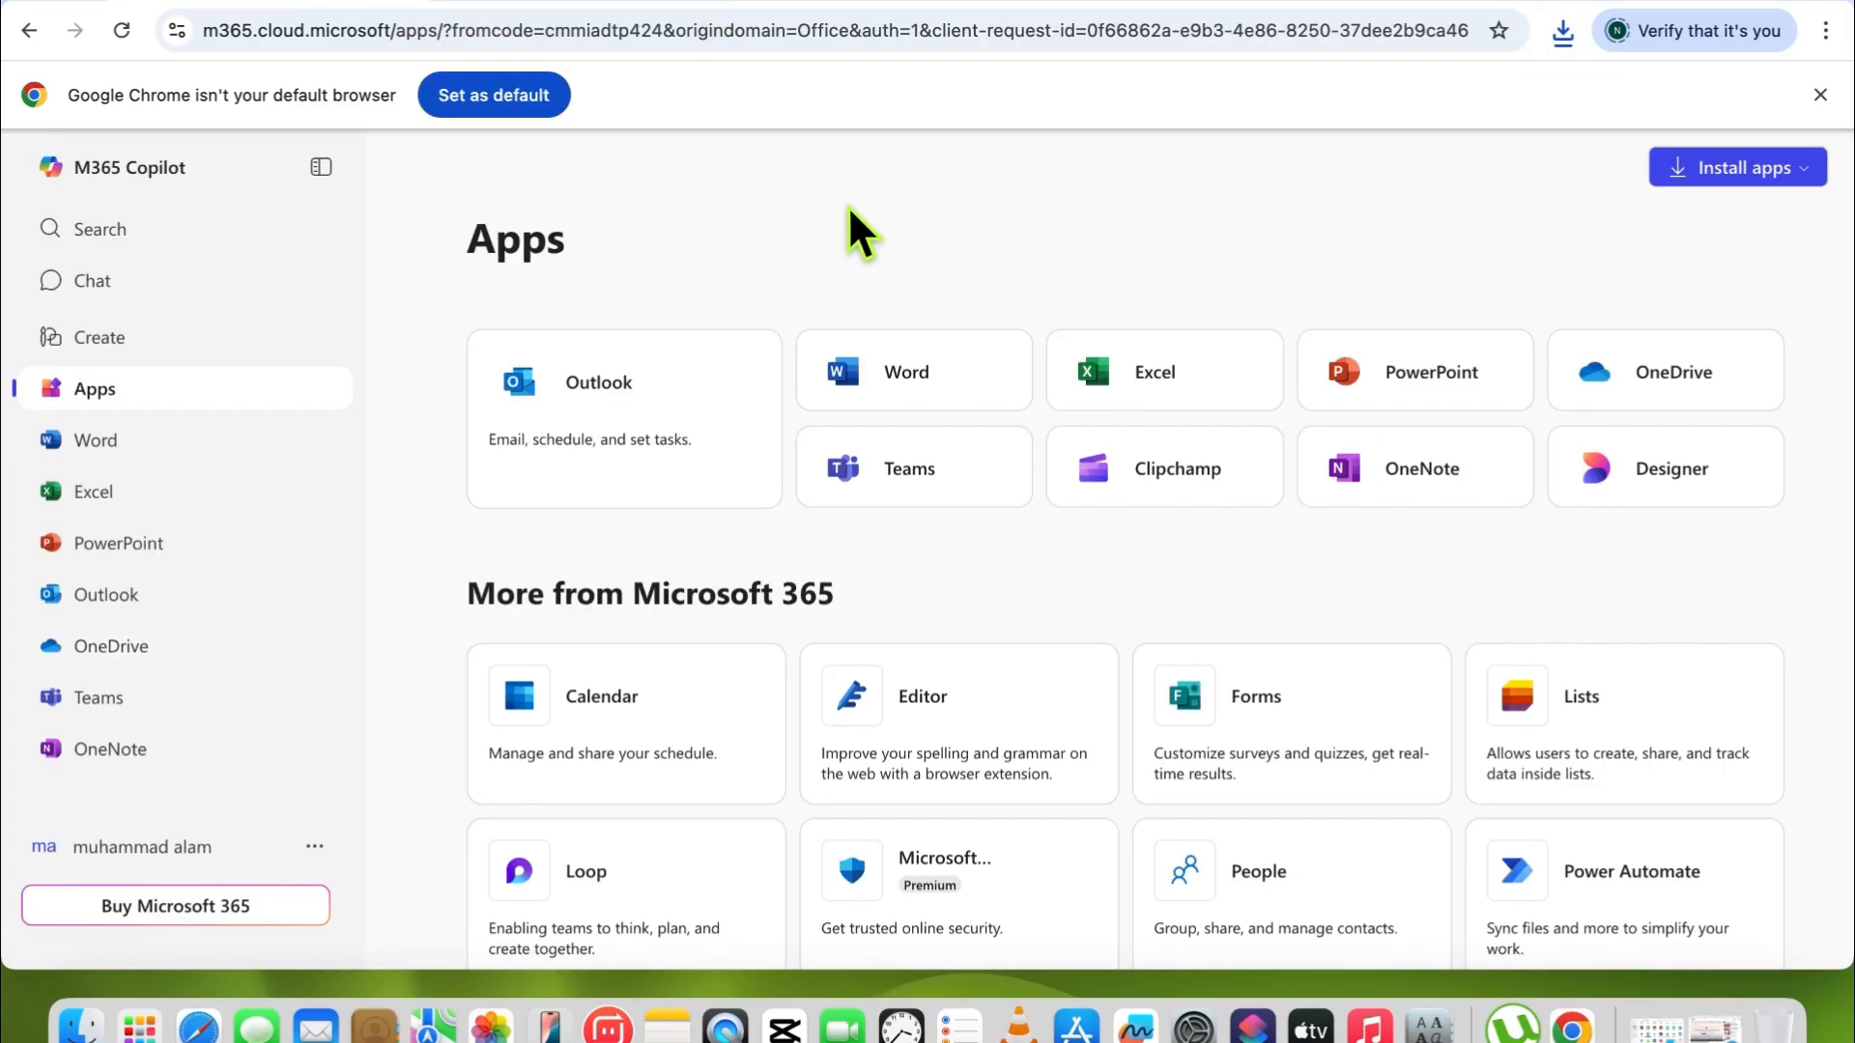
pyautogui.moveTo(1030, 308)
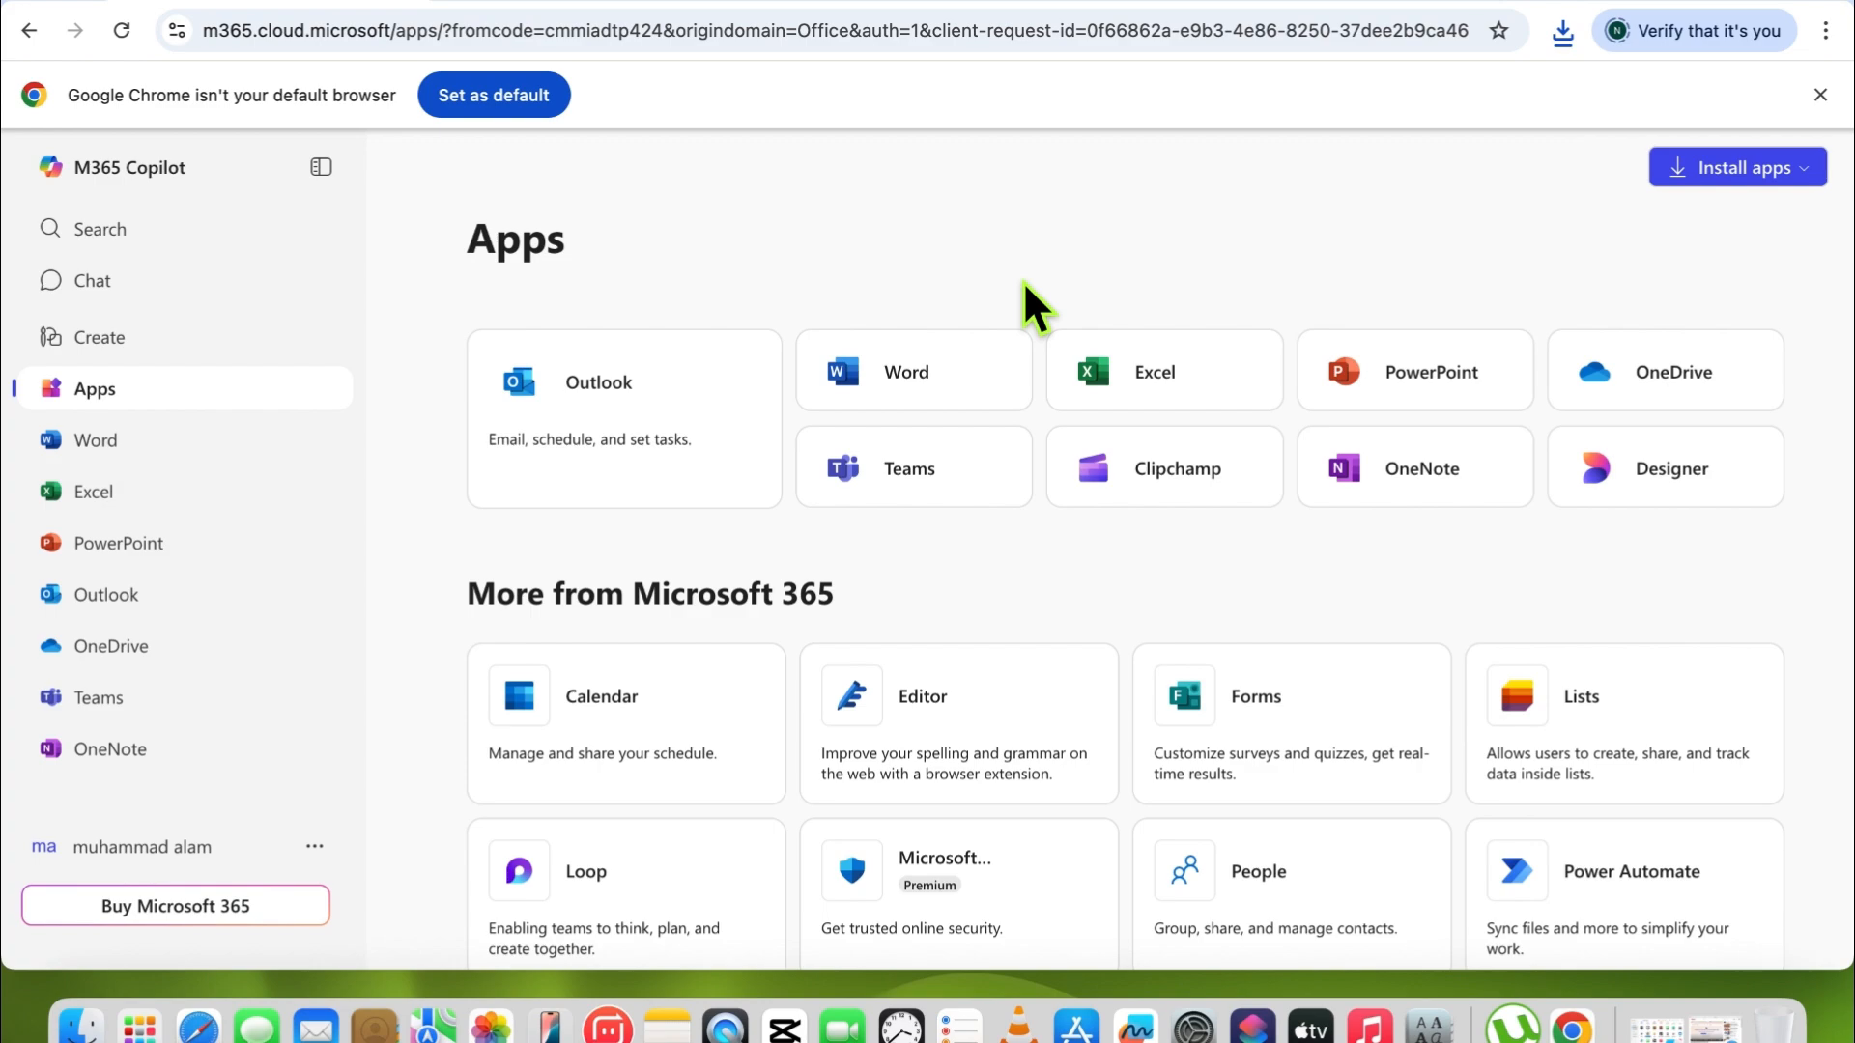
pyautogui.moveTo(1042, 562)
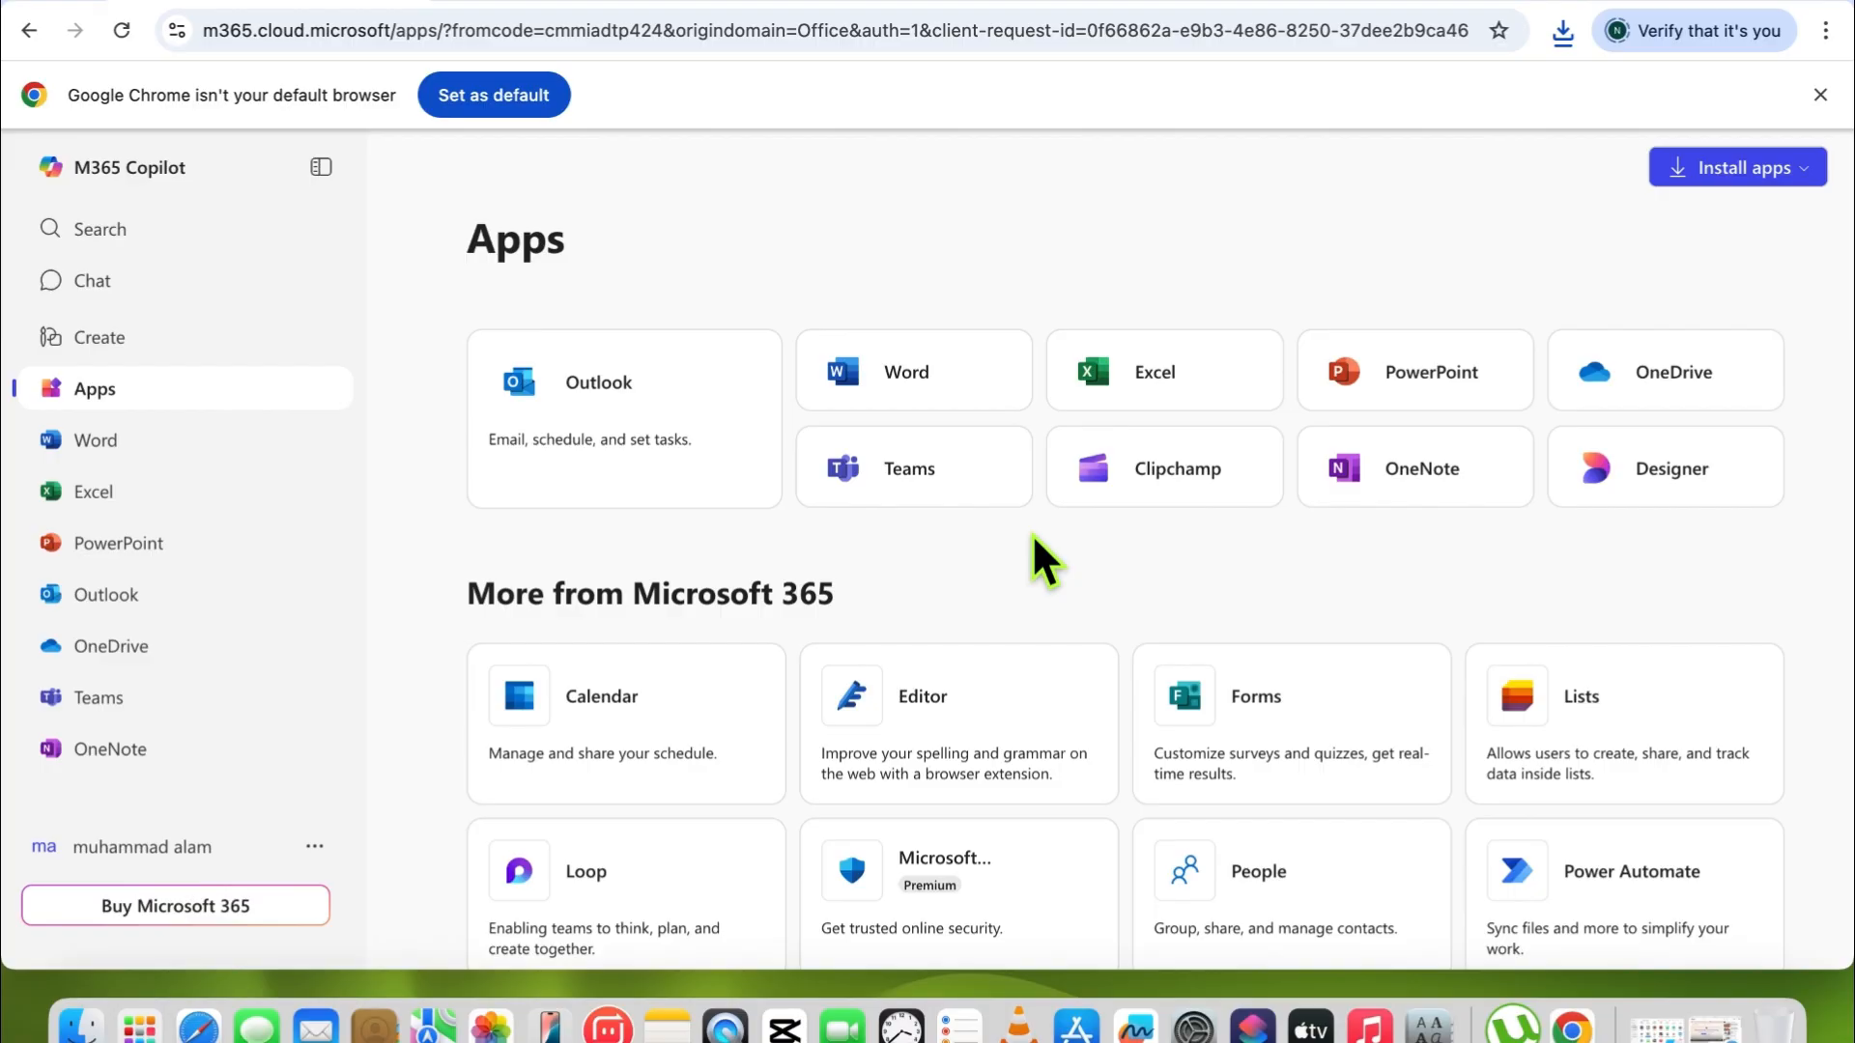
pyautogui.moveTo(935, 414)
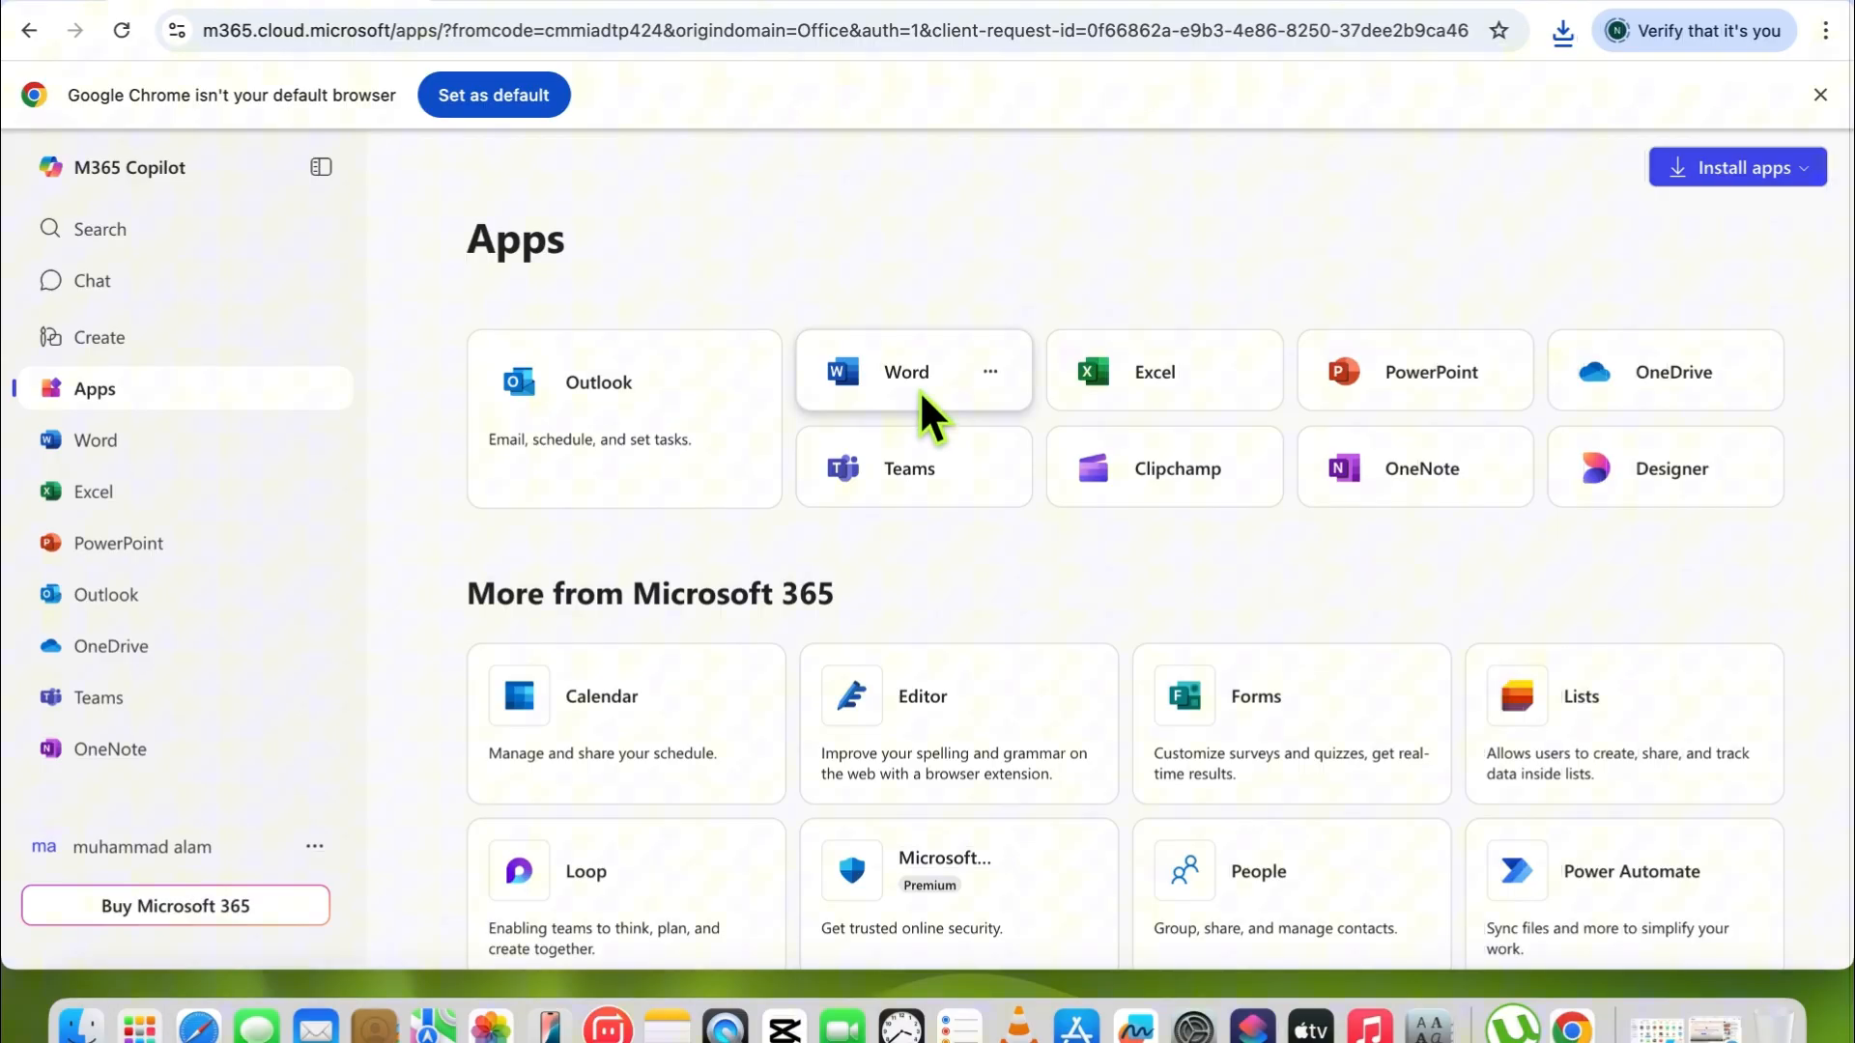
# - Launch Word for the web from the Microsoft 365 Apps page
pyautogui.click(906, 371)
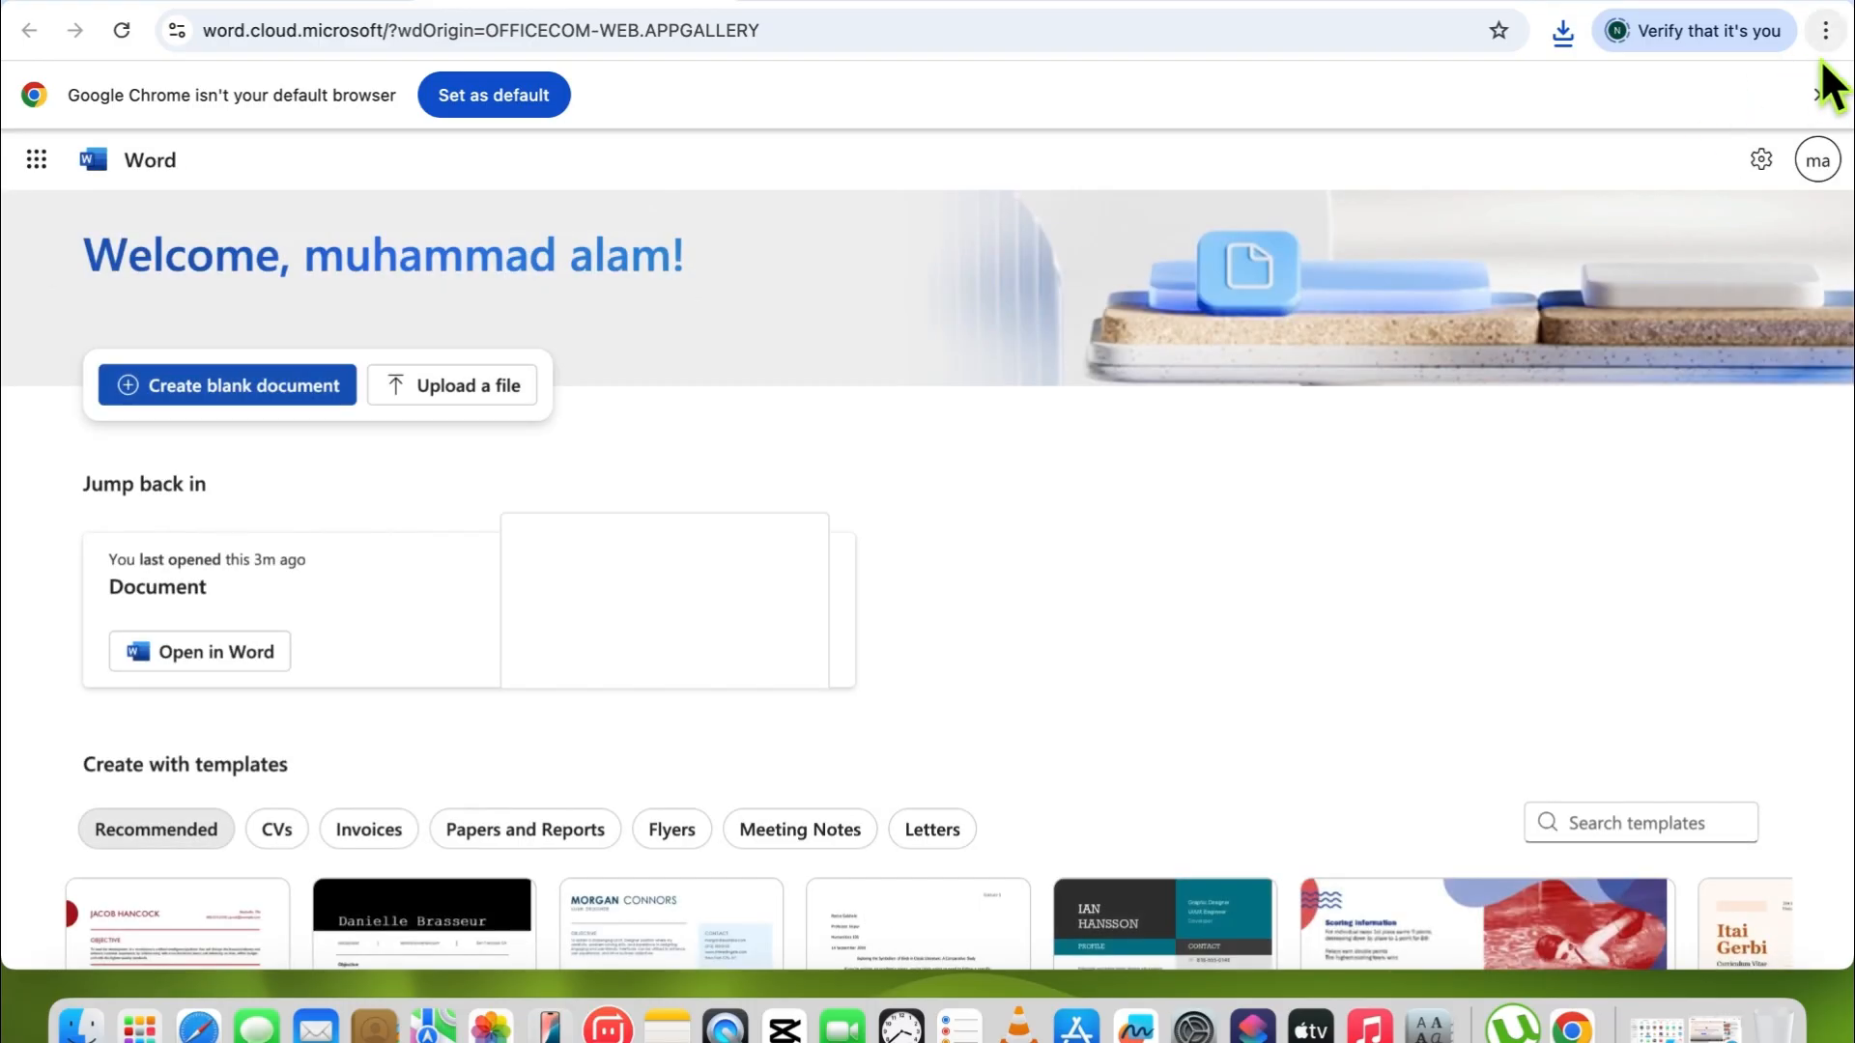
# - Install the Word page as a Chrome app, renaming it to "word" in the install dialog
pyautogui.click(1825, 29)
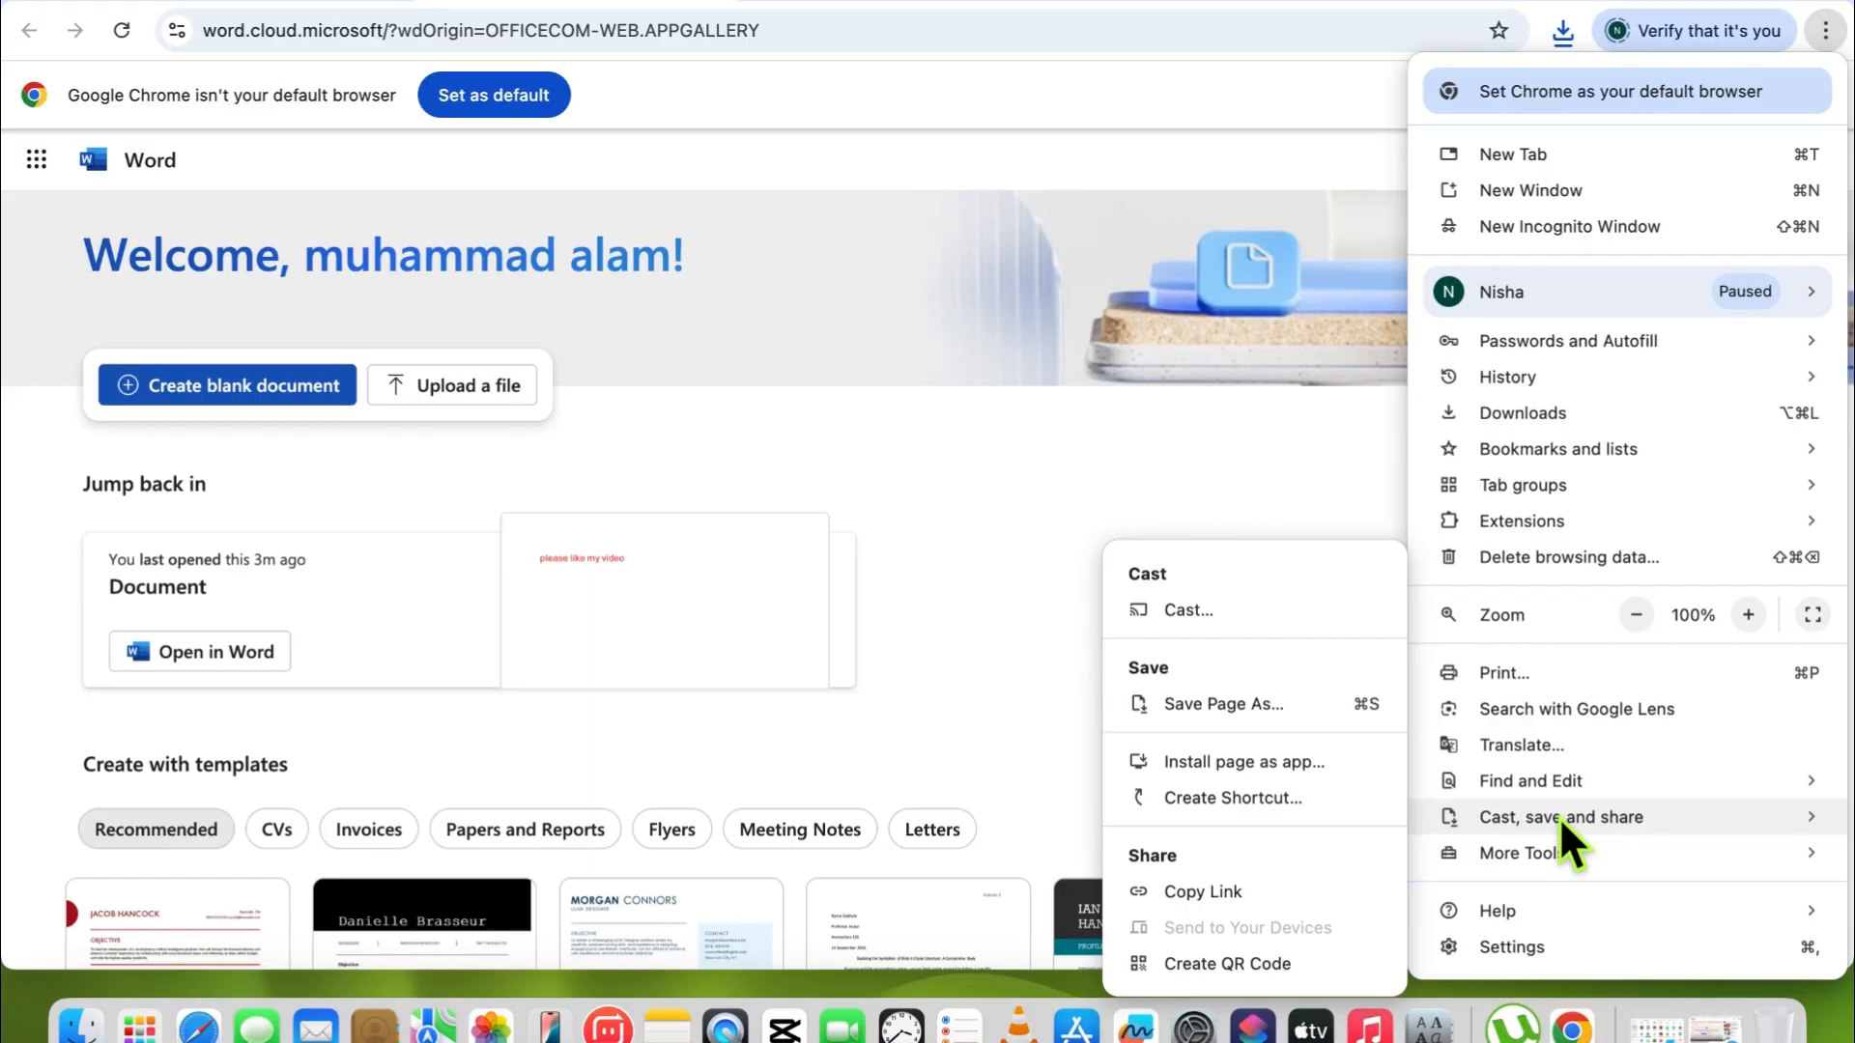
pyautogui.moveTo(1242, 761)
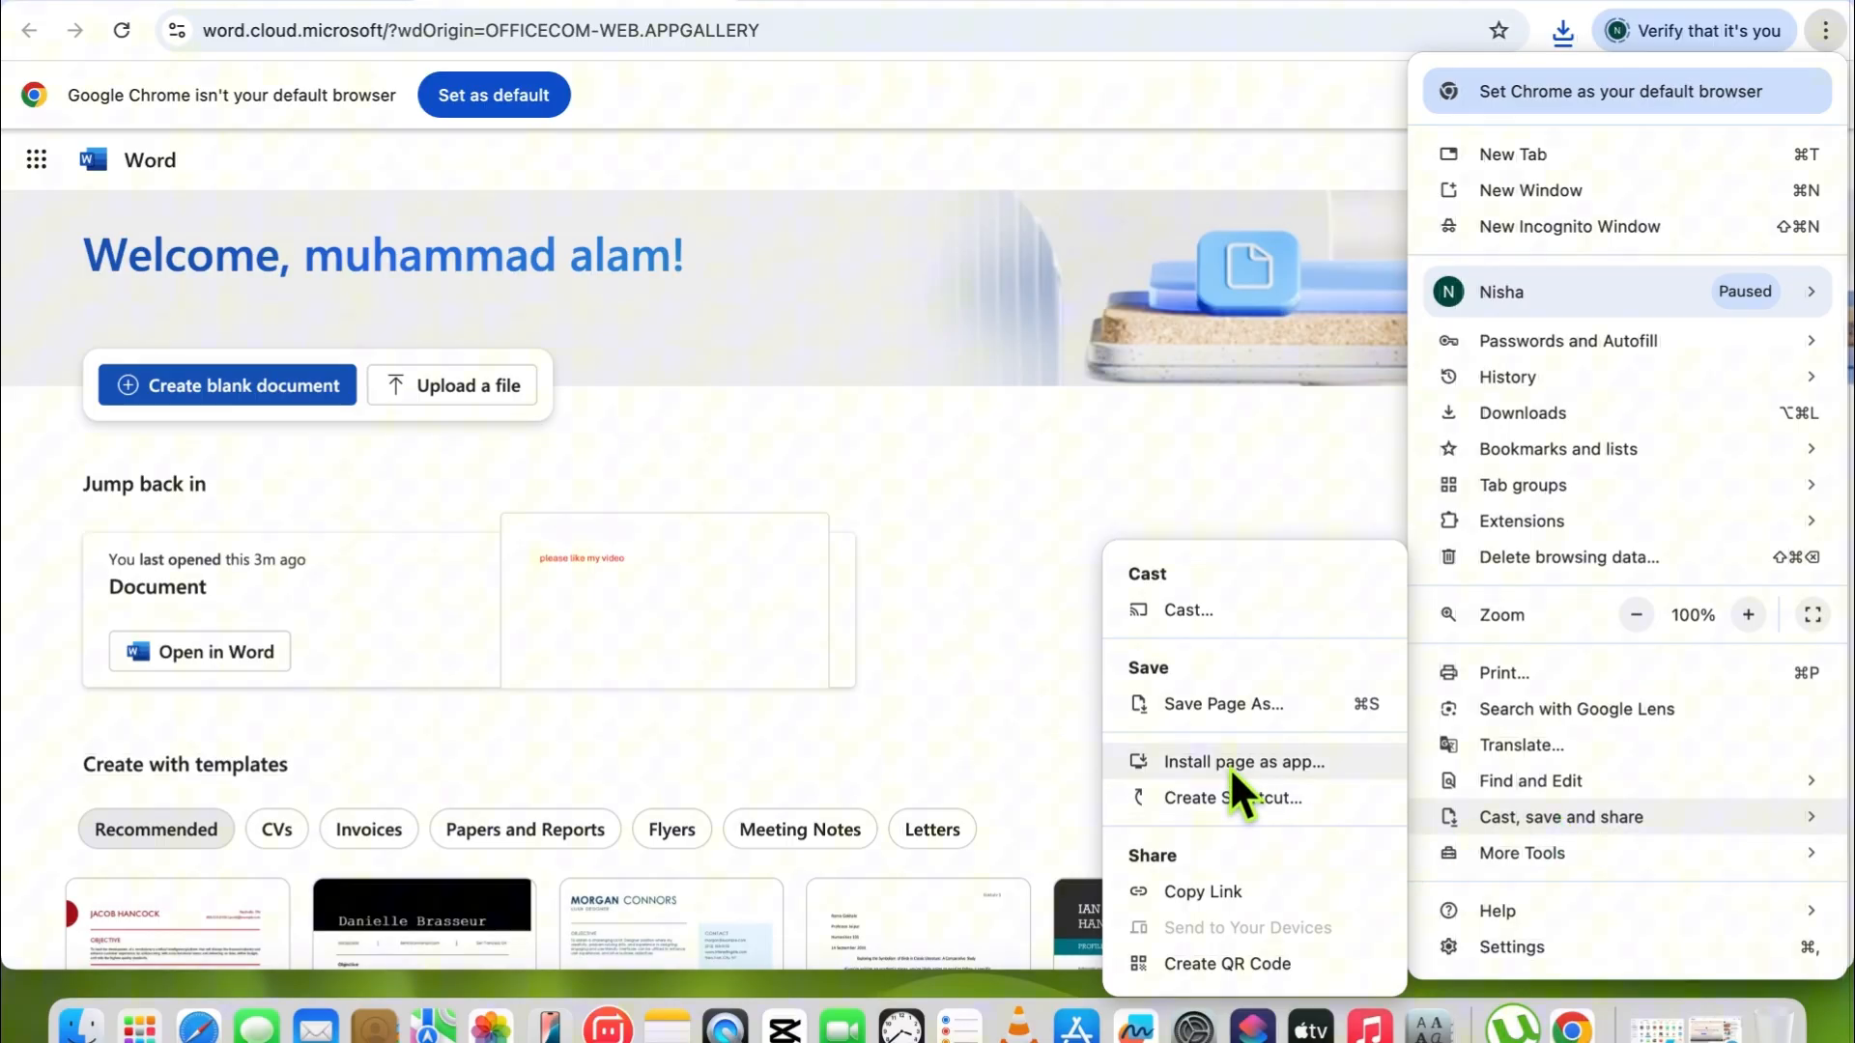
pyautogui.moveTo(1325, 804)
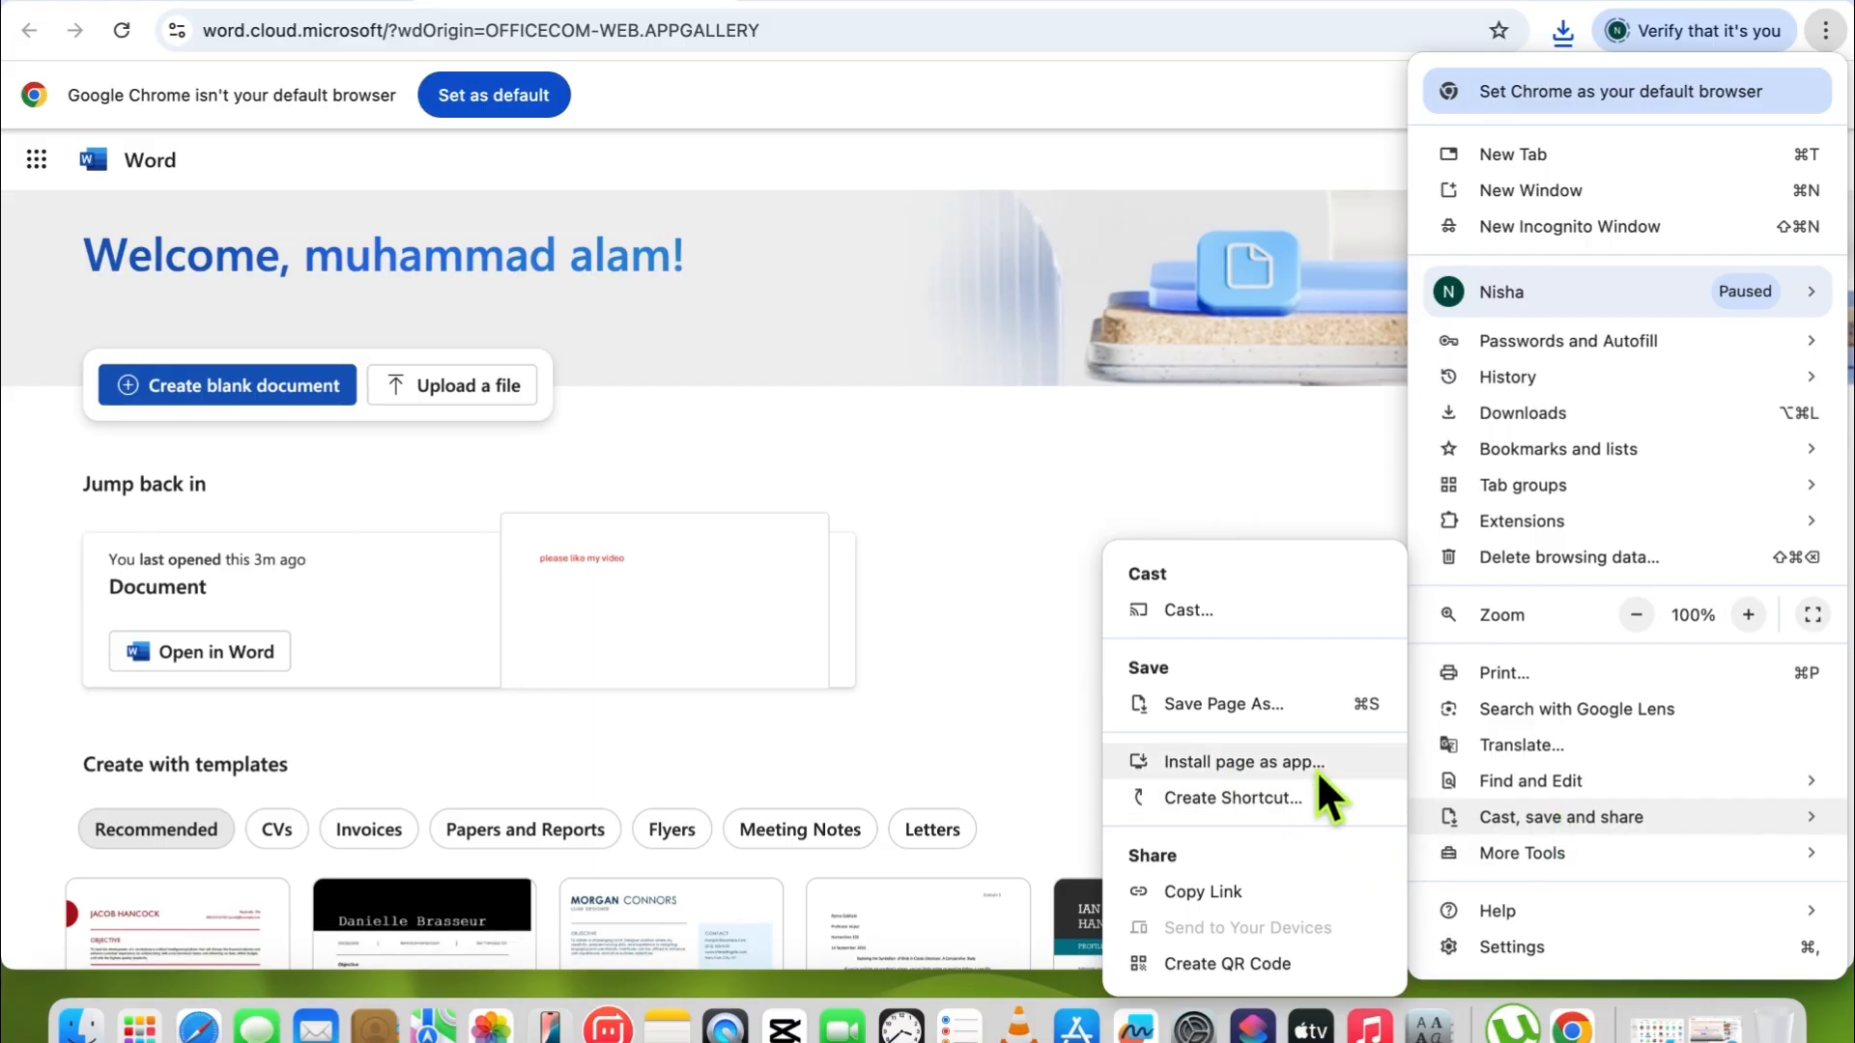
pyautogui.click(1242, 761)
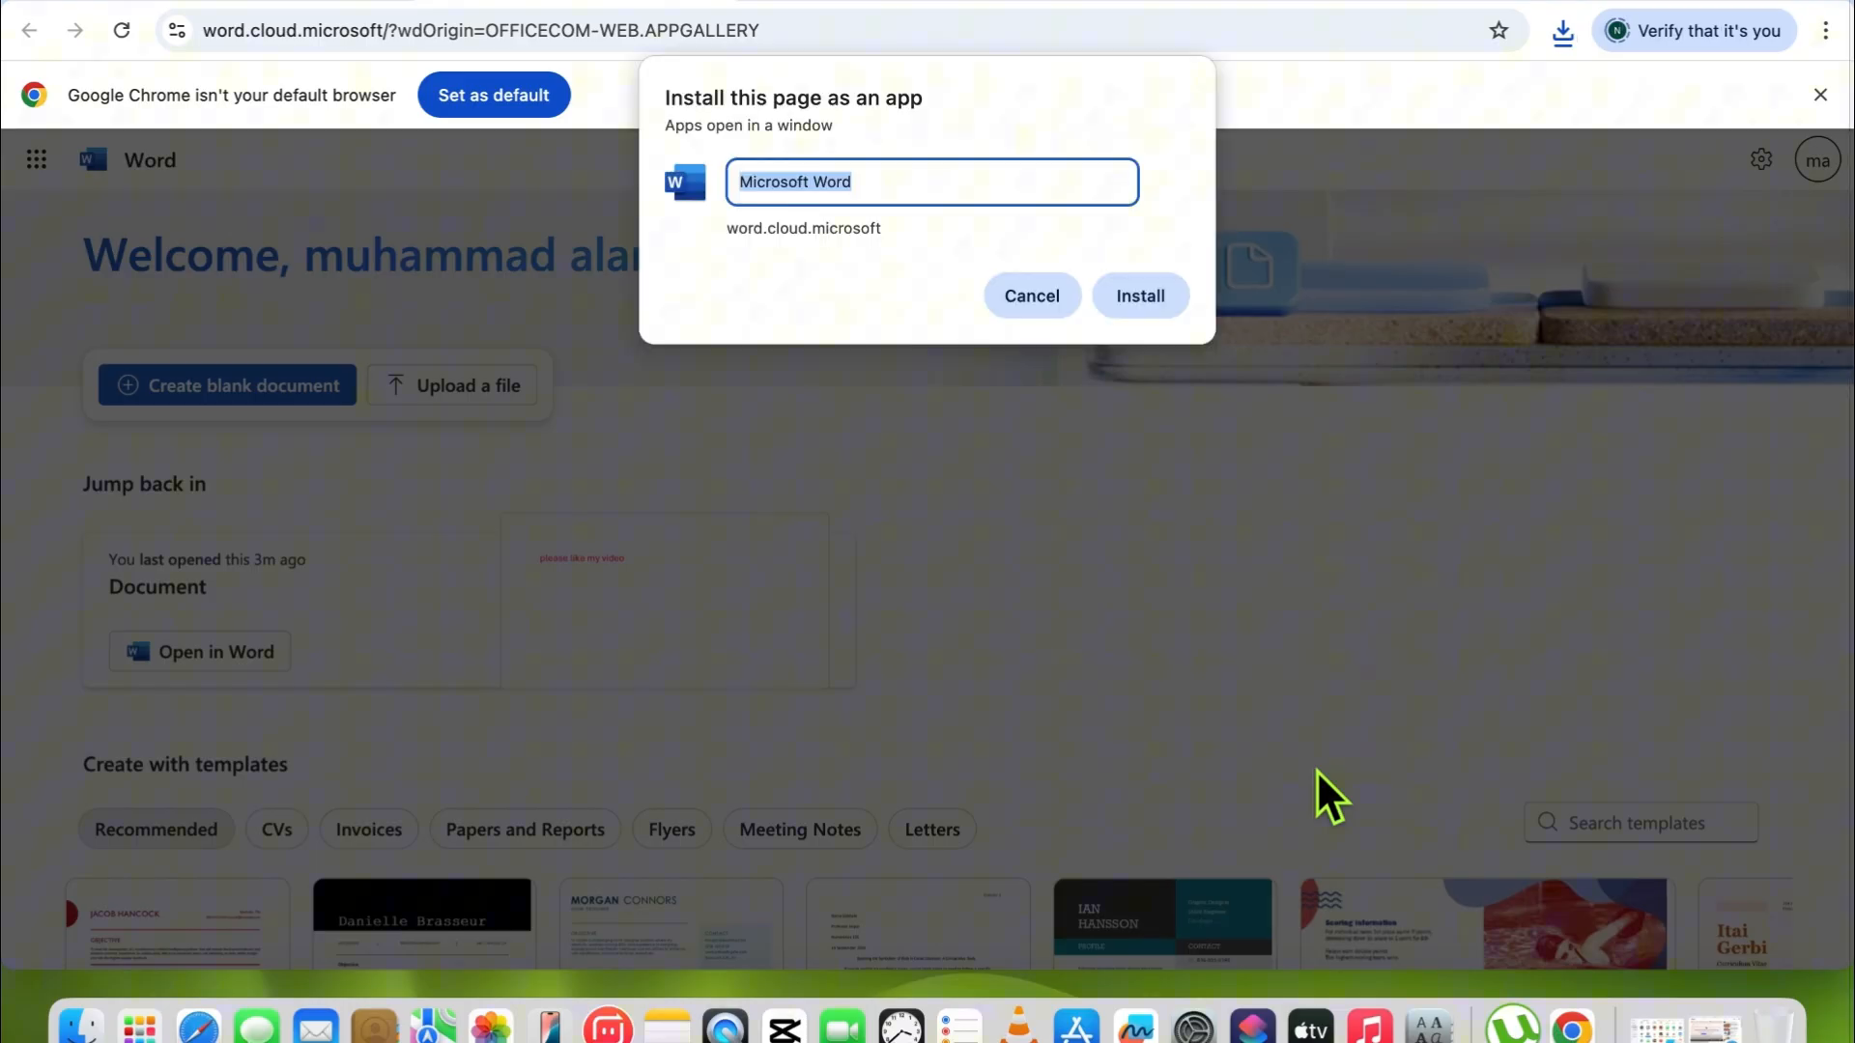
pyautogui.write('wrd')
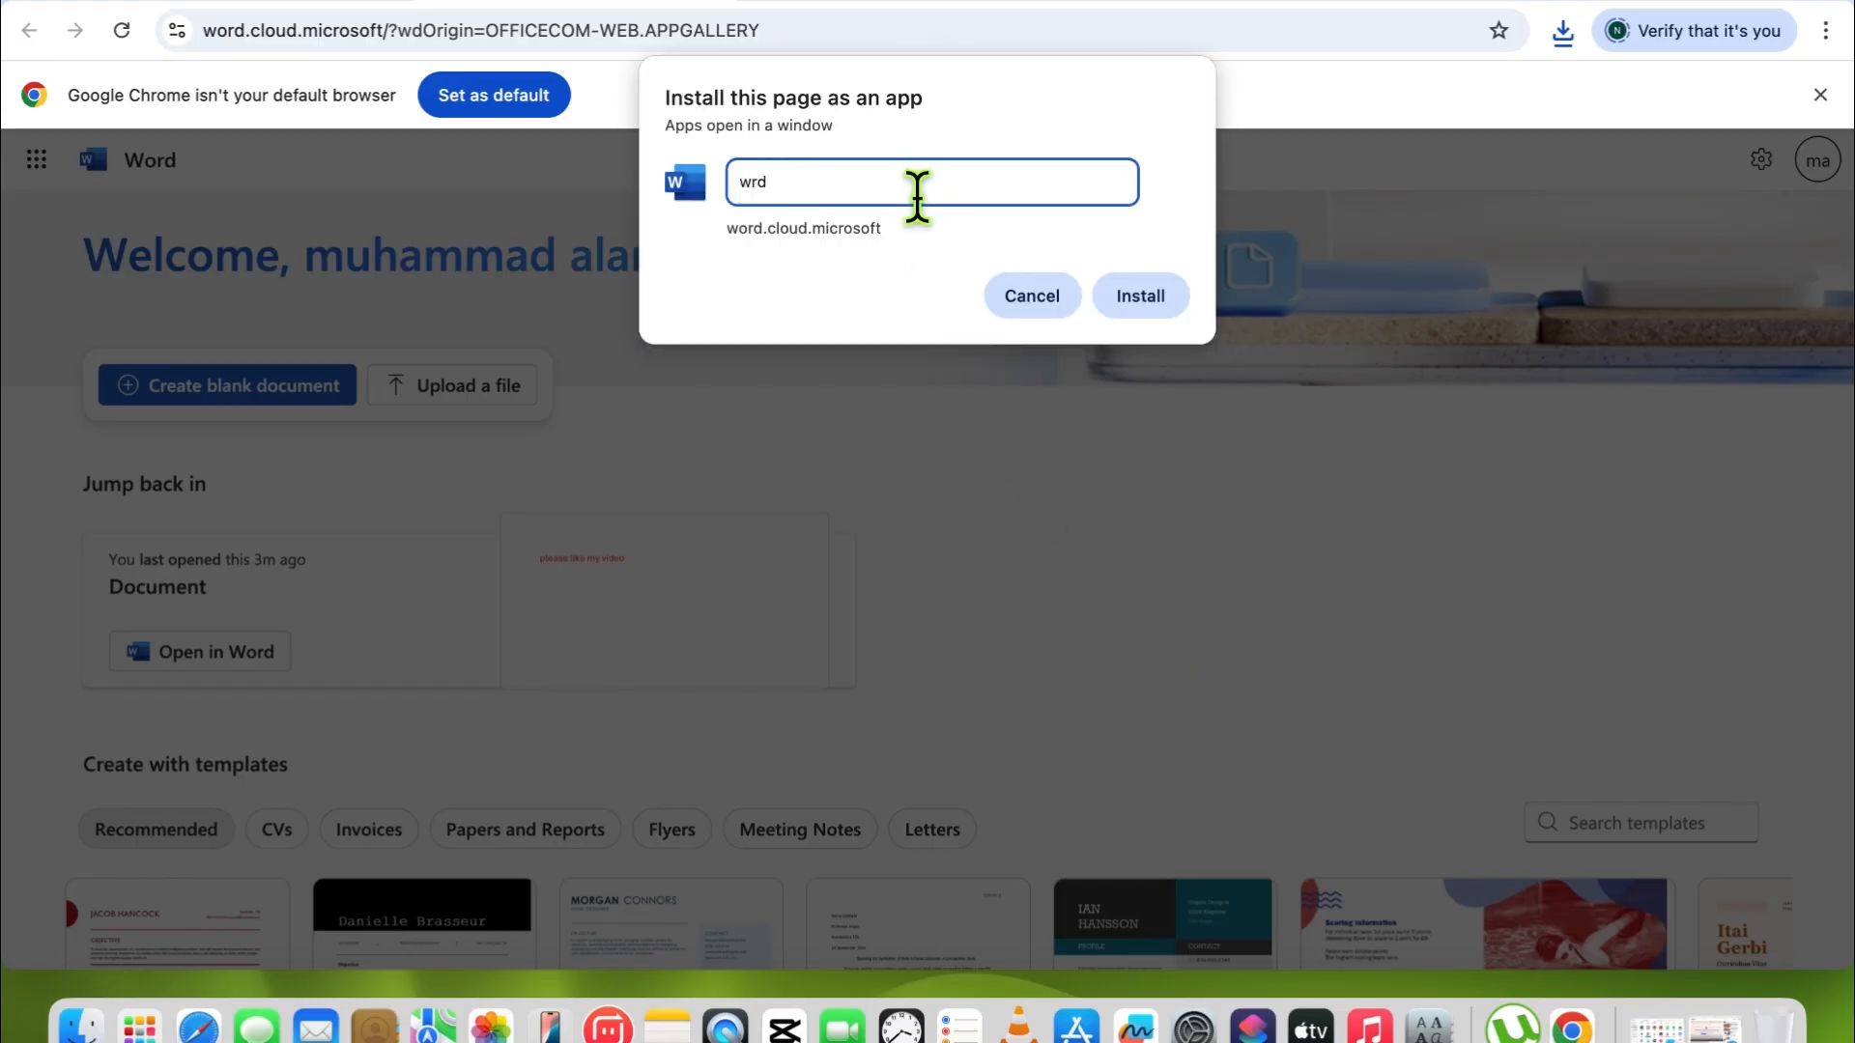
pyautogui.write('word')
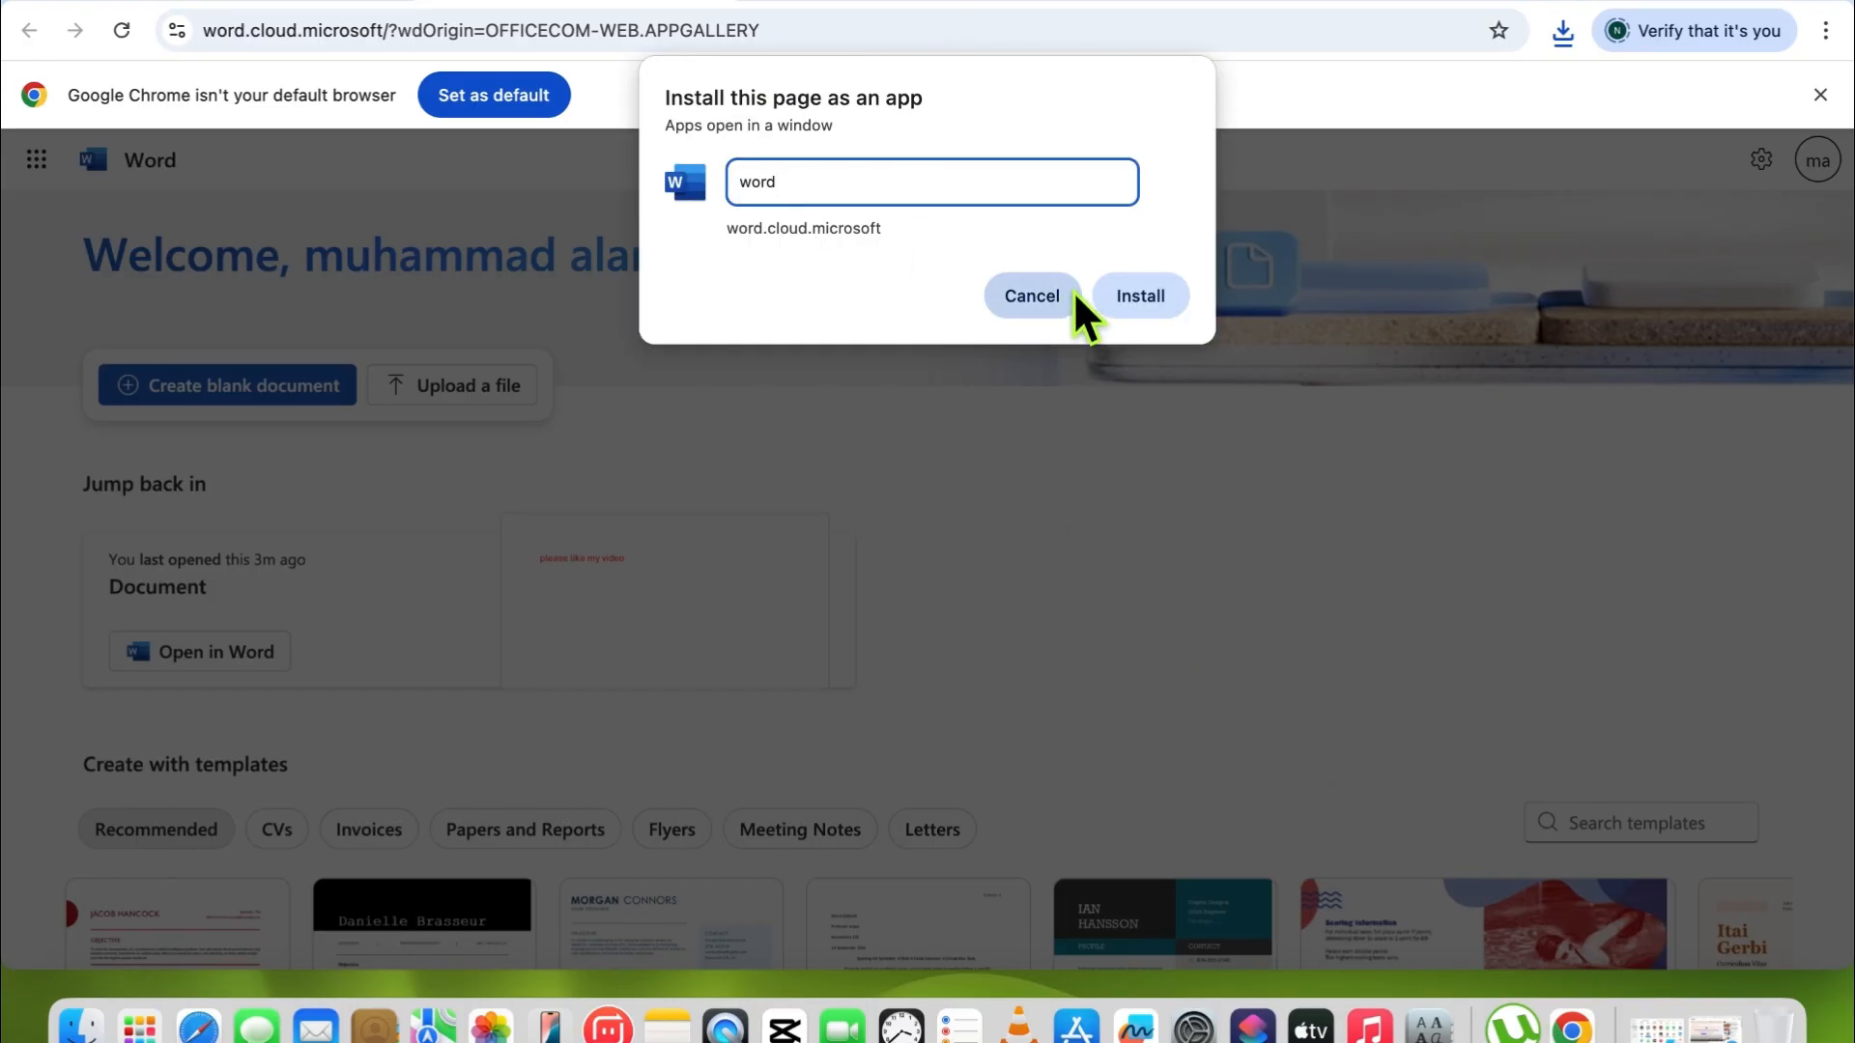
pyautogui.click(1136, 296)
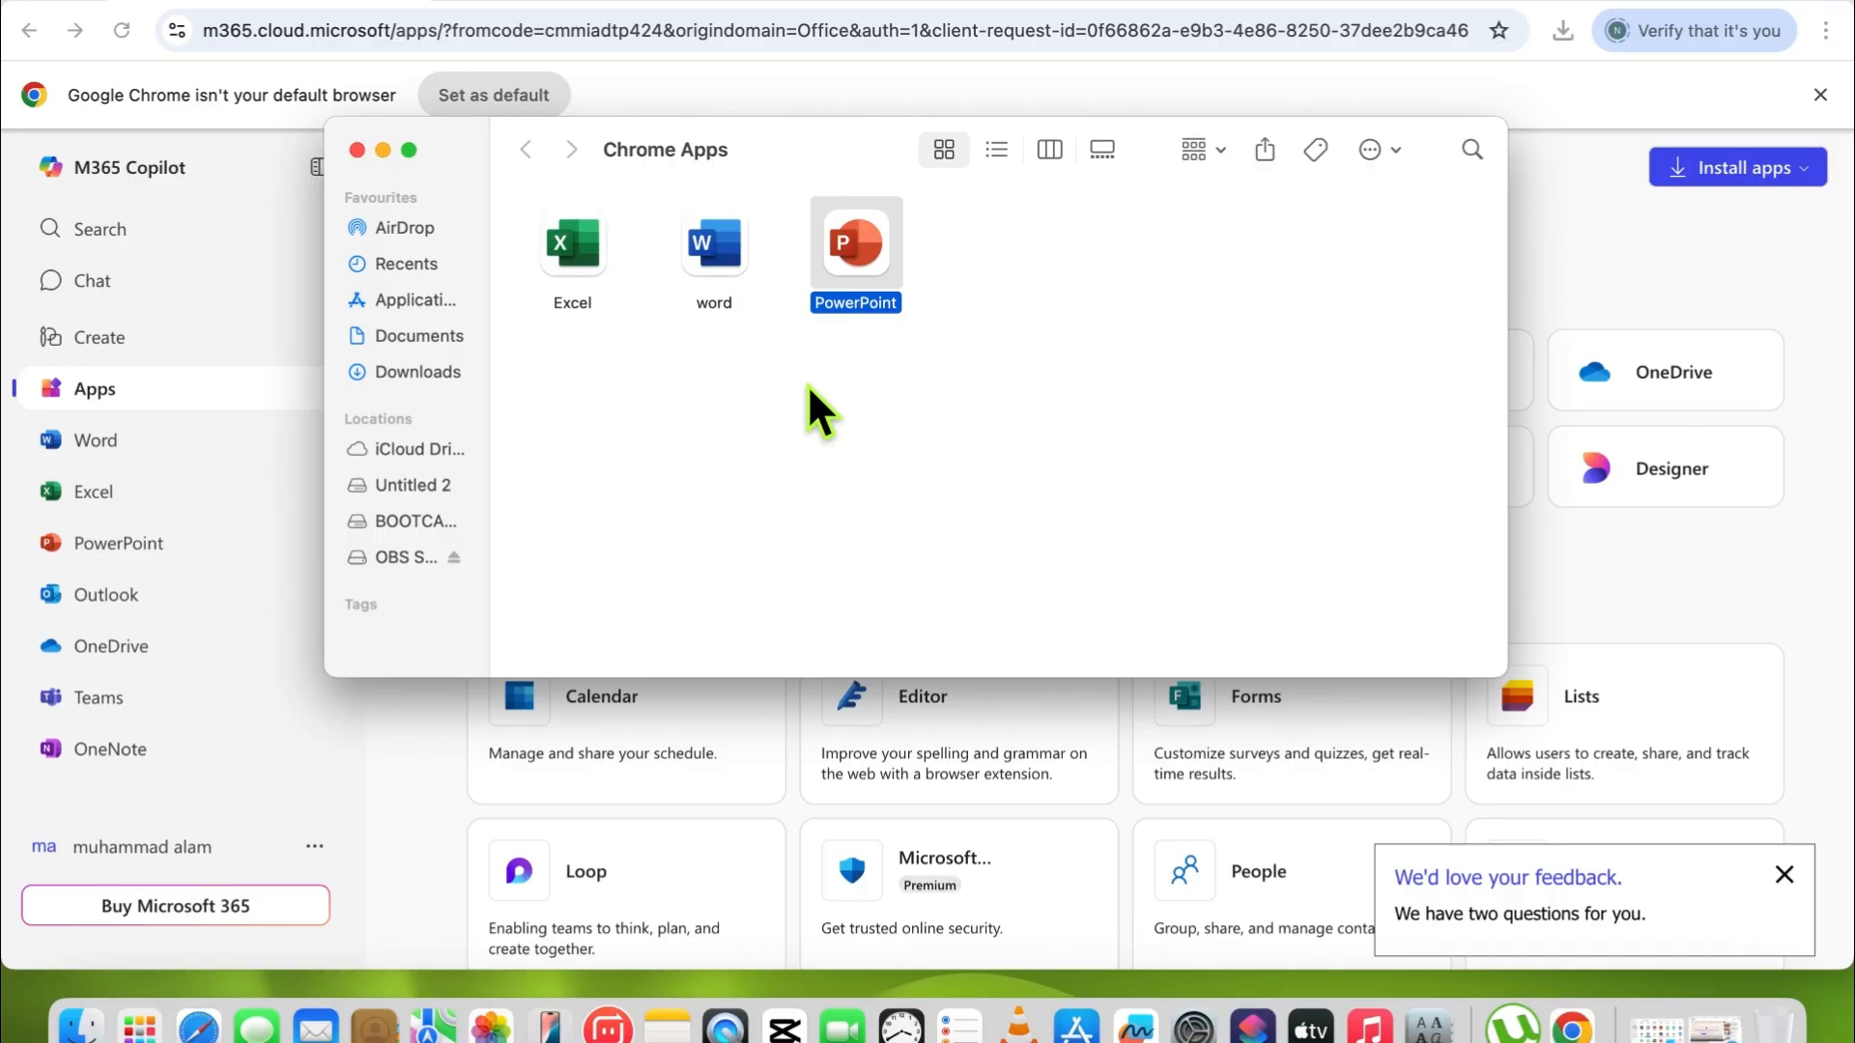
# - Launch the installed Excel app from Finder's Chrome Apps folder to check it opens
pyautogui.click(656, 591)
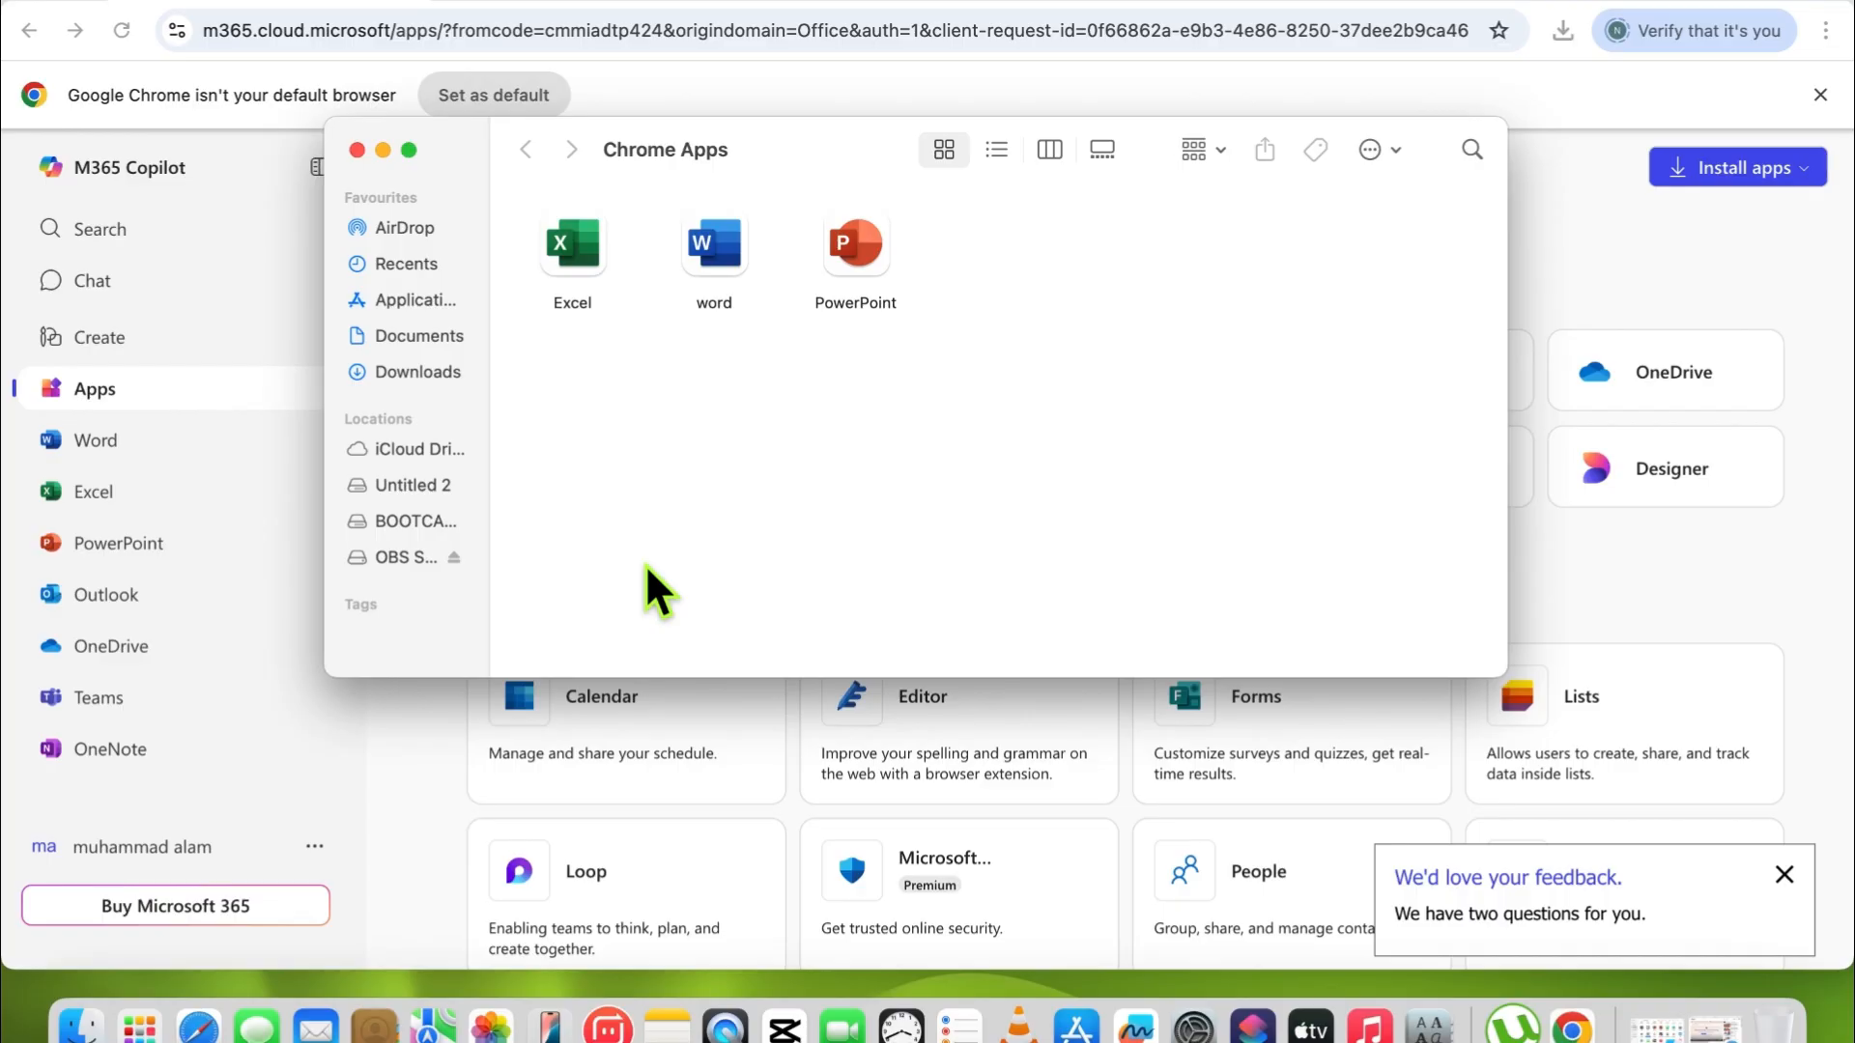
pyautogui.moveTo(667, 367)
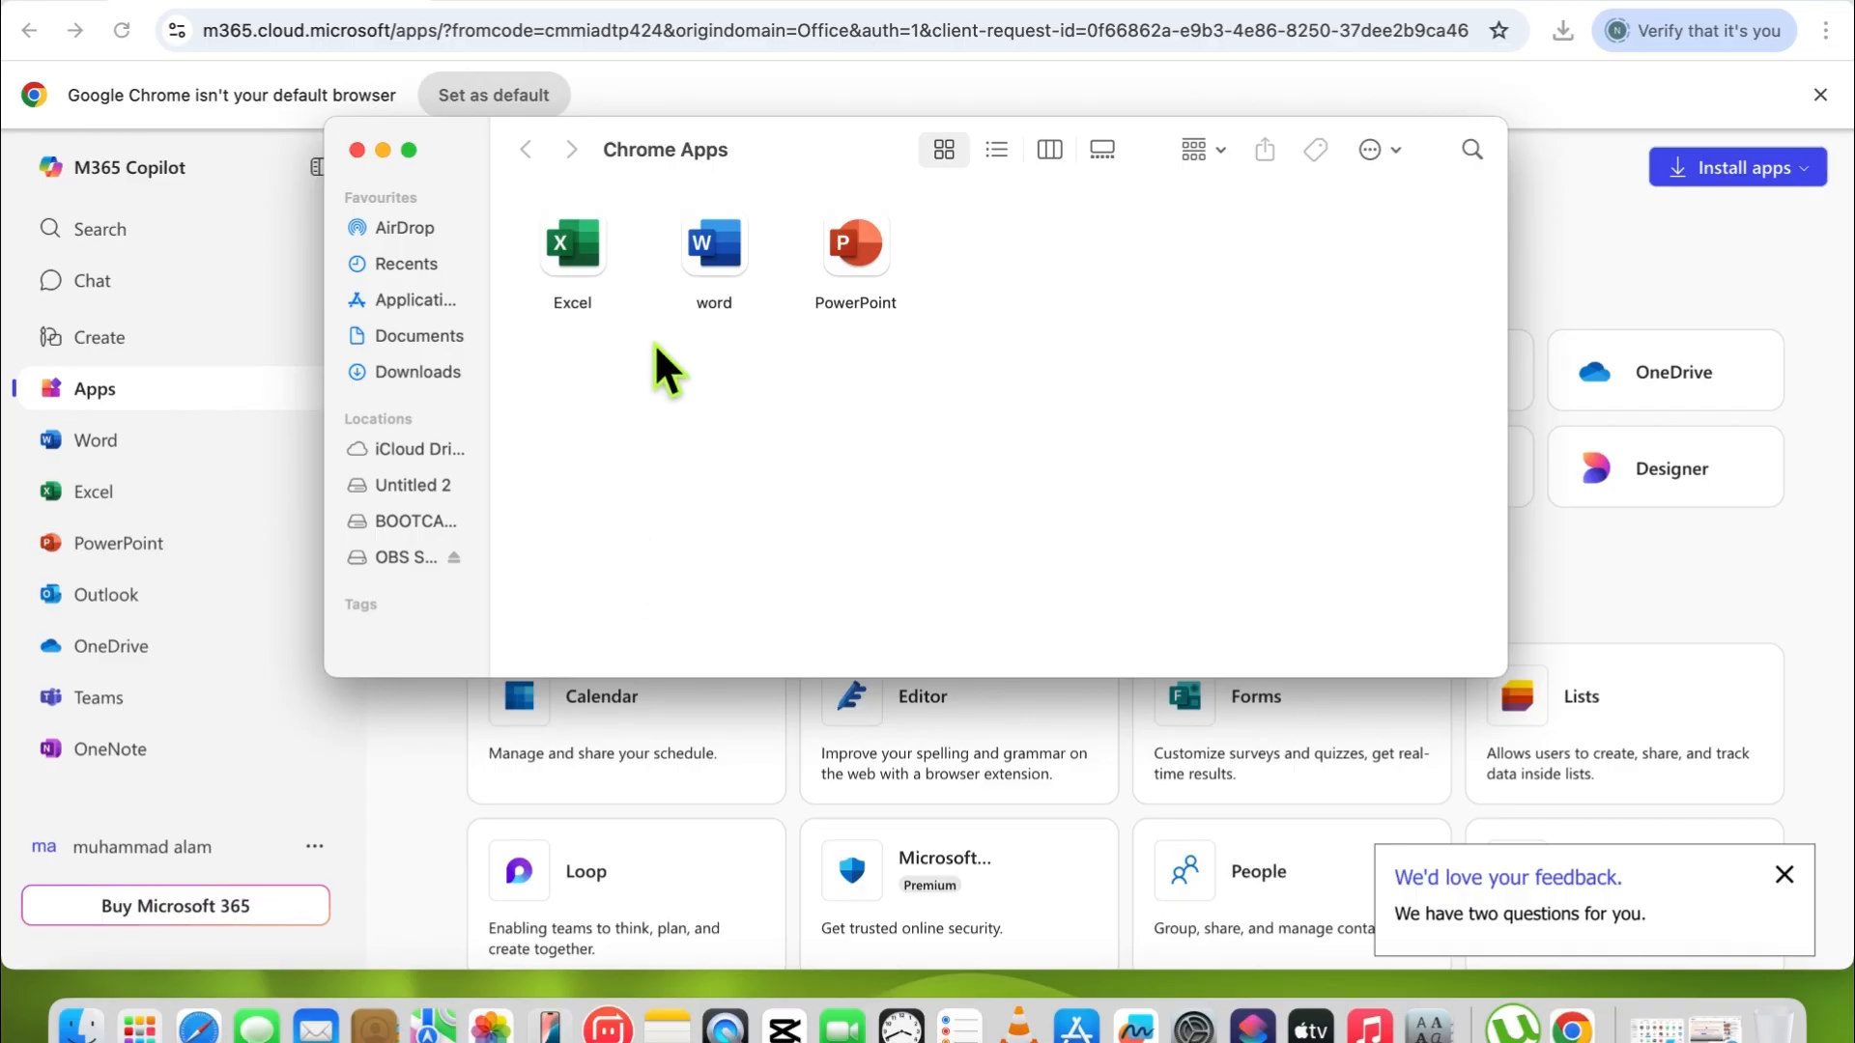
pyautogui.doubleClick(572, 246)
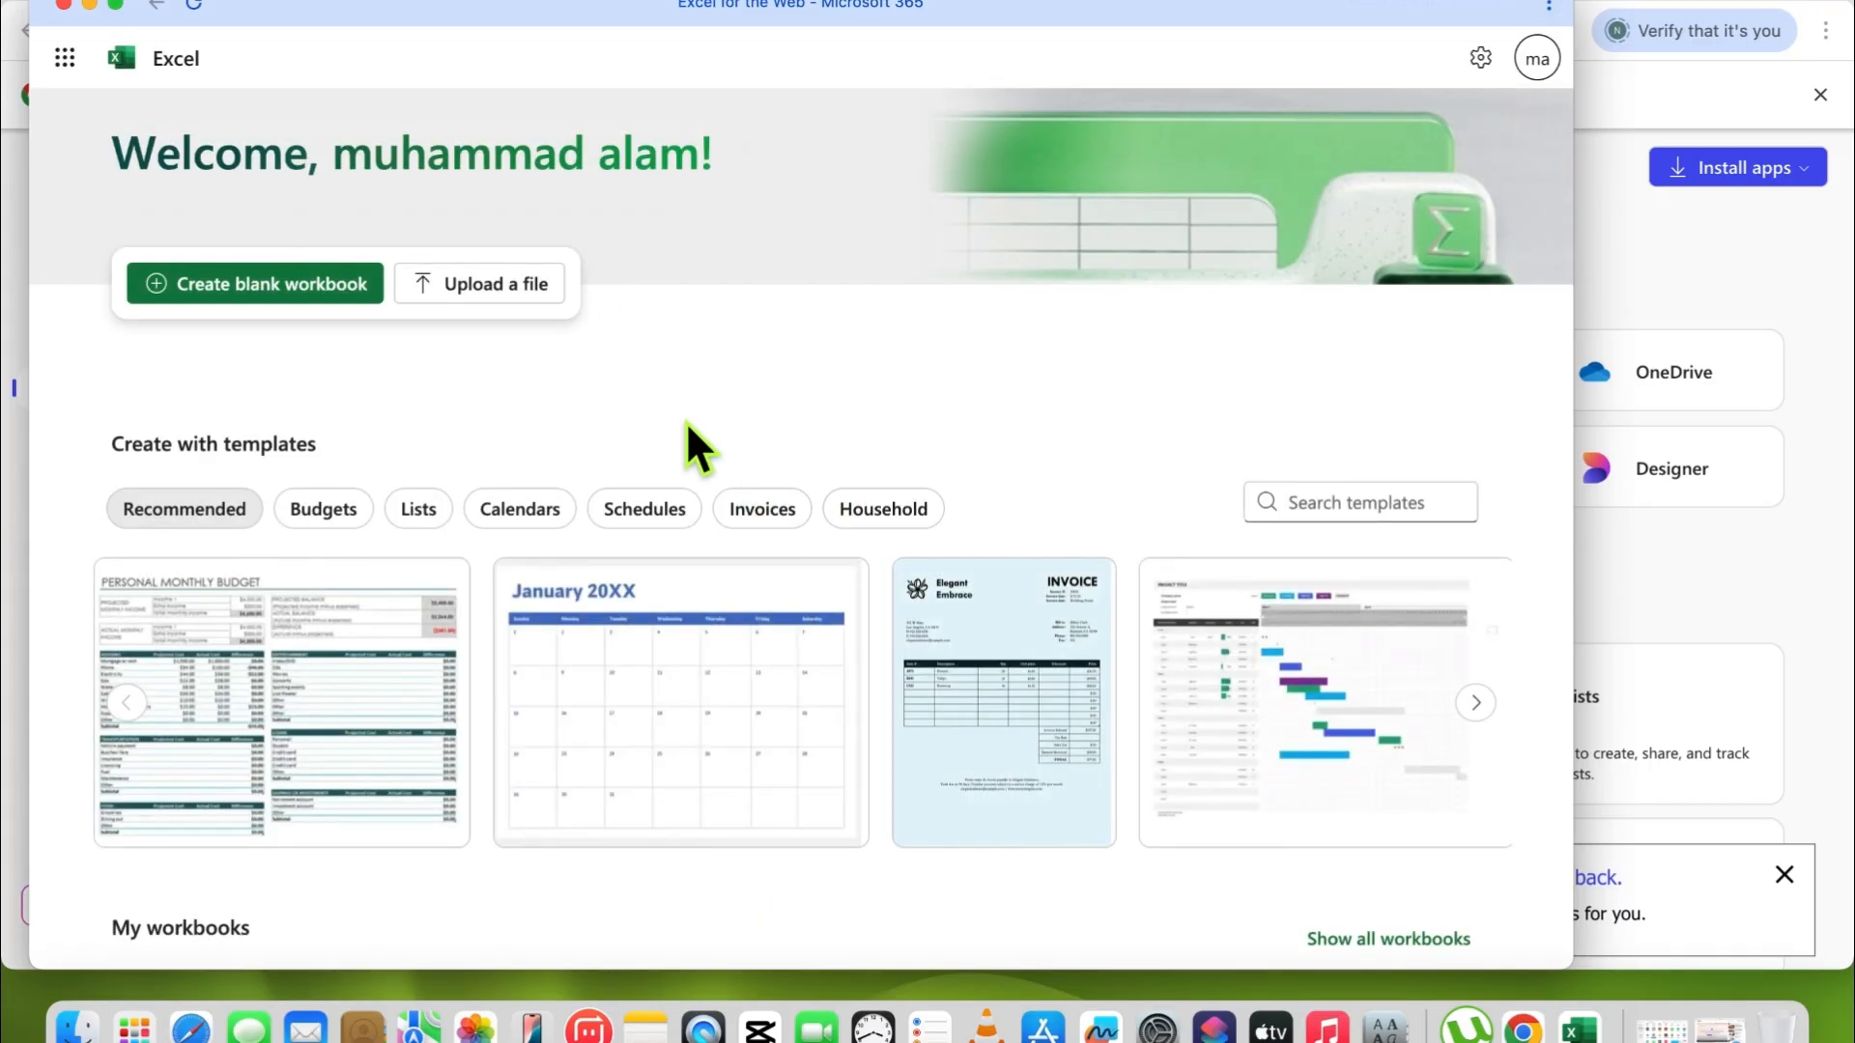
pyautogui.scroll(-3)
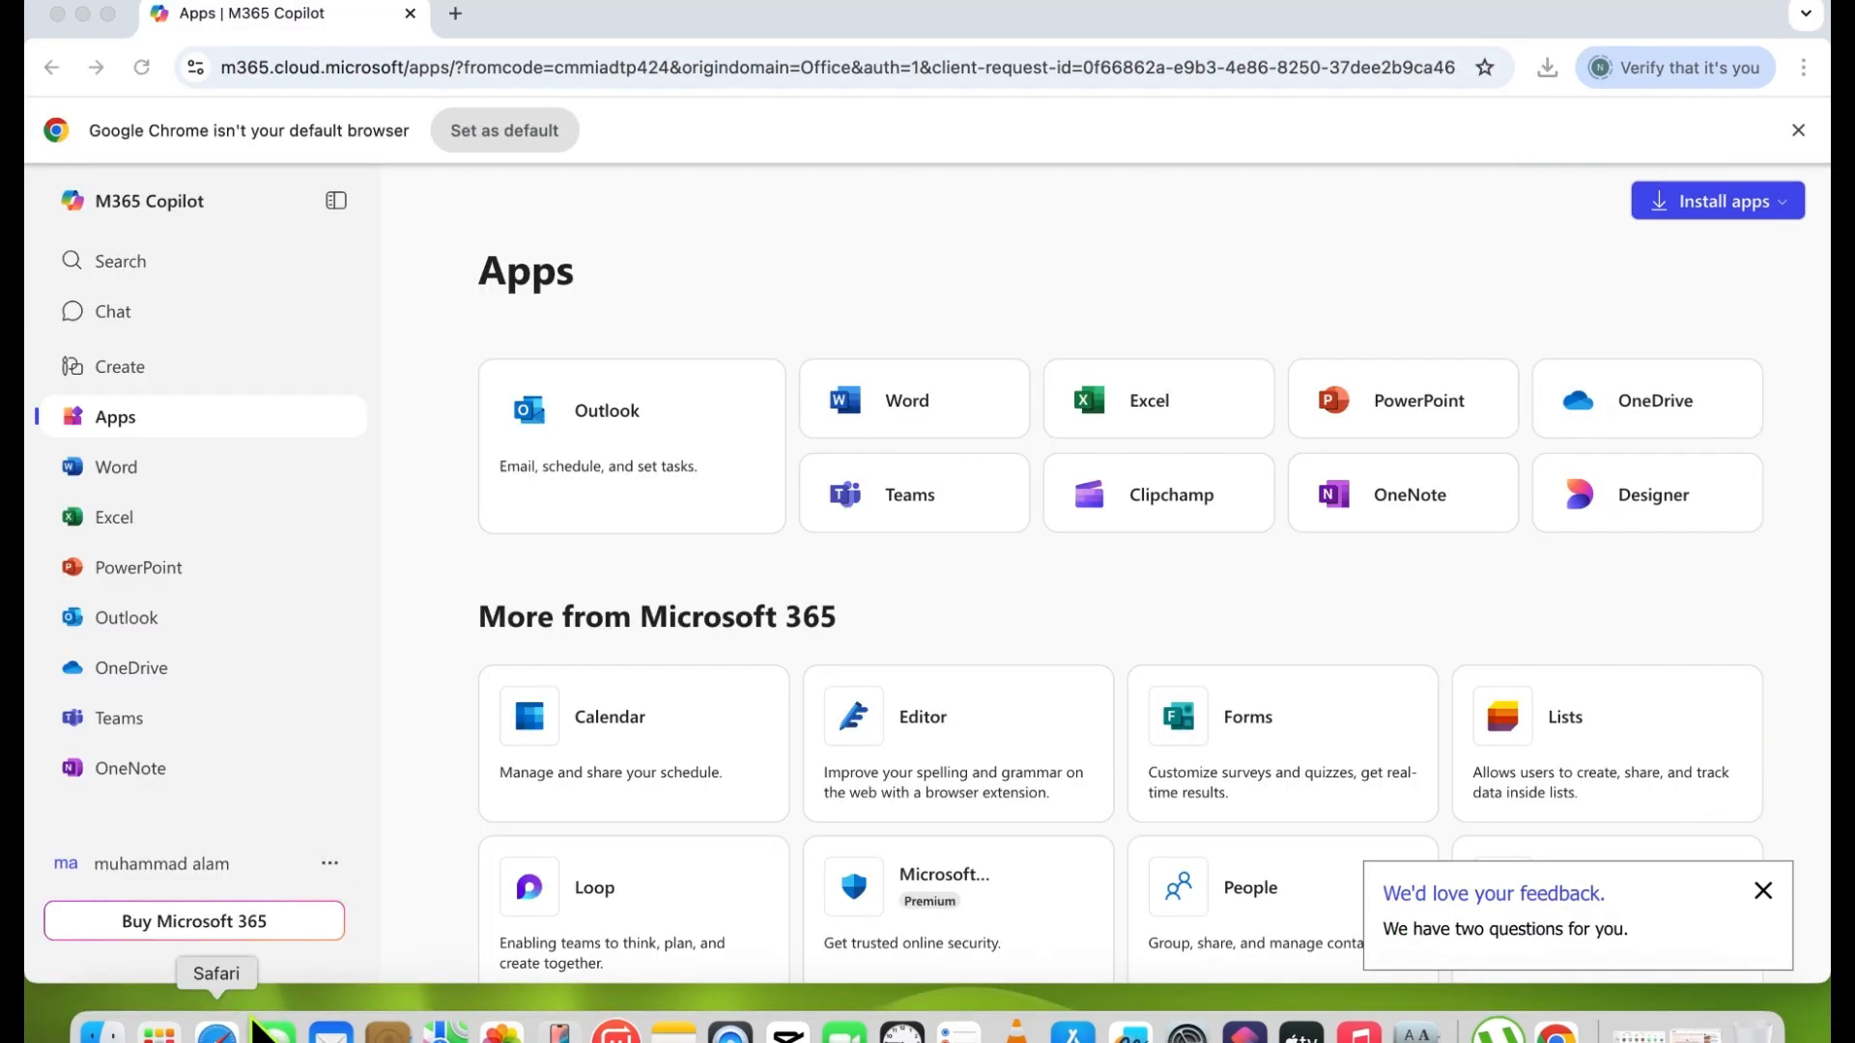
# - Drag the word icon onto Launchpad's second page next to Excel and PowerPoint, then close Launchpad
pyautogui.click(160, 1032)
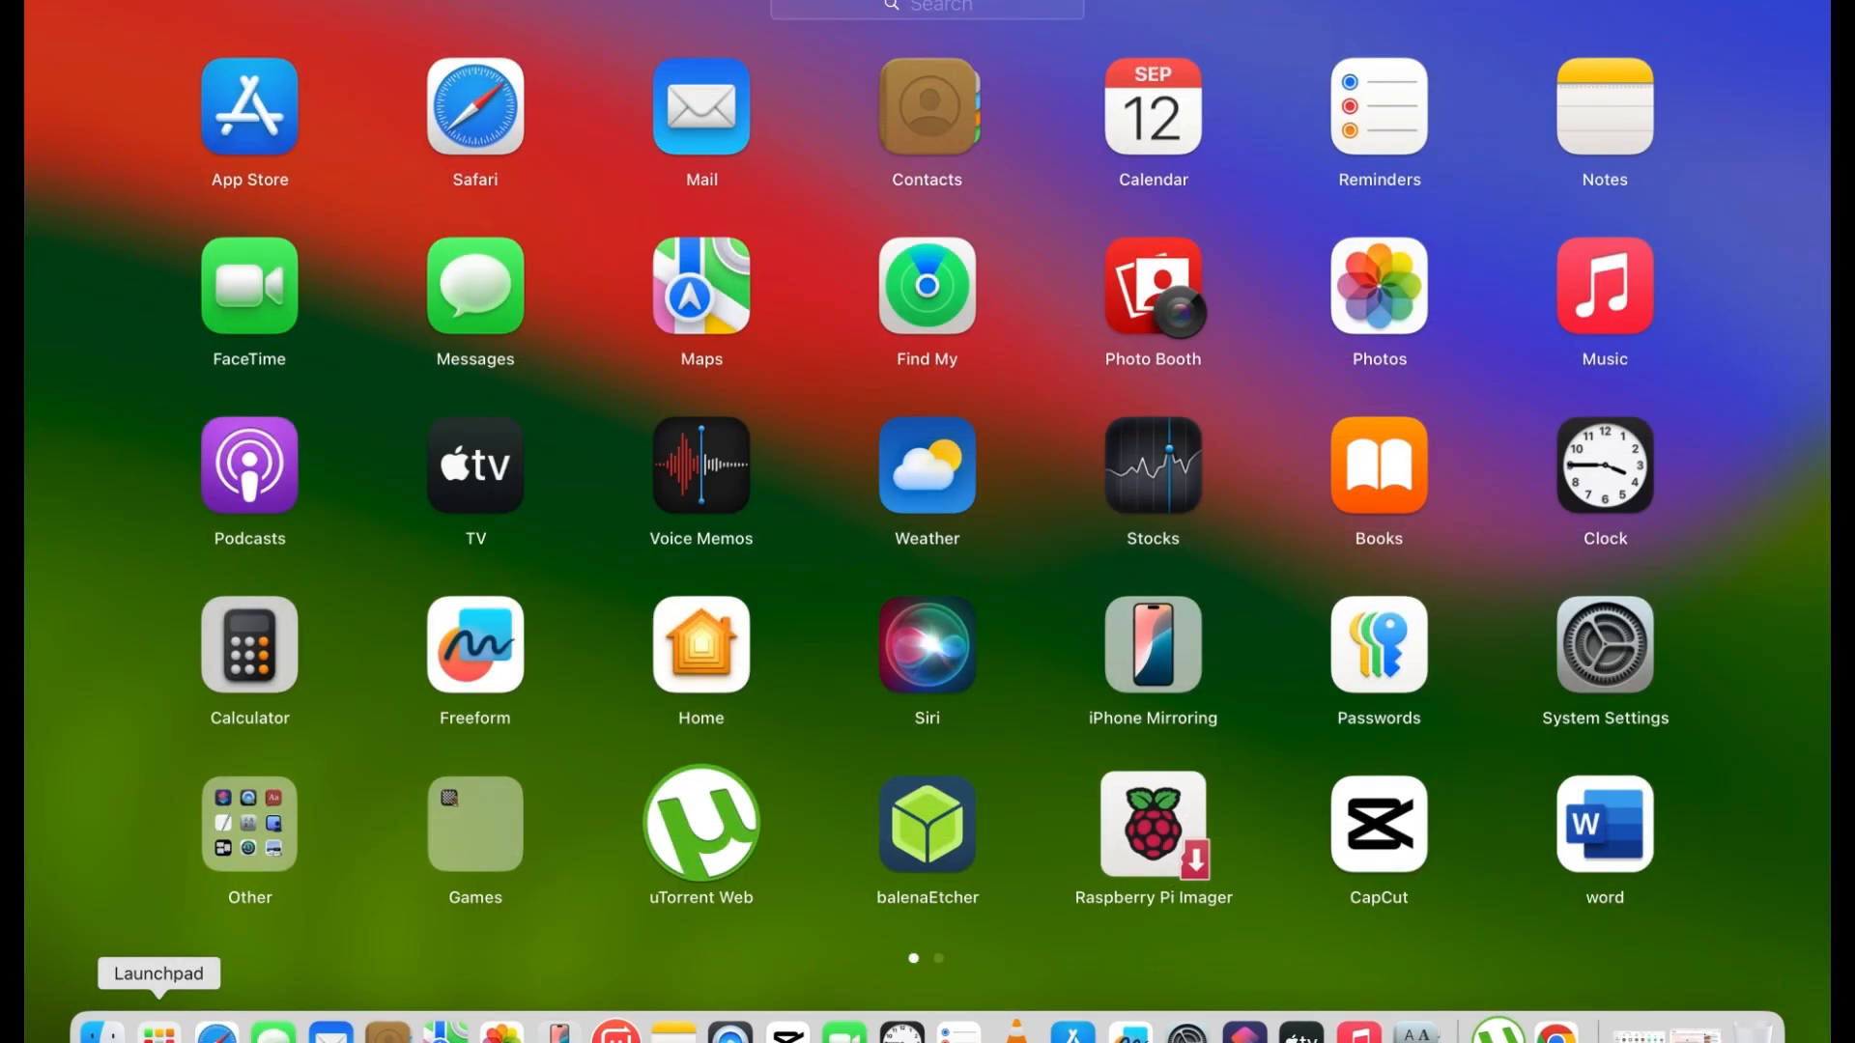
pyautogui.hscroll(-3)
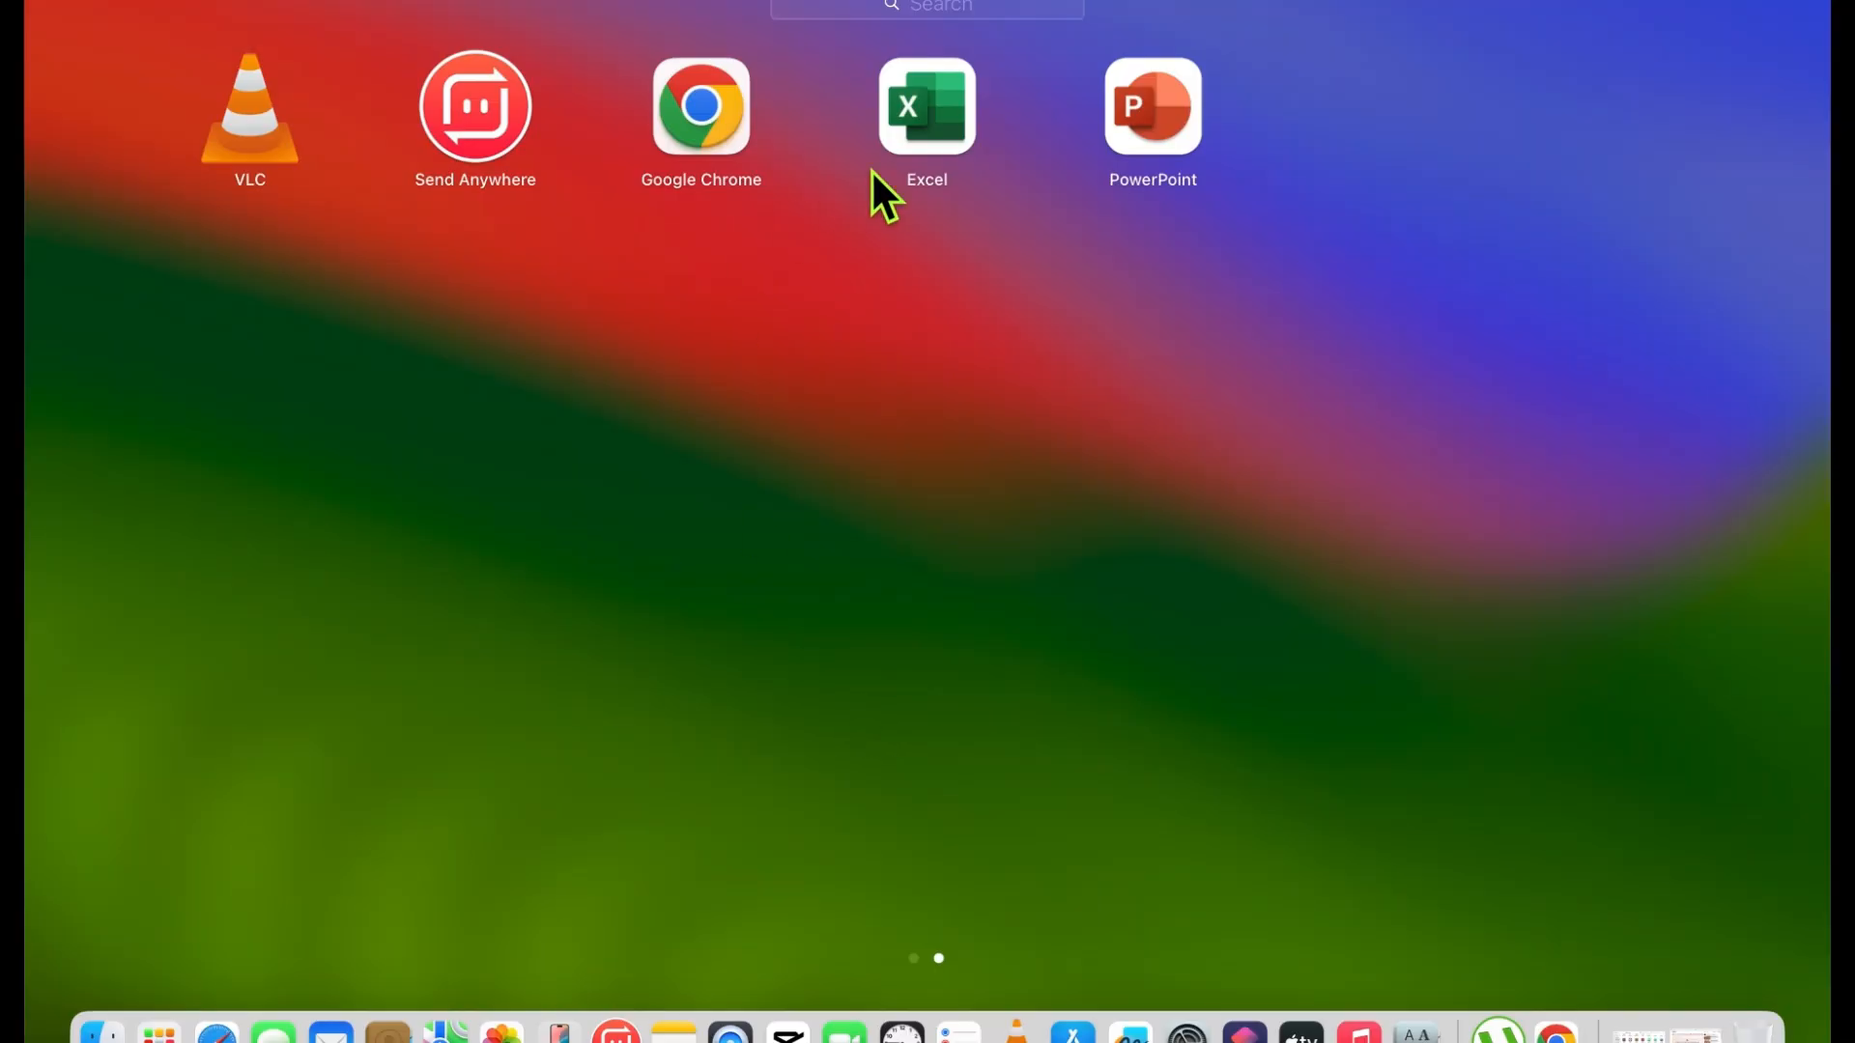
pyautogui.moveTo(925, 251)
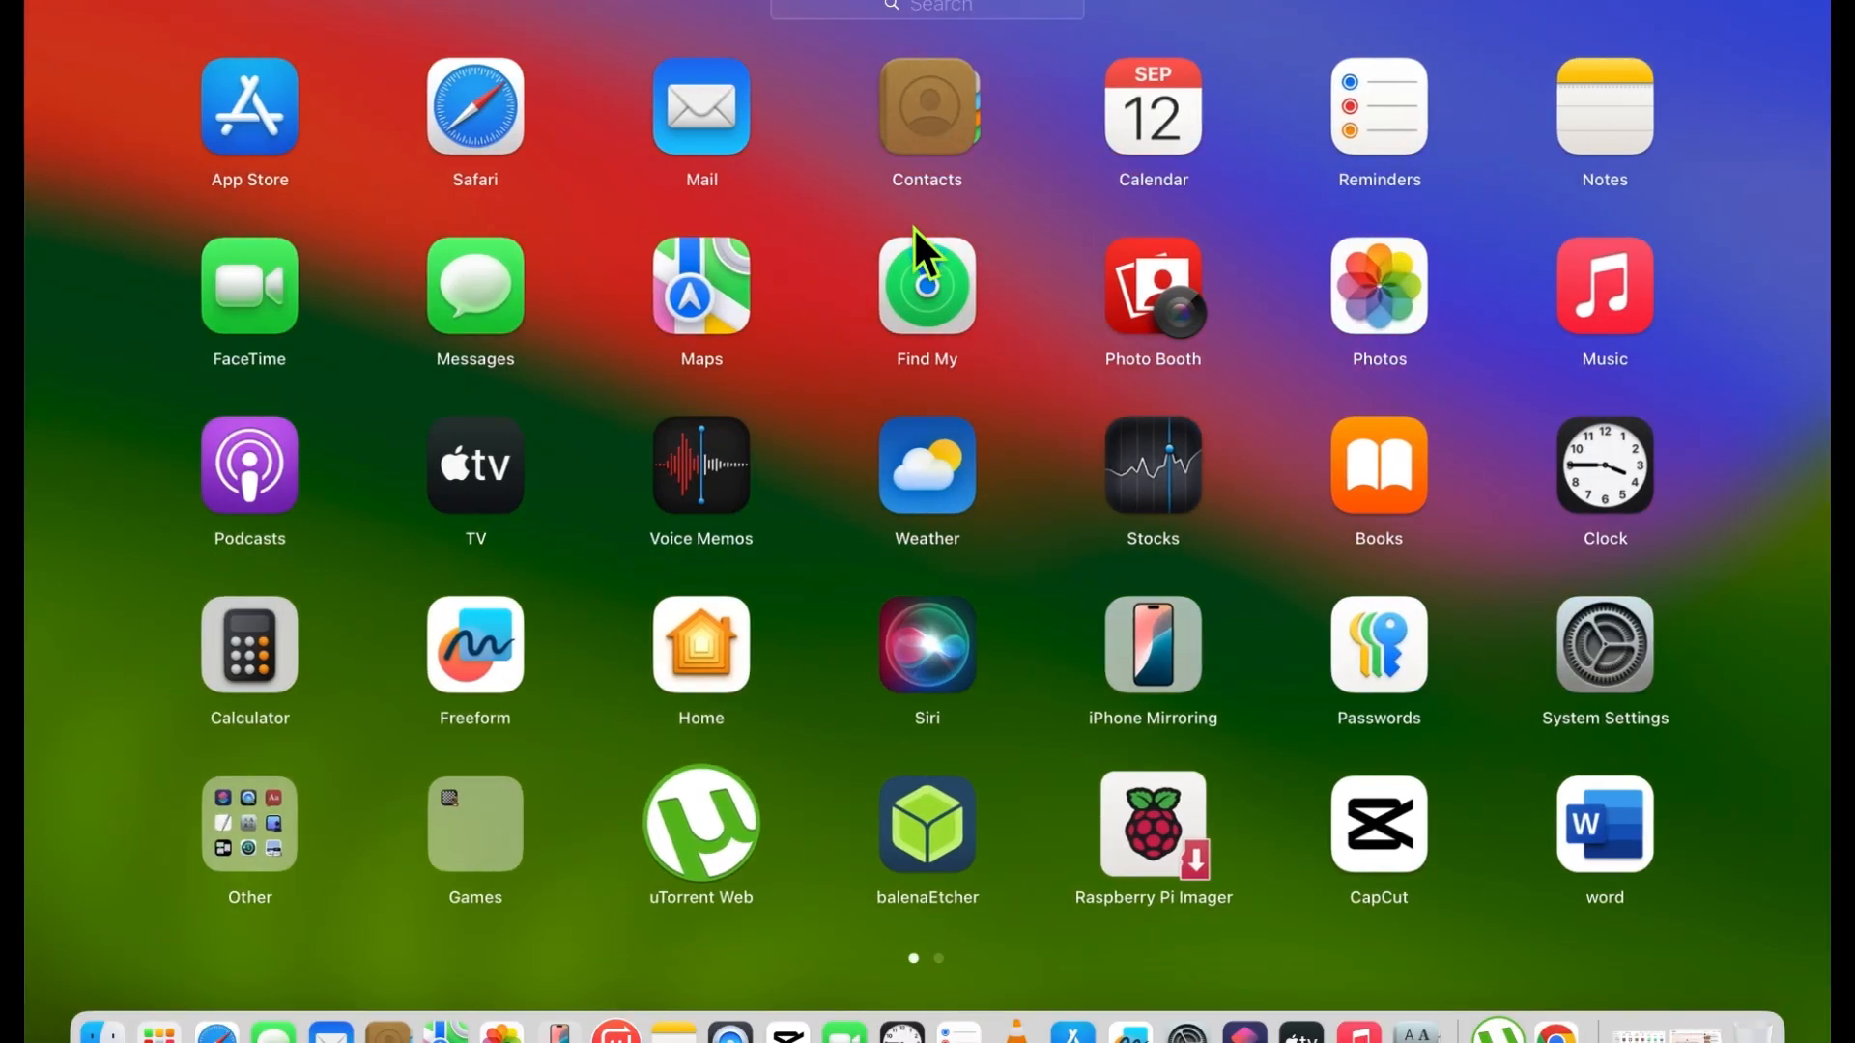
pyautogui.moveTo(1598, 852)
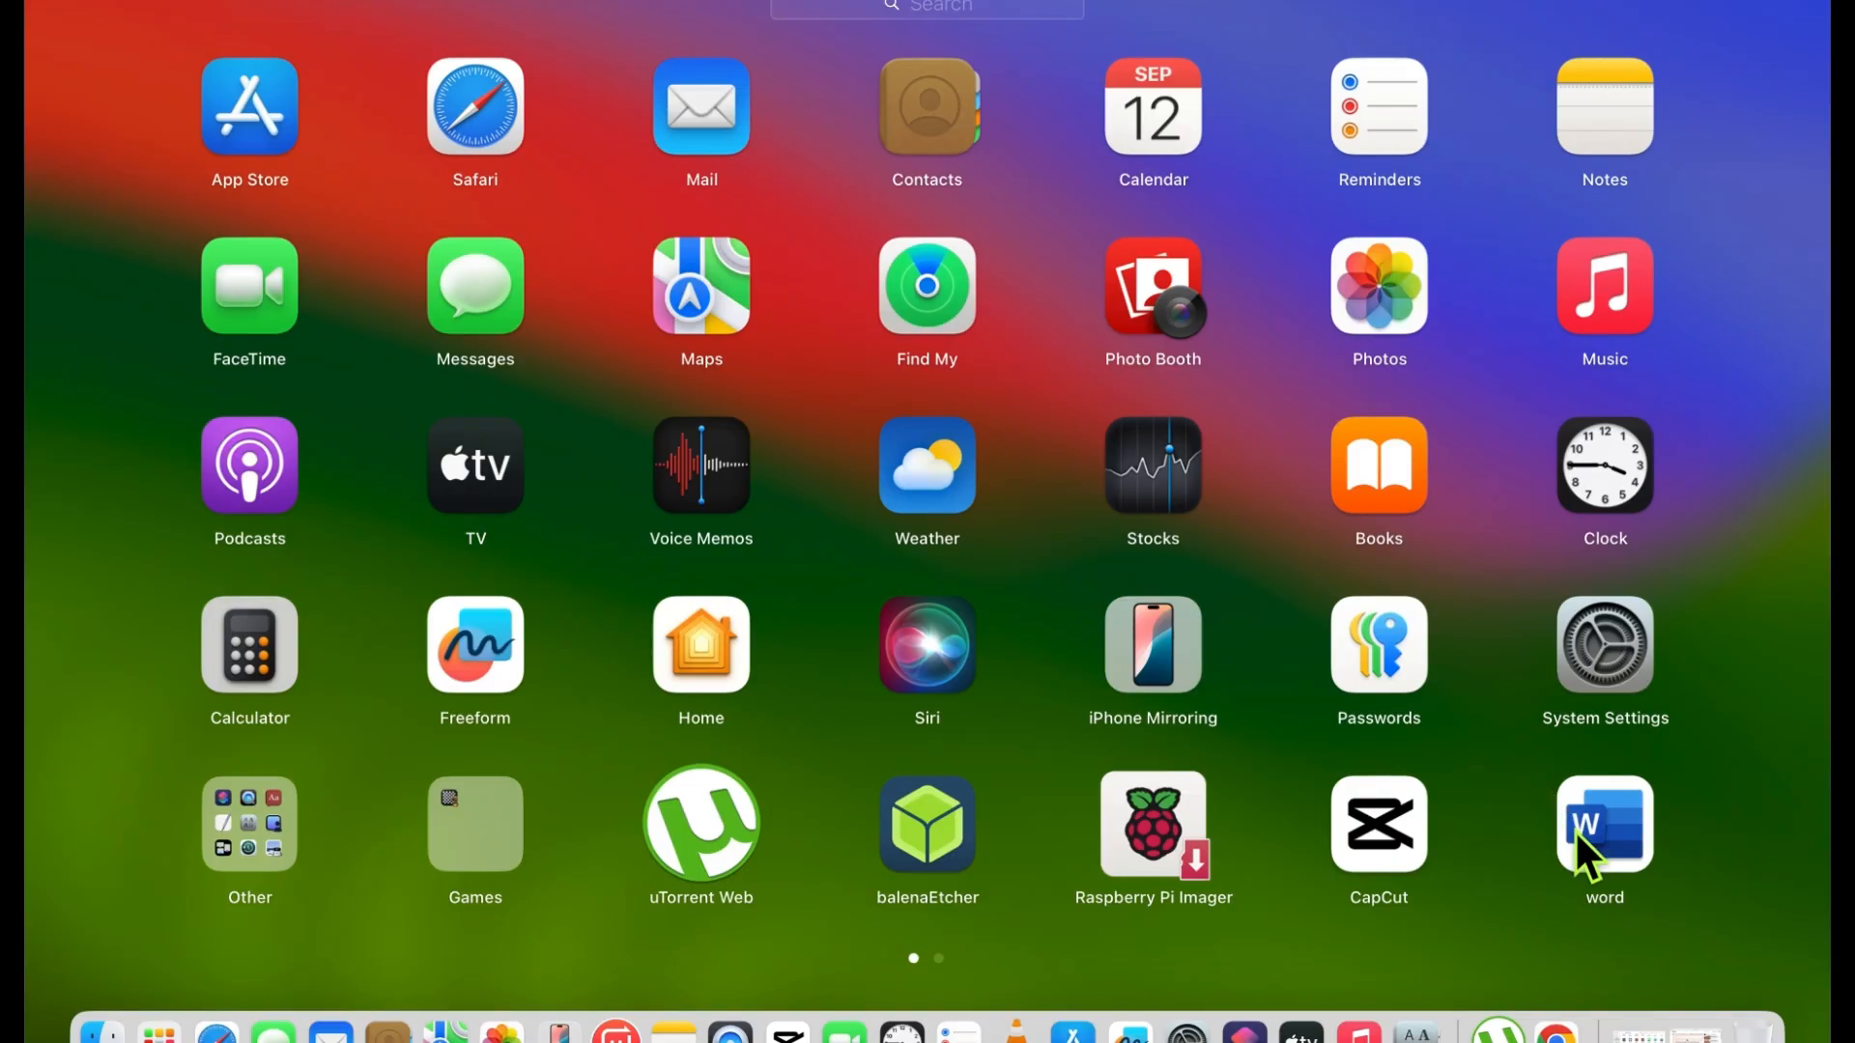
pyautogui.moveTo(1604, 825); pyautogui.dragTo(1735, 775)
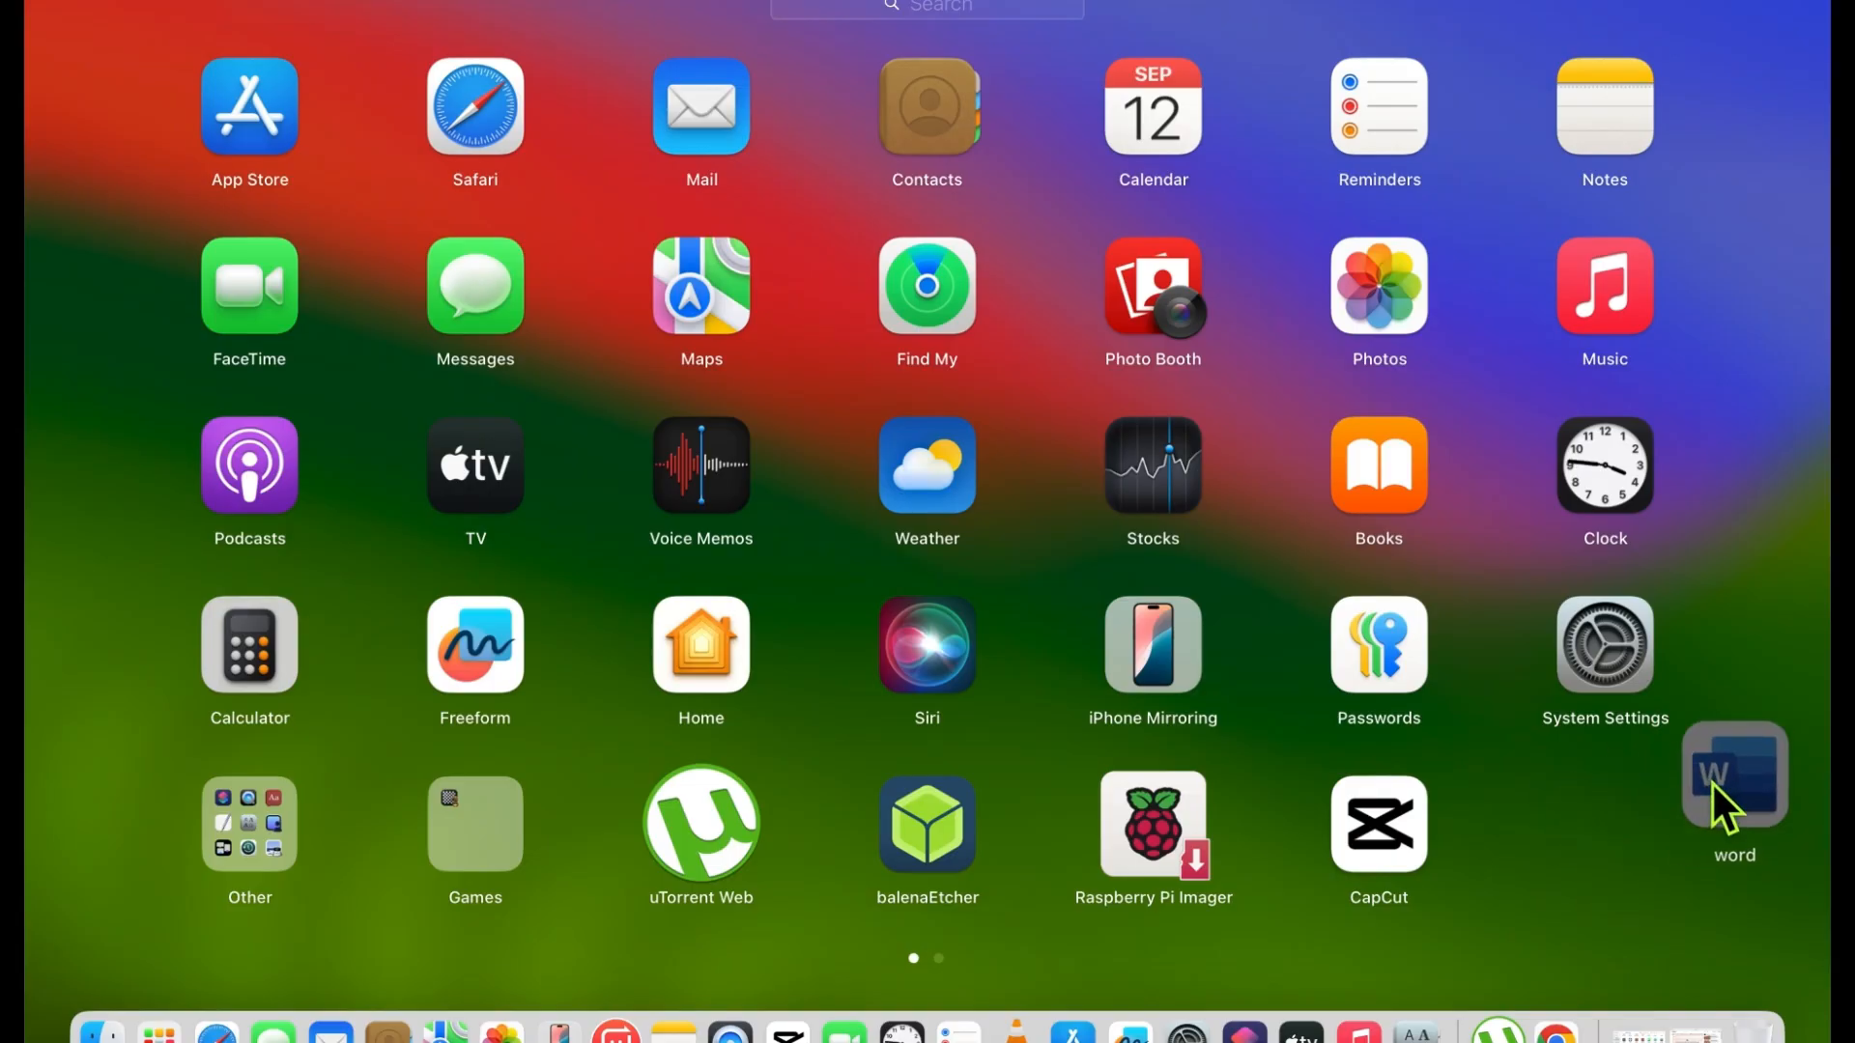
pyautogui.hscroll(-3)
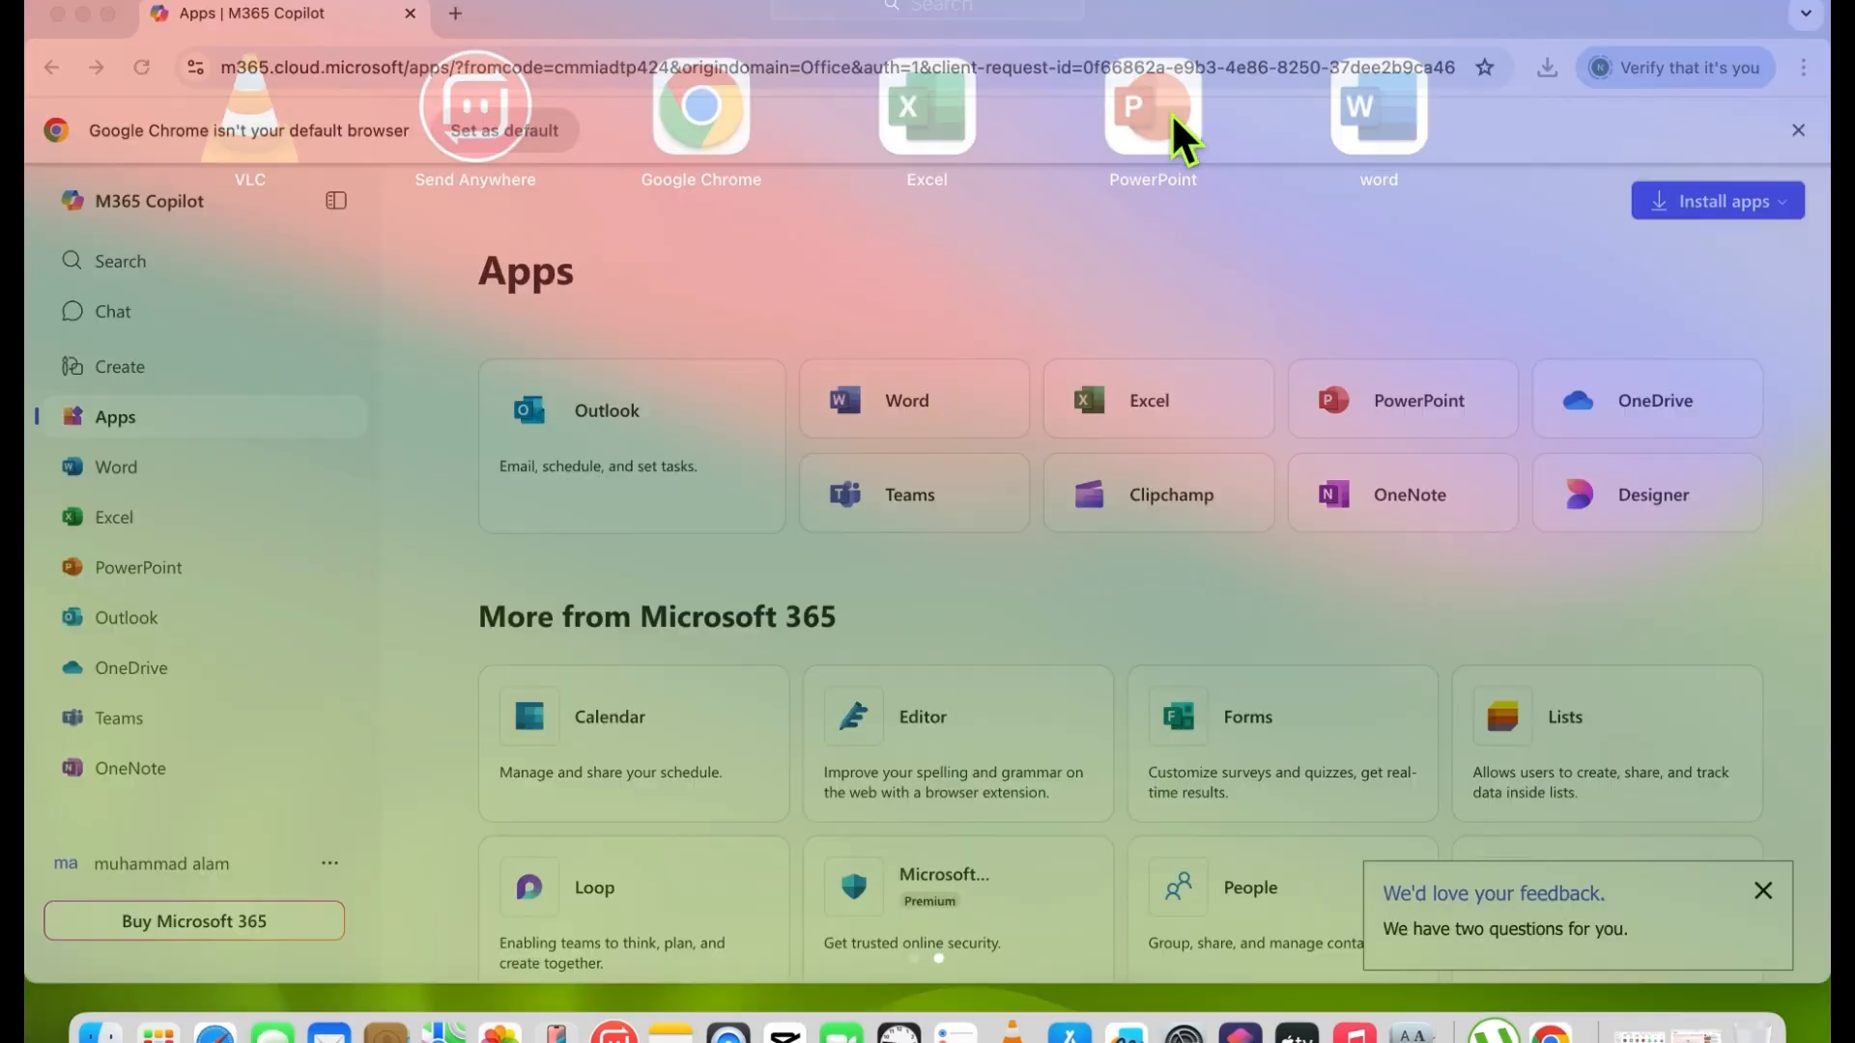
pyautogui.click(1402, 400)
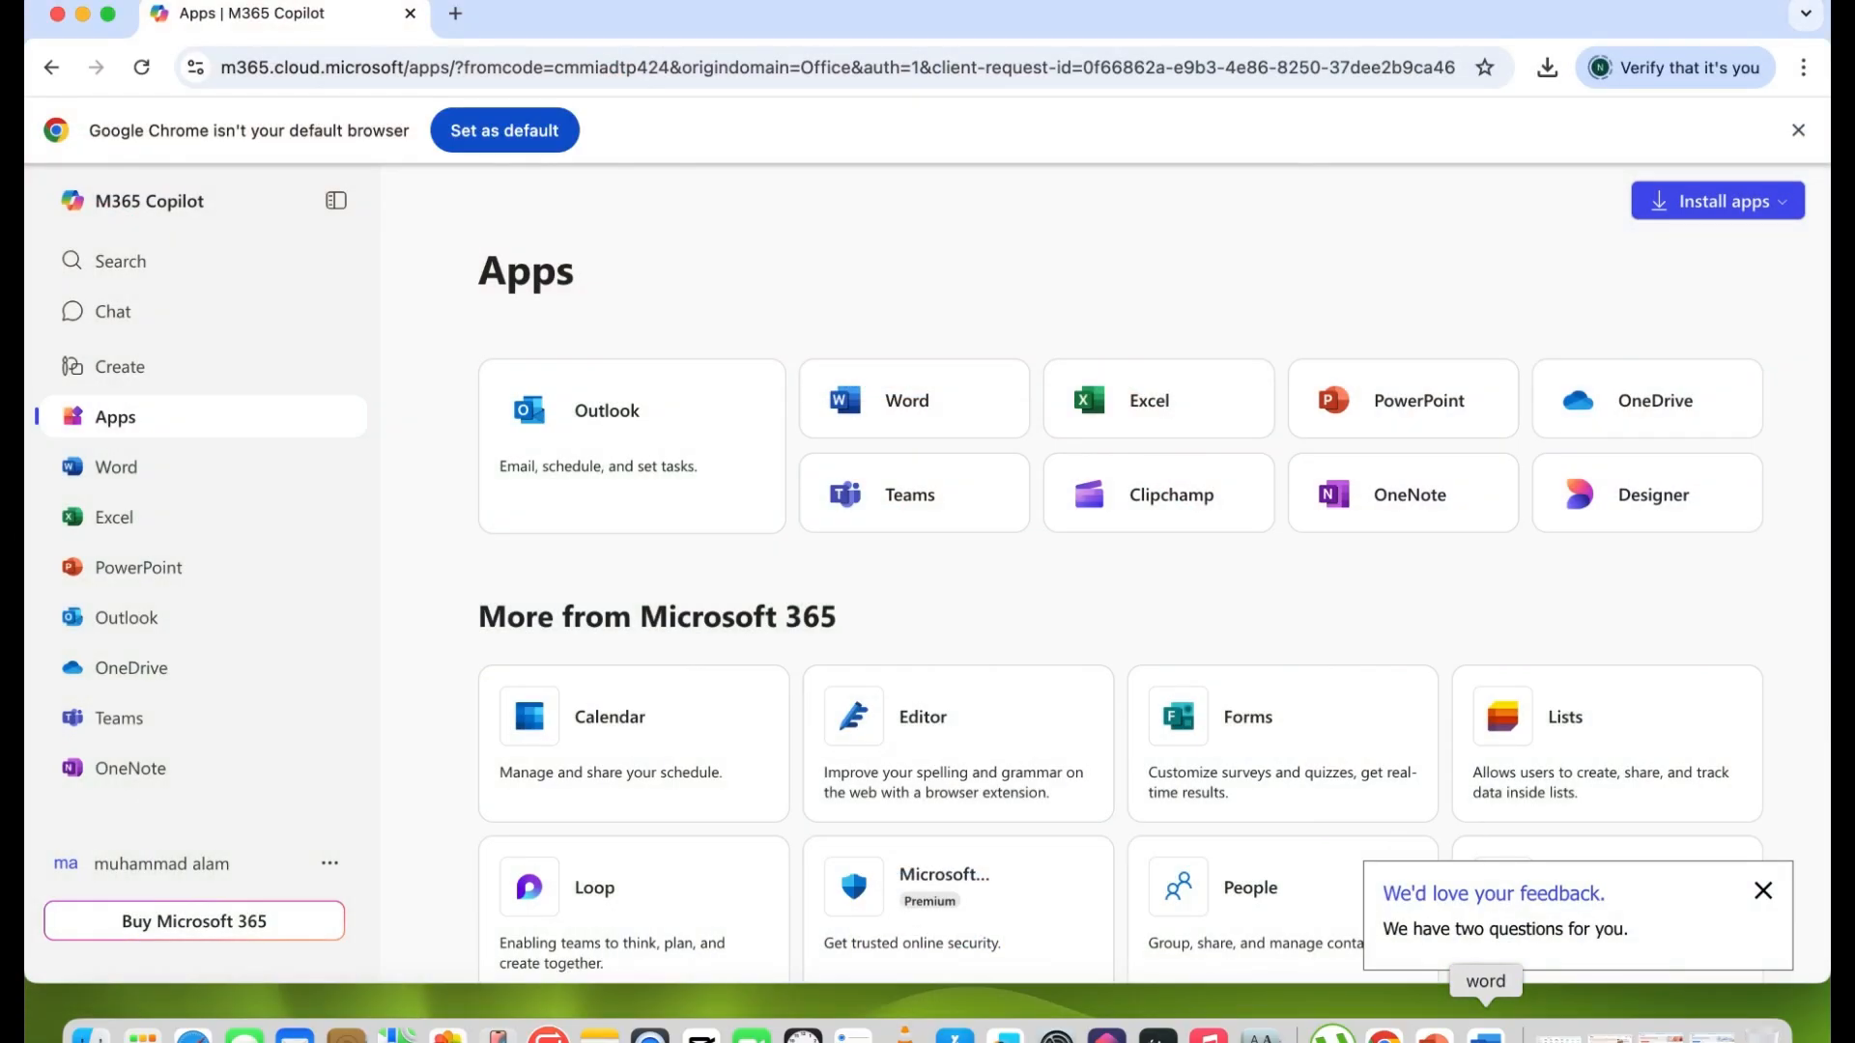
pyautogui.moveTo(1432, 1024)
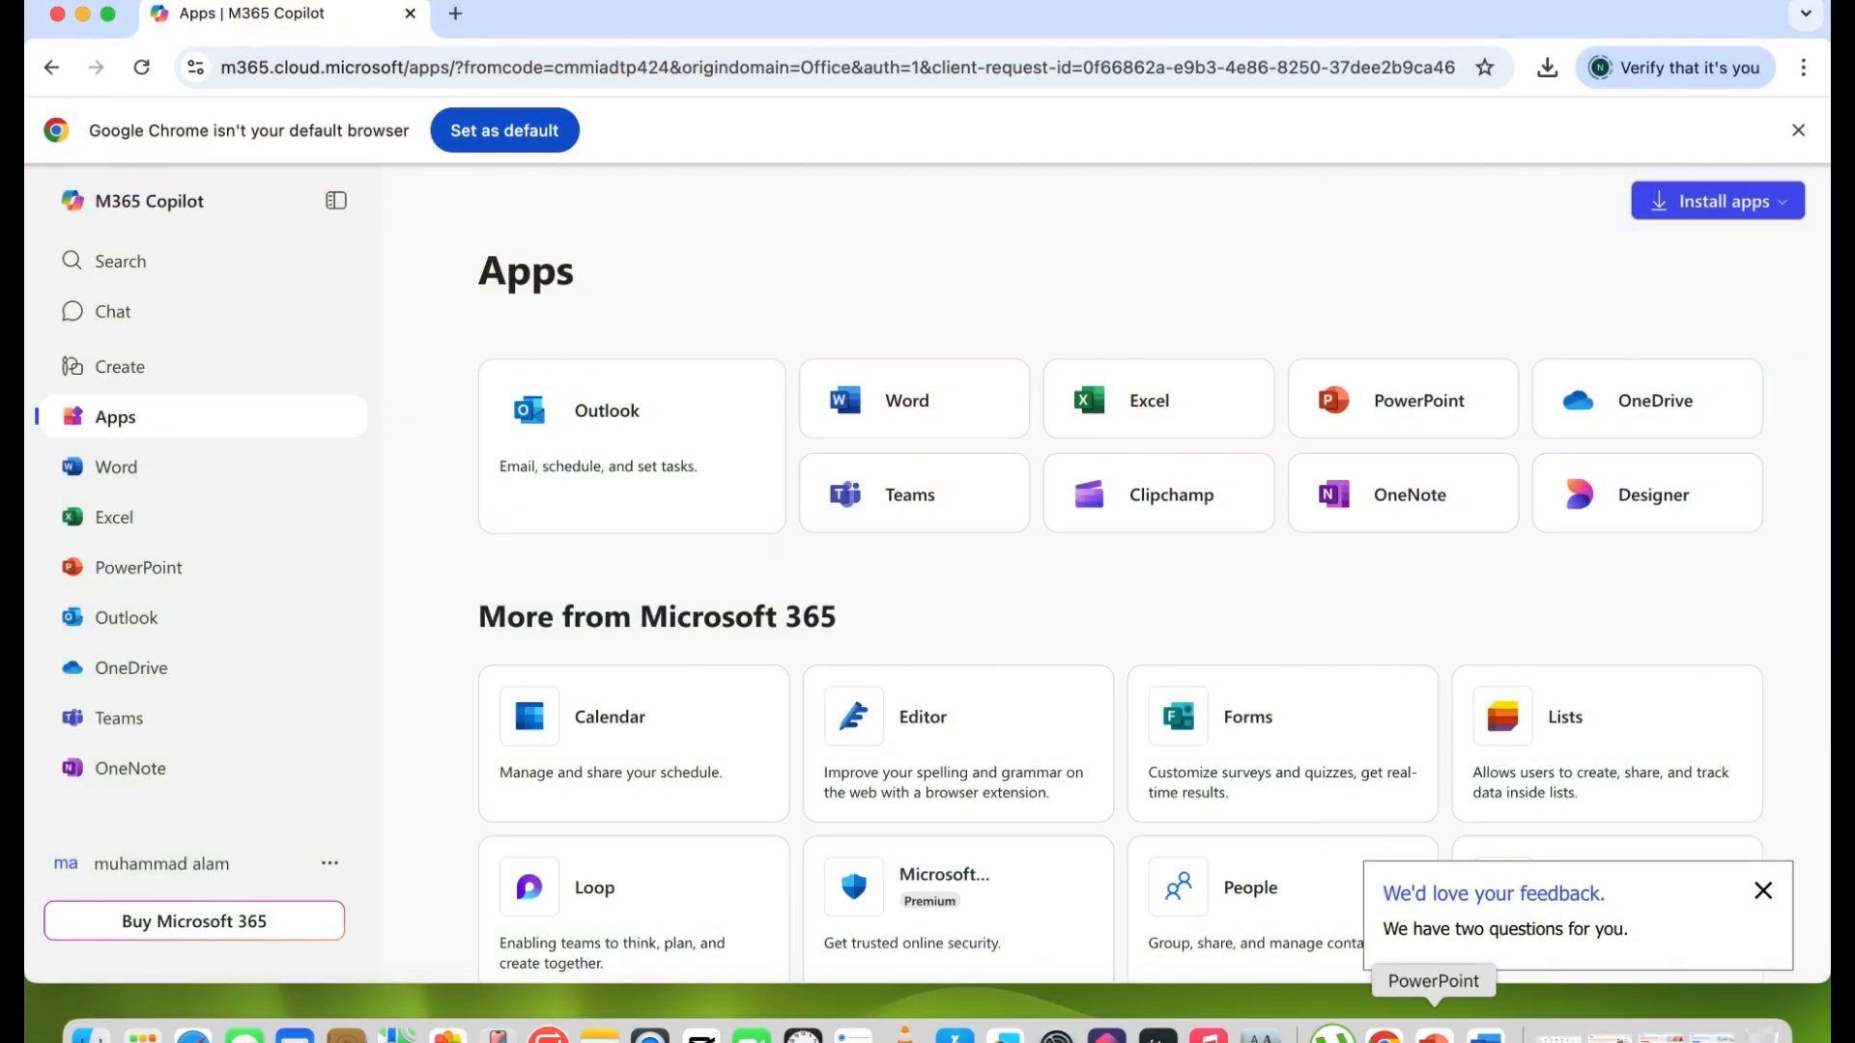